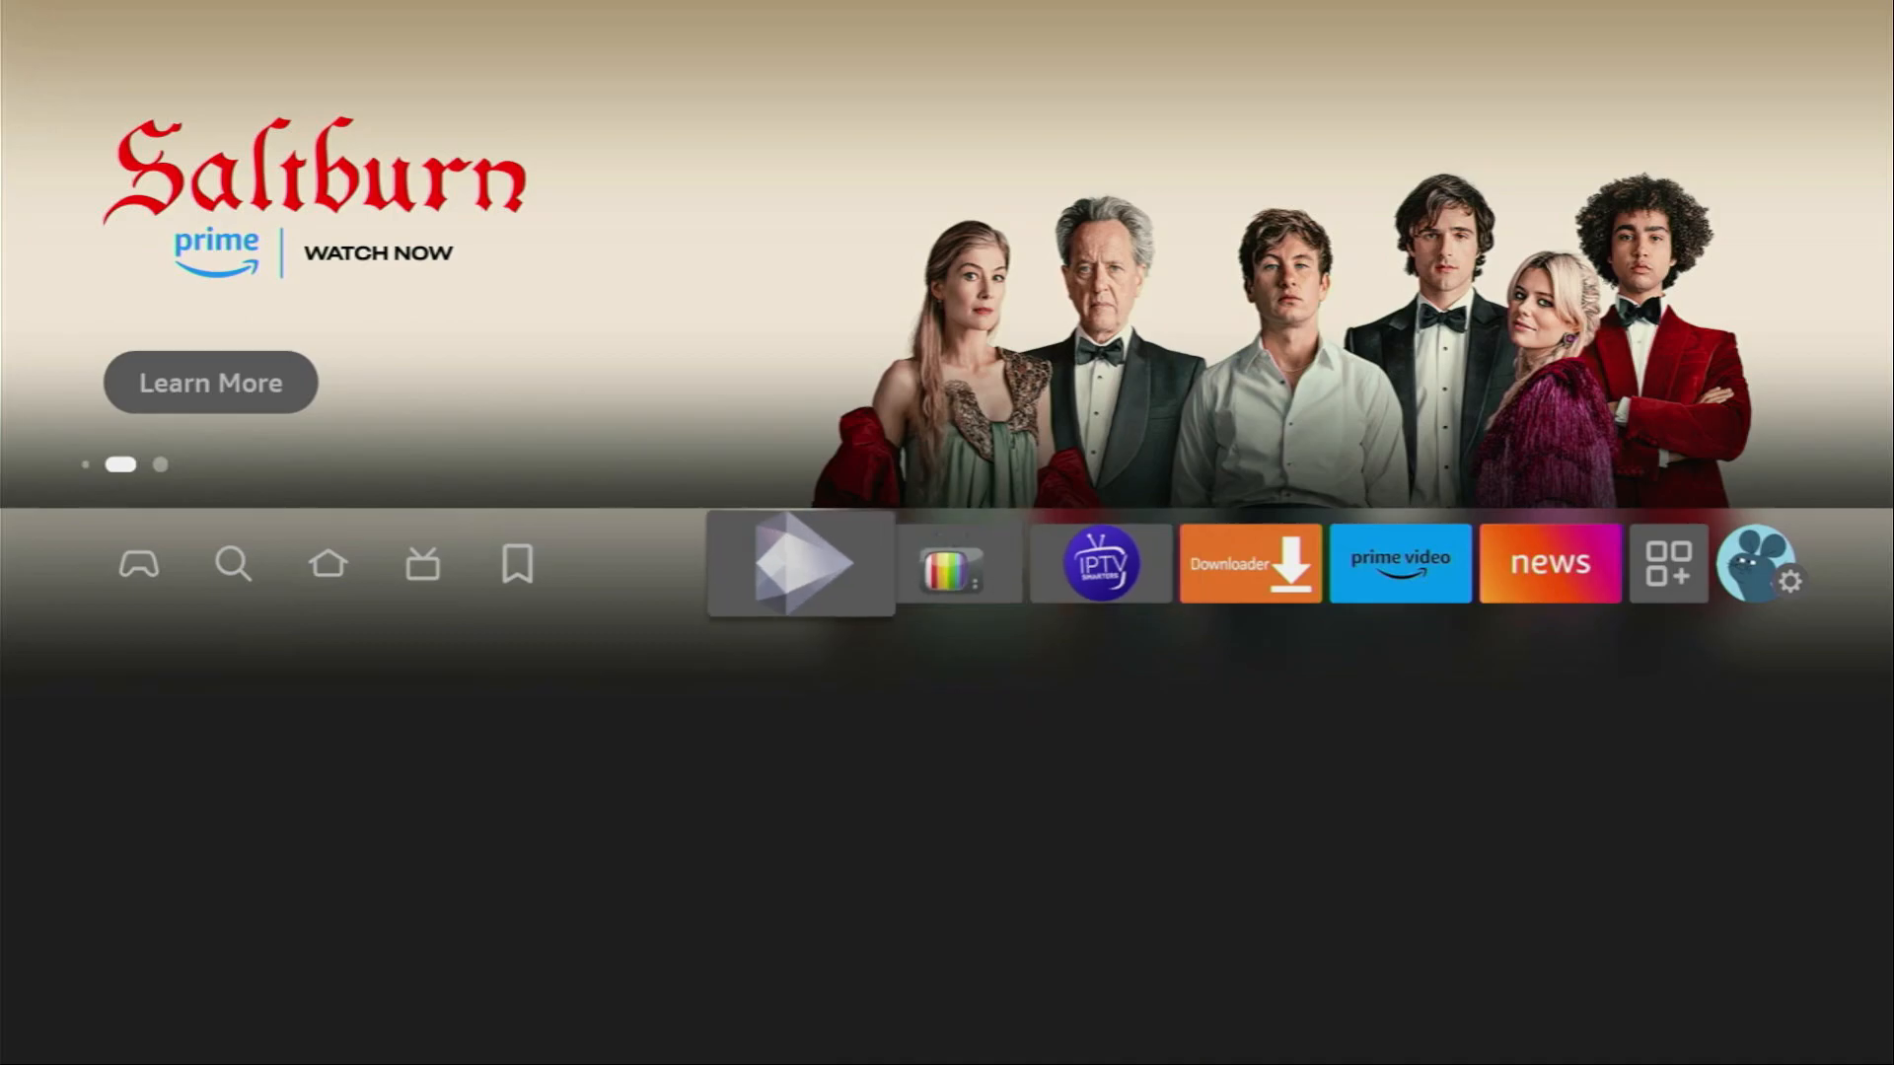
Search the Fire TV for 'Downloader' by spelling D-O-W and picking the suggestion
{"action": "left_click", "coordinate": [233, 563]}
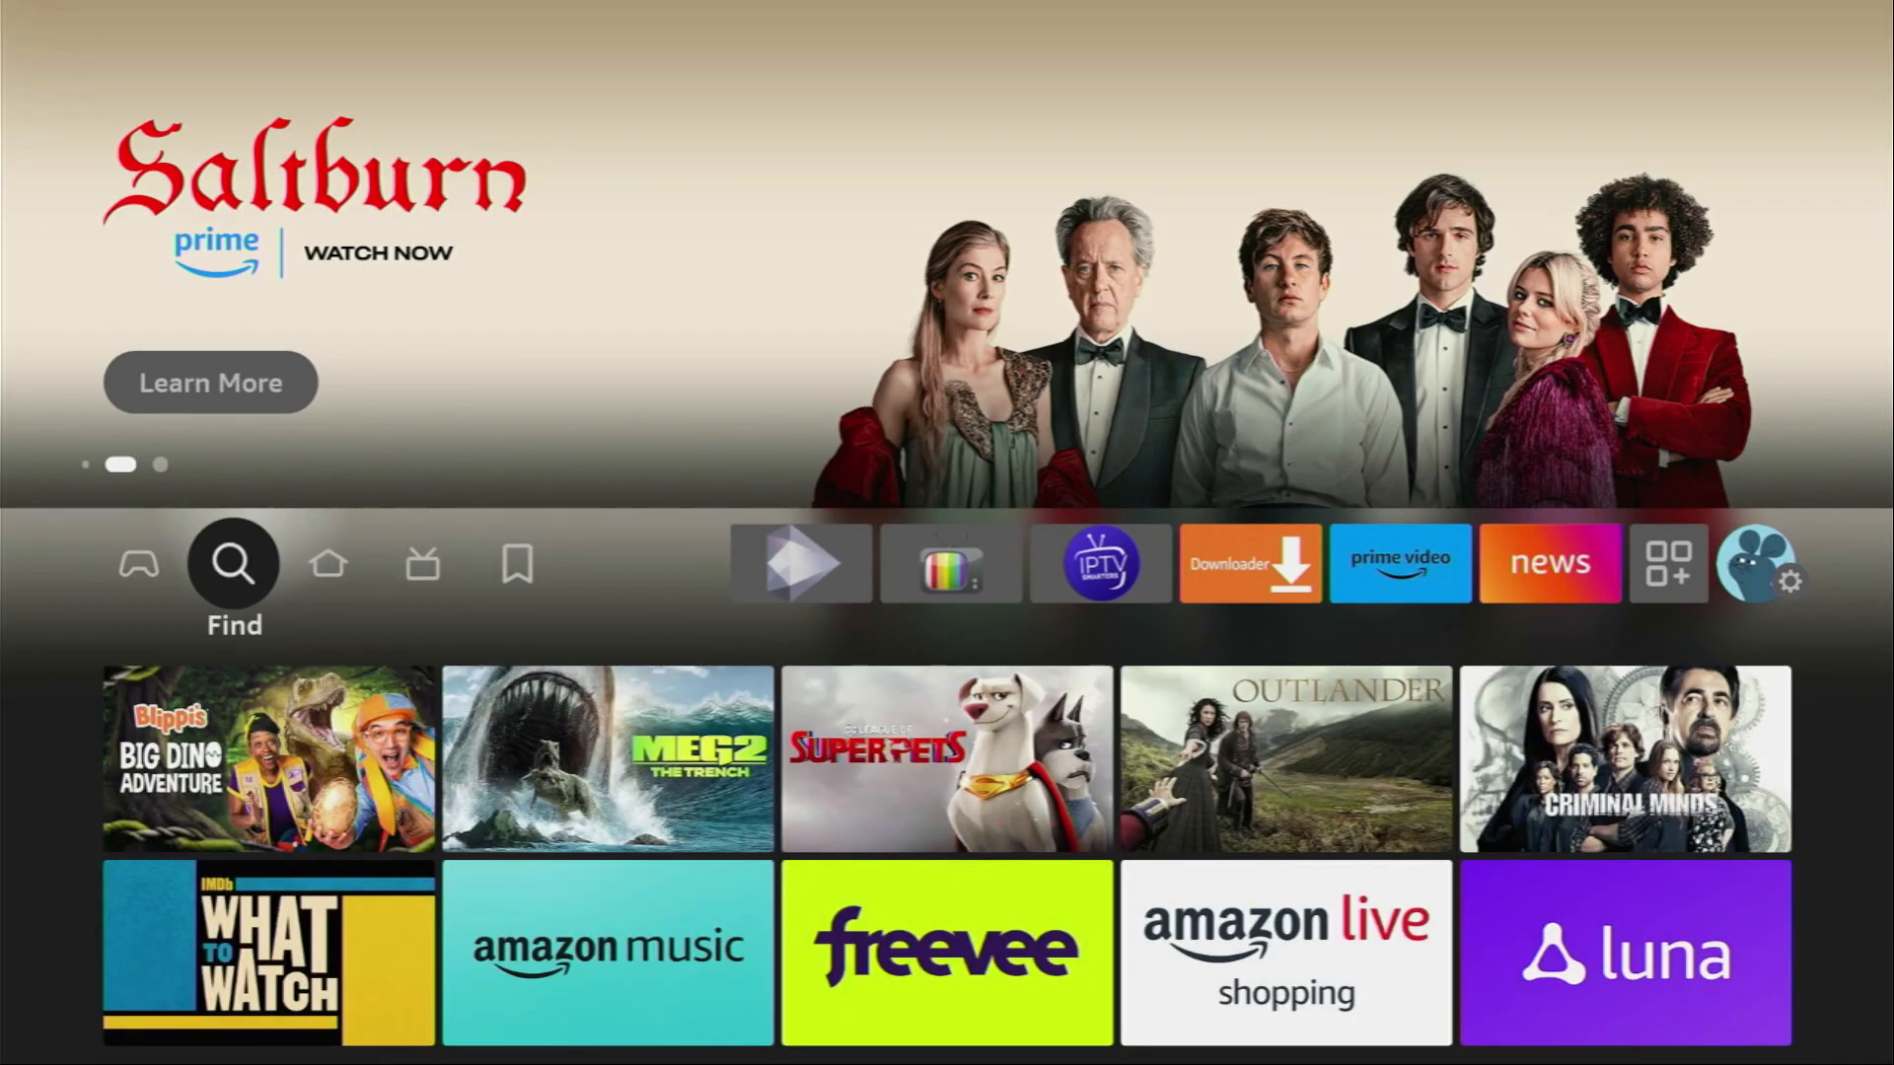
{"action": "left_click", "coordinate": [233, 564]}
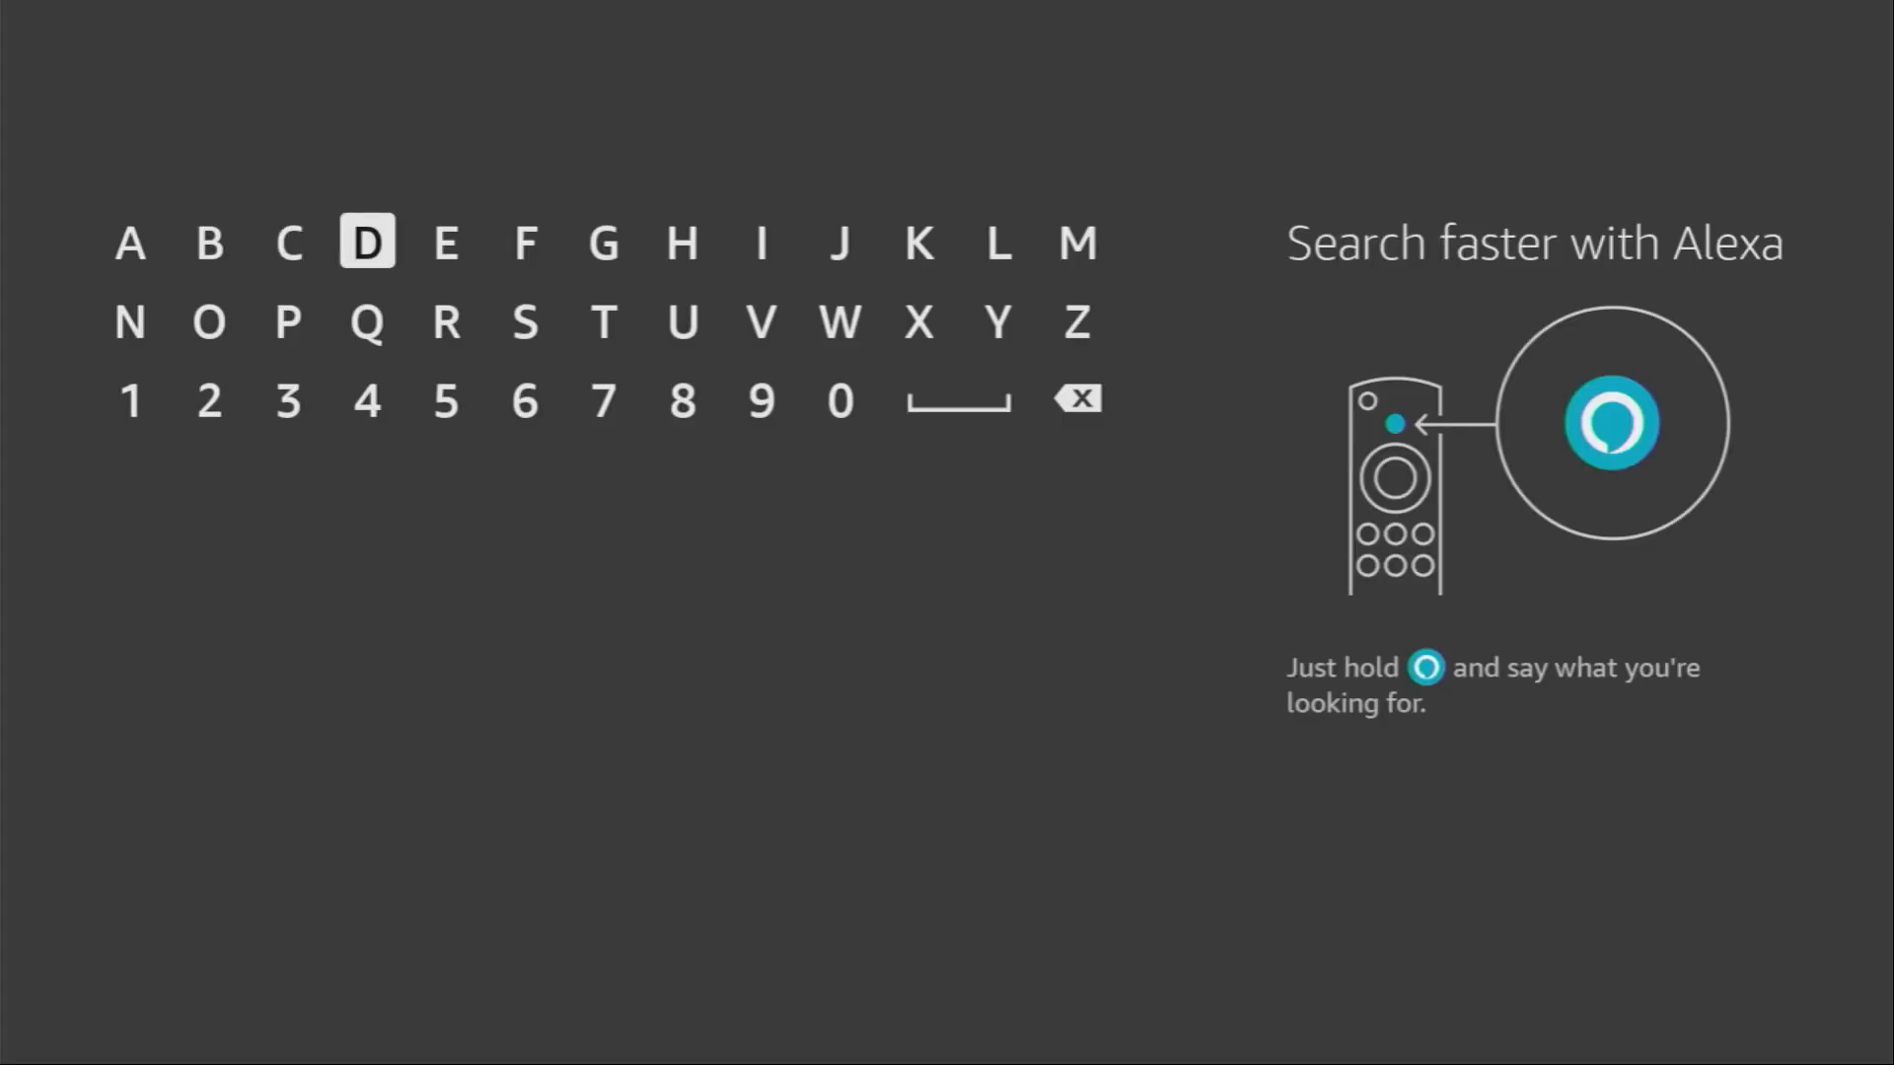
{"action": "left_click", "coordinate": [445, 323]}
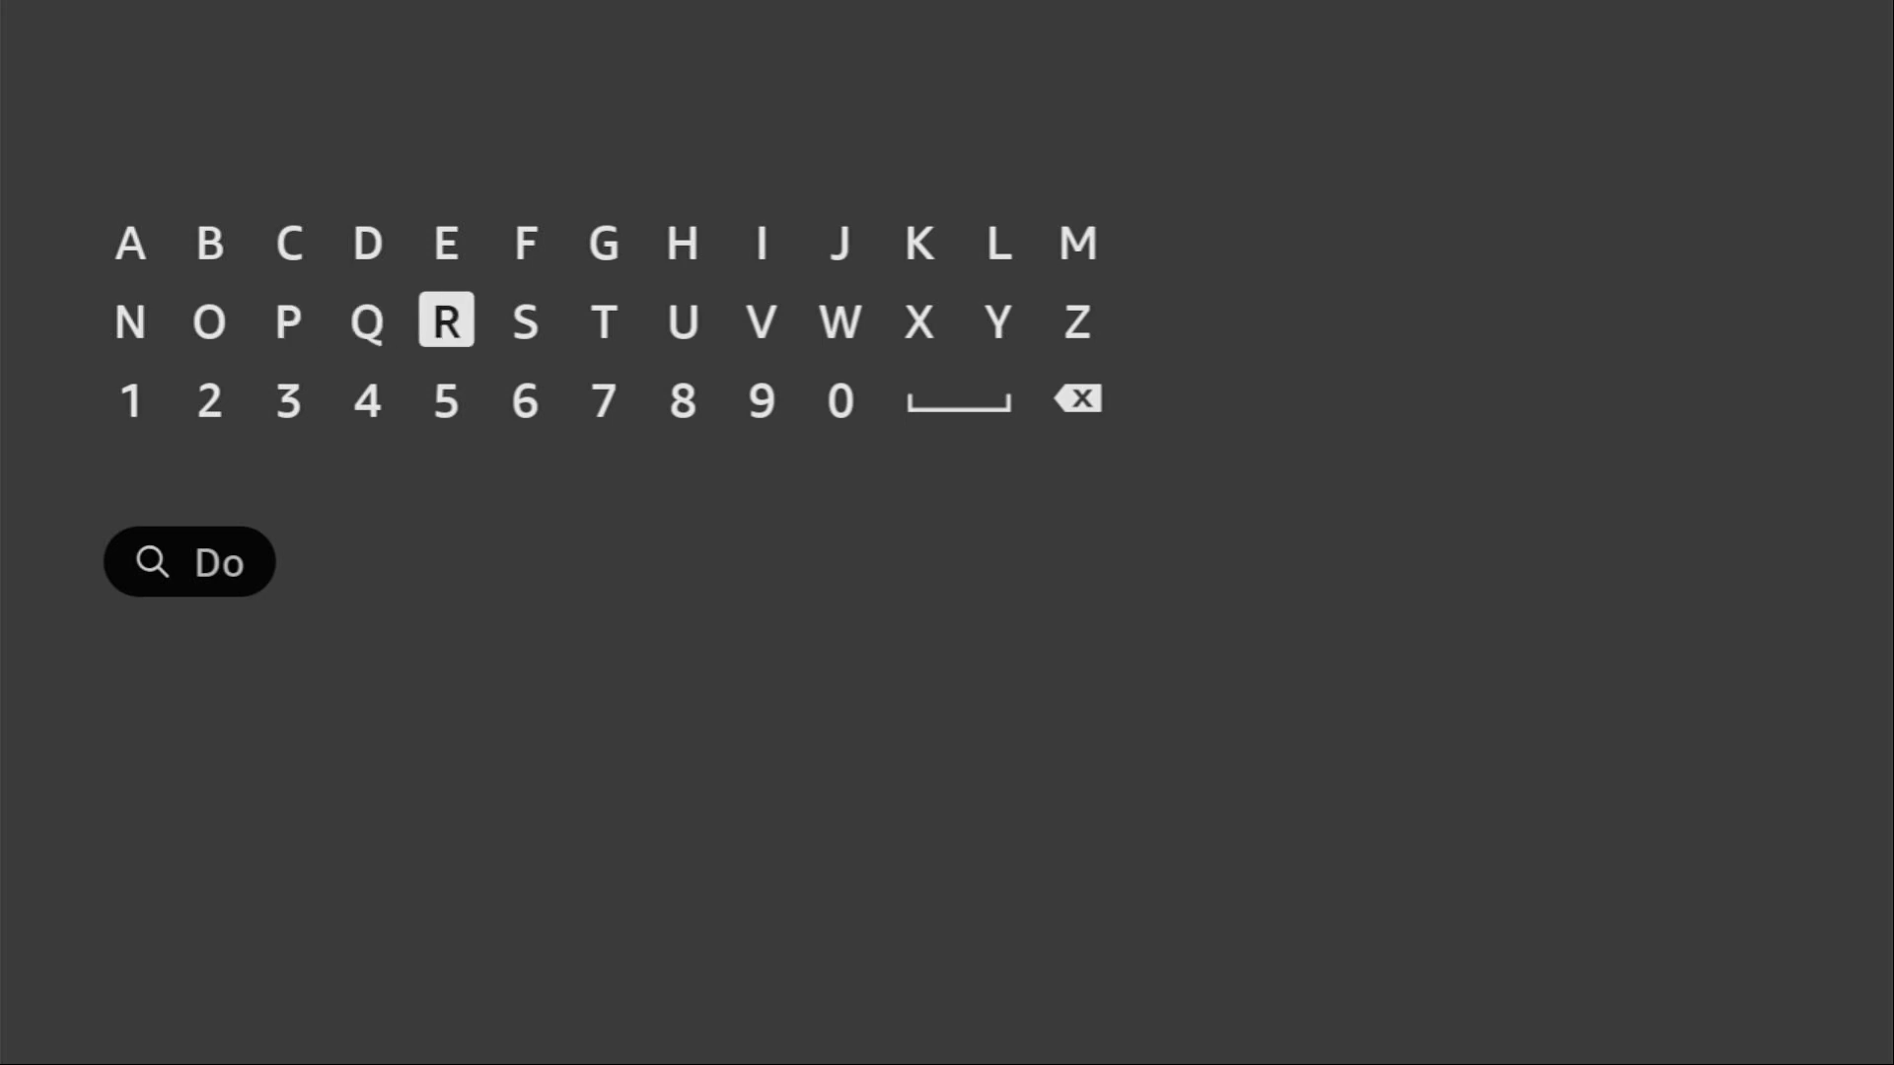
{"action": "left_click", "coordinate": [839, 323]}
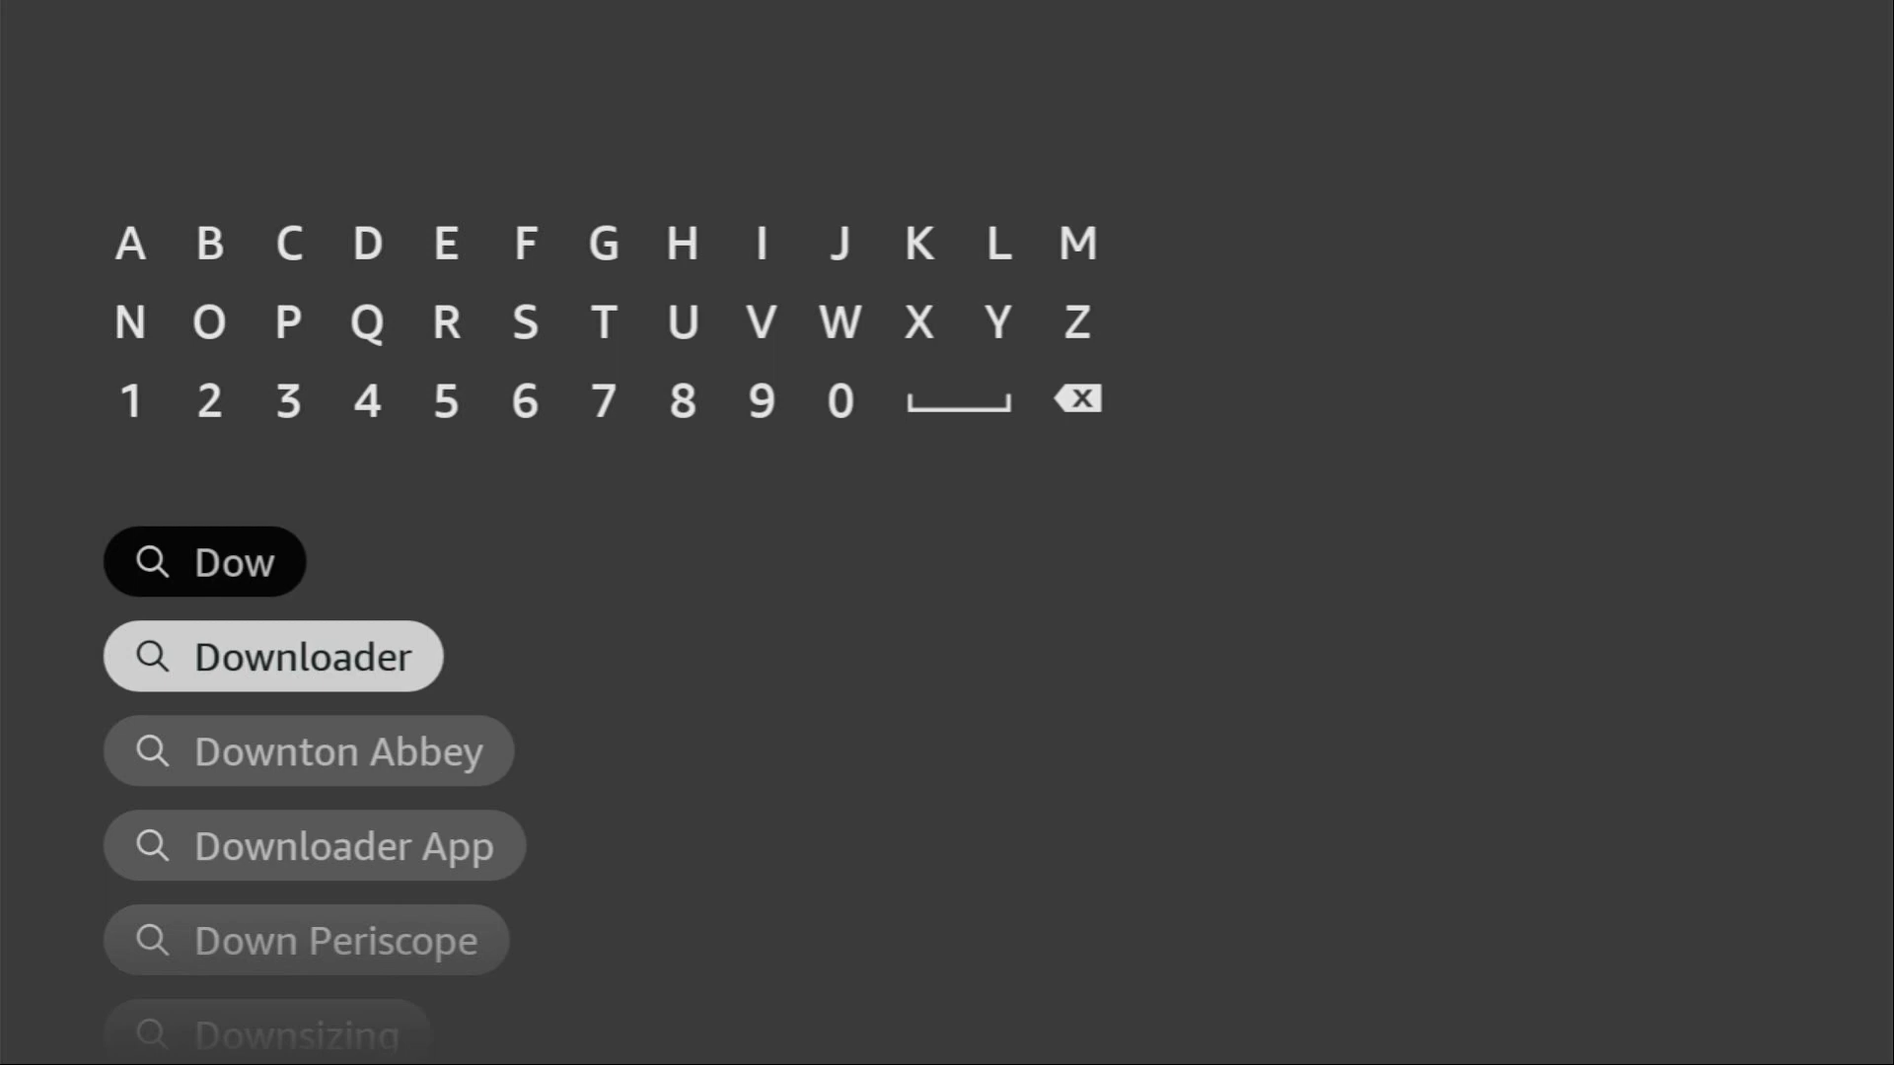
{"action": "left_click", "coordinate": [274, 655]}
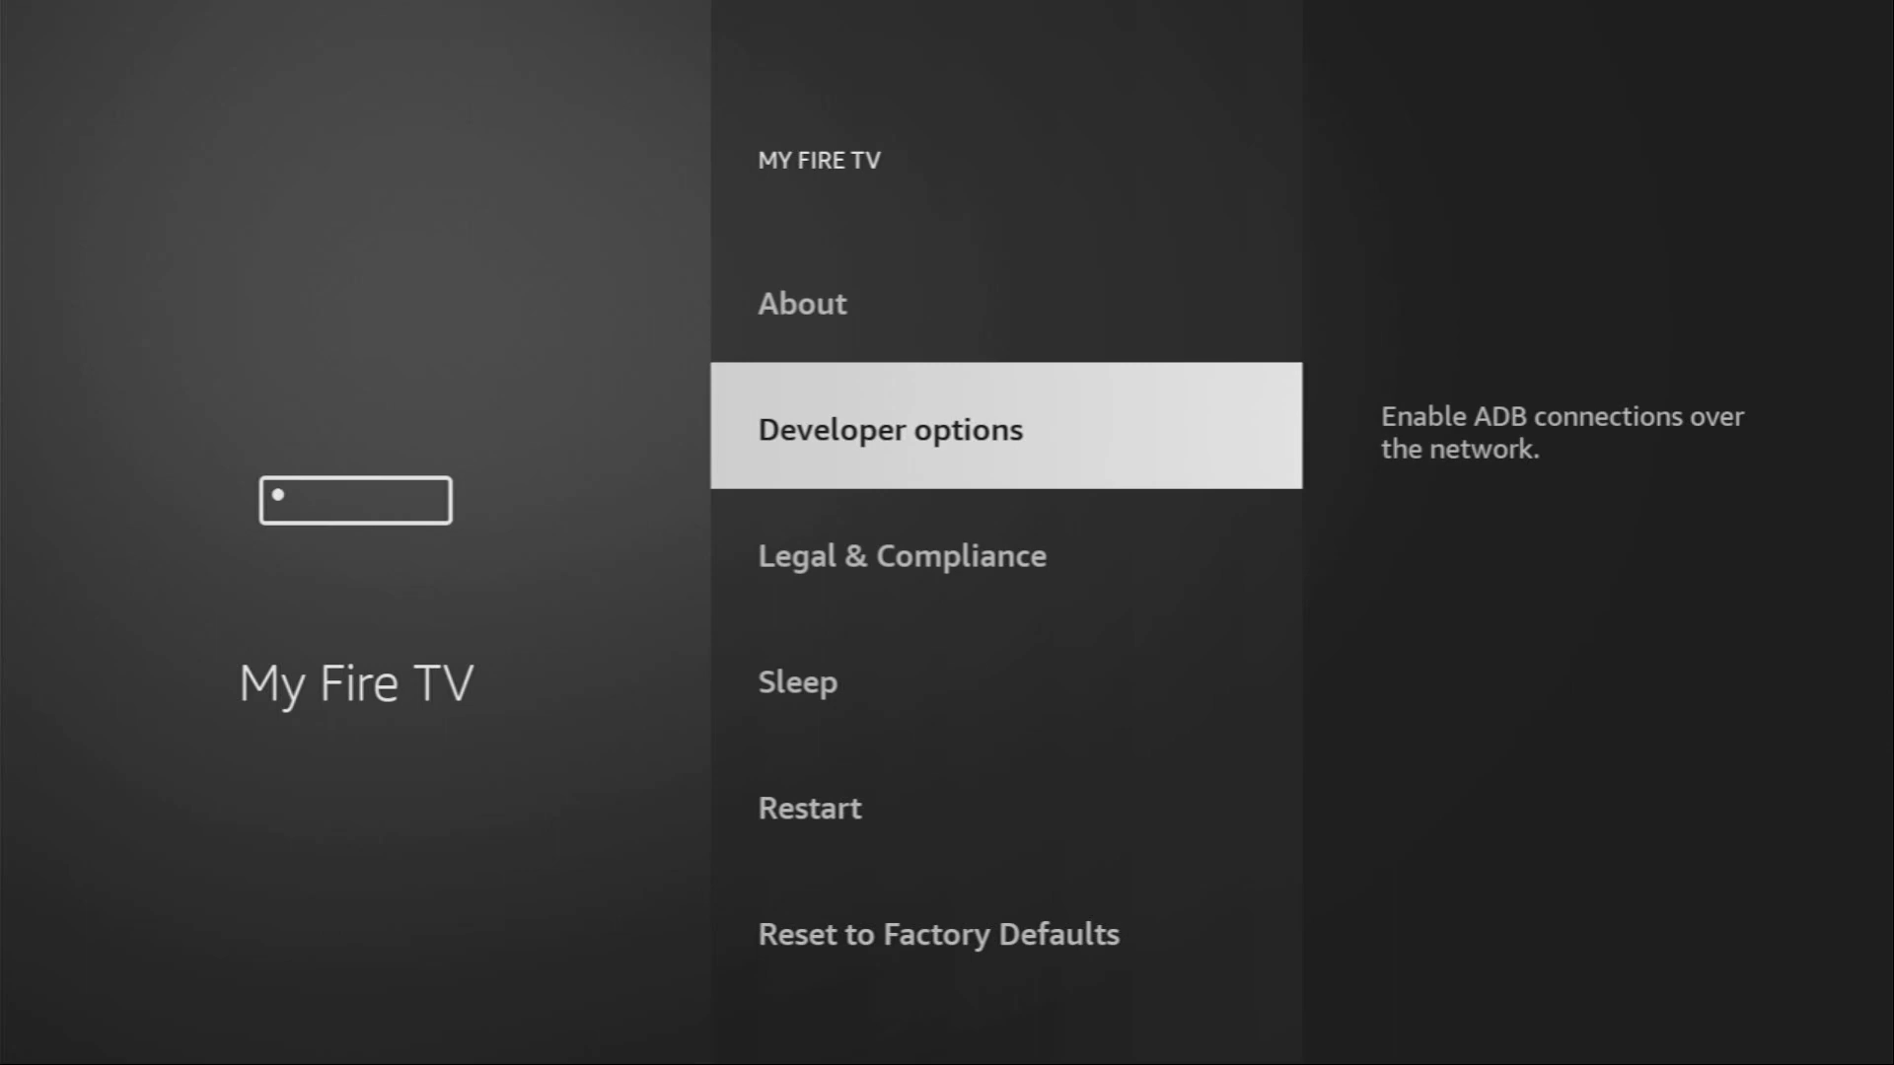
Scroll the My Fire TV settings list to reach the About entry
{"action": "scroll", "scroll_direction": "down", "scroll_amount": 3}
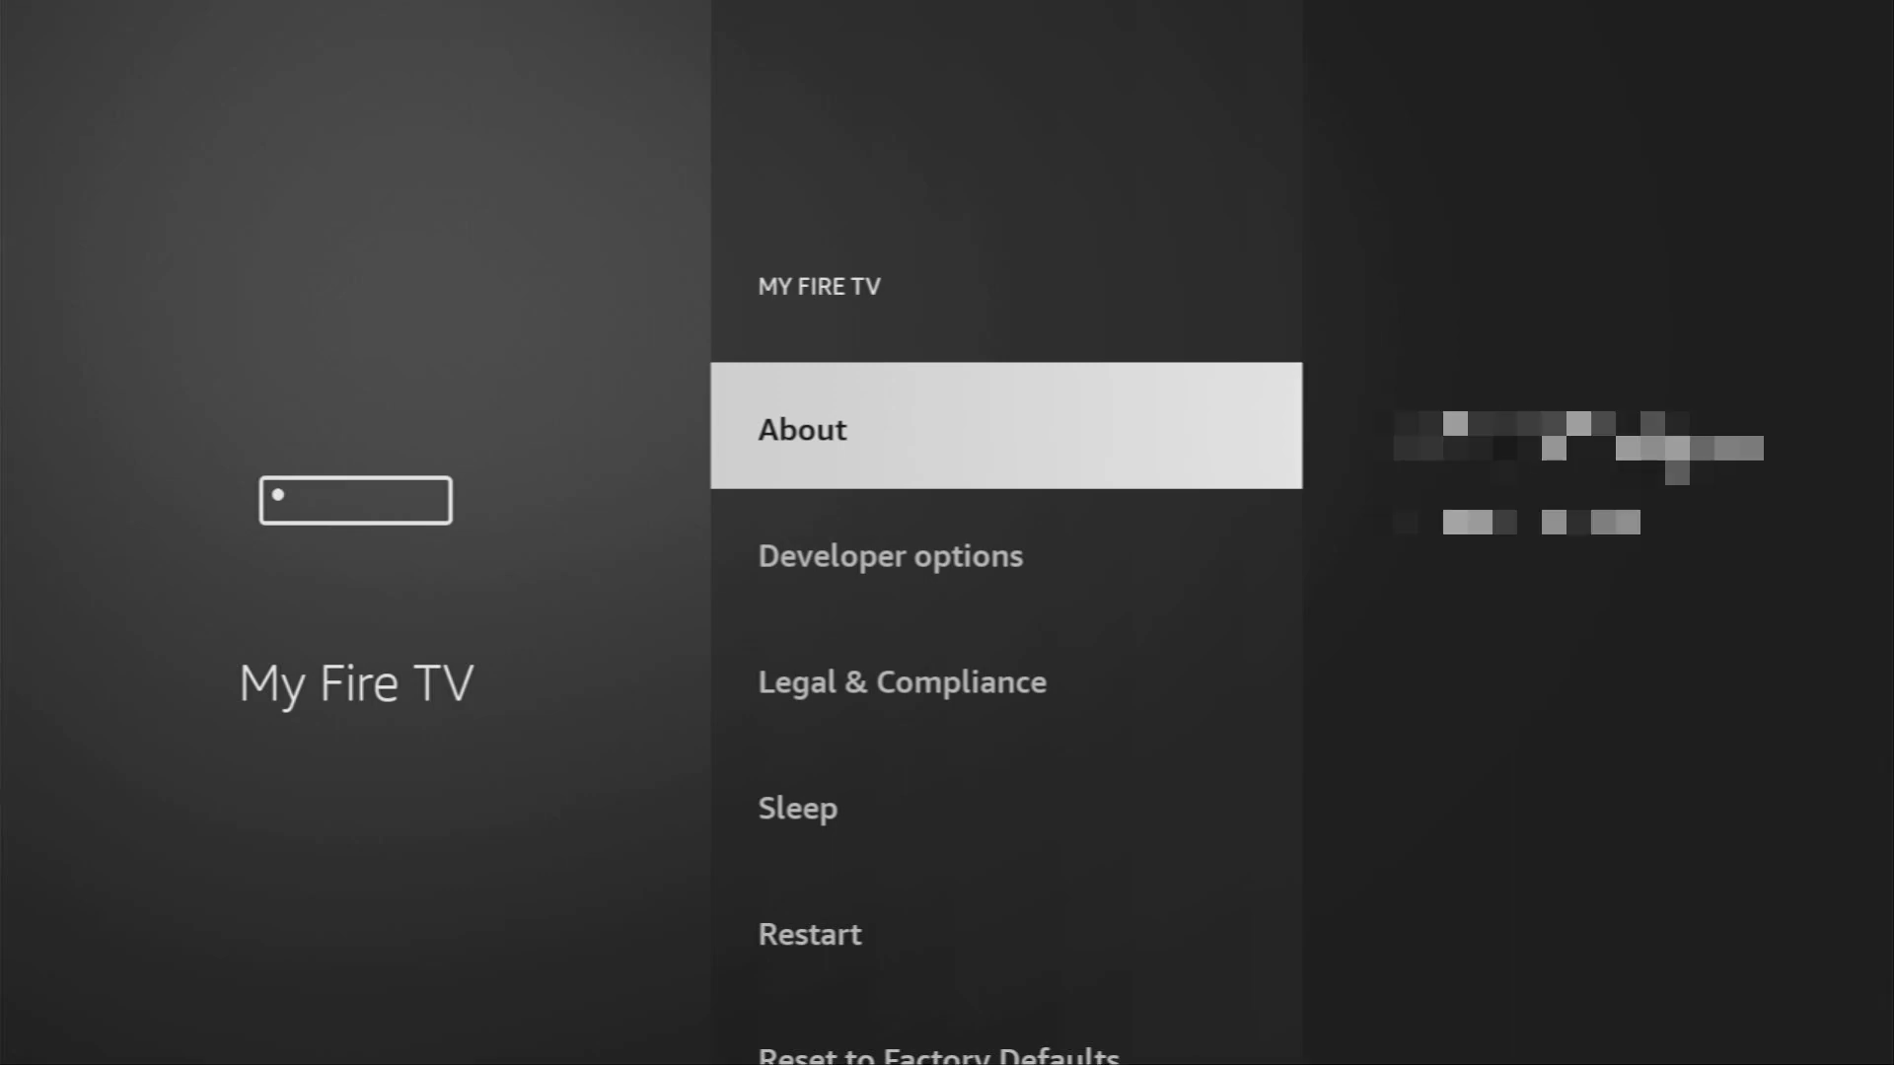
{"action": "left_click", "coordinate": [801, 429]}
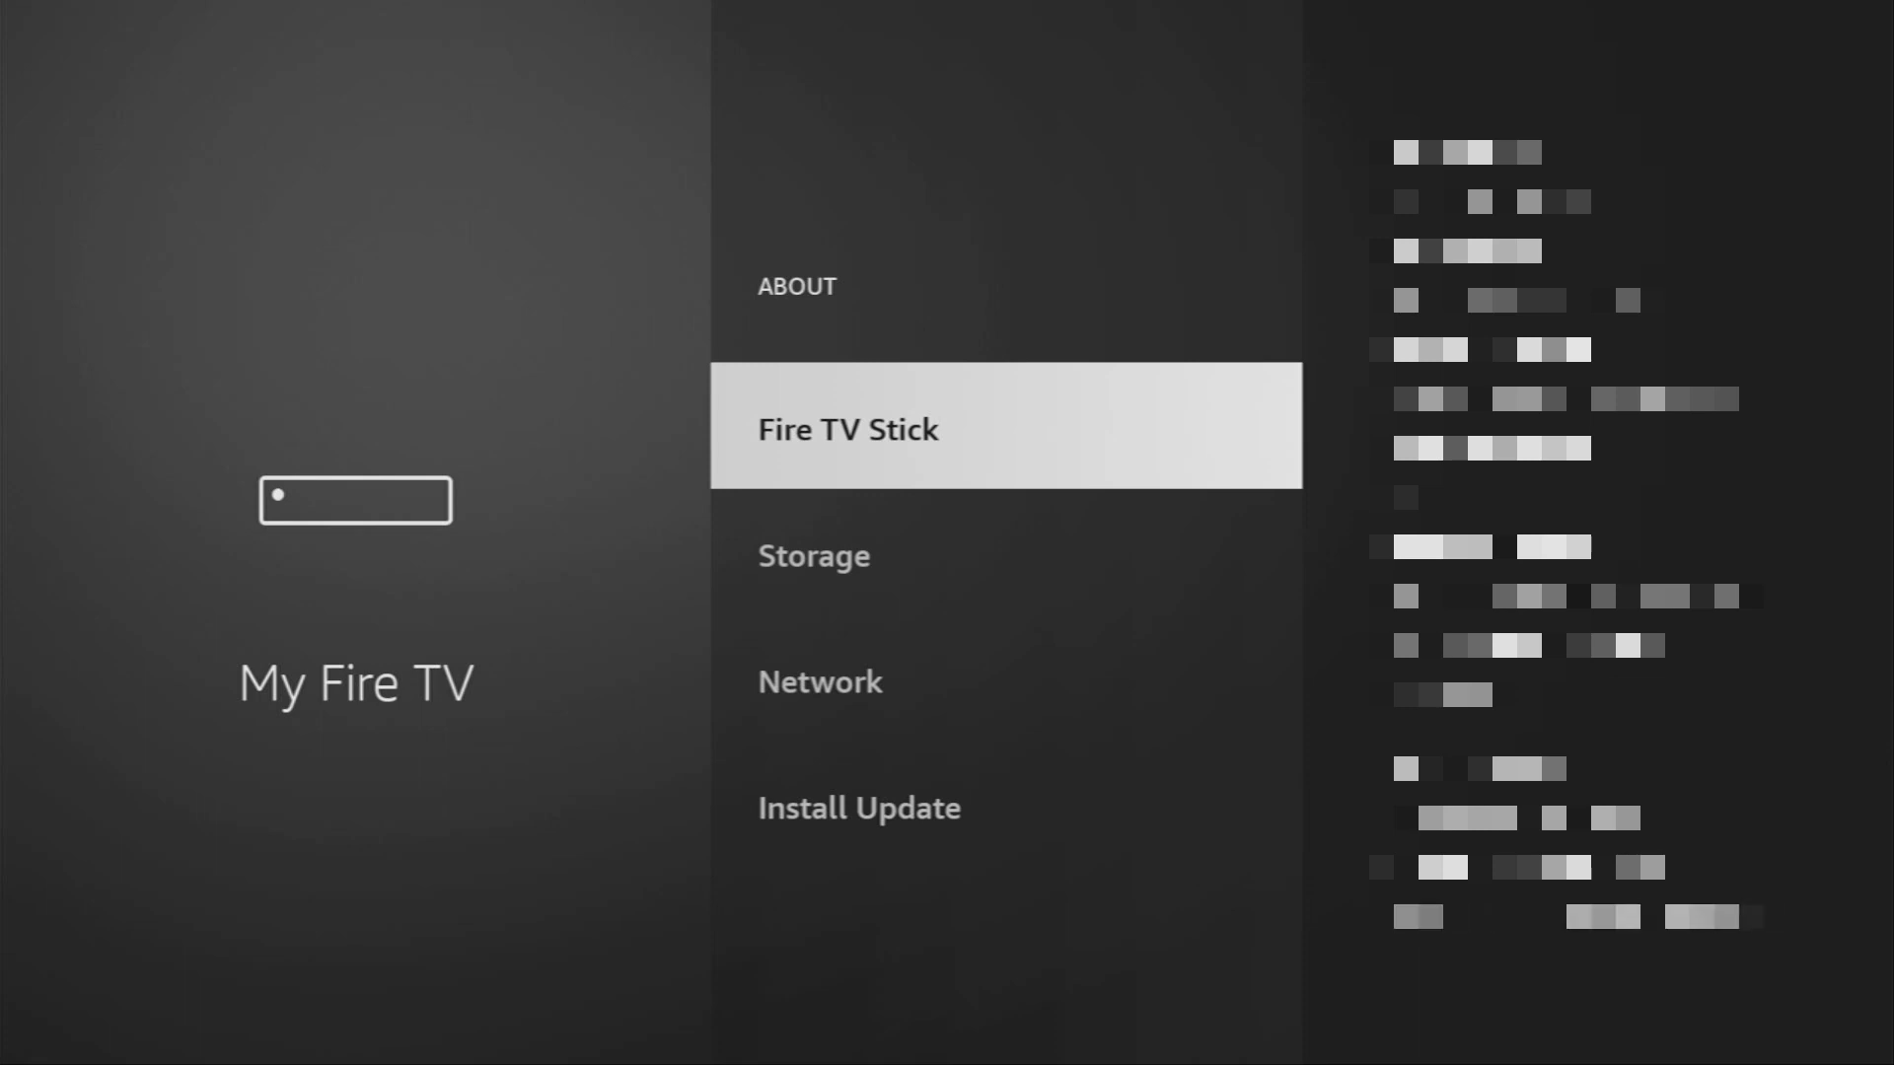
{"action": "left_click", "coordinate": [846, 427]}
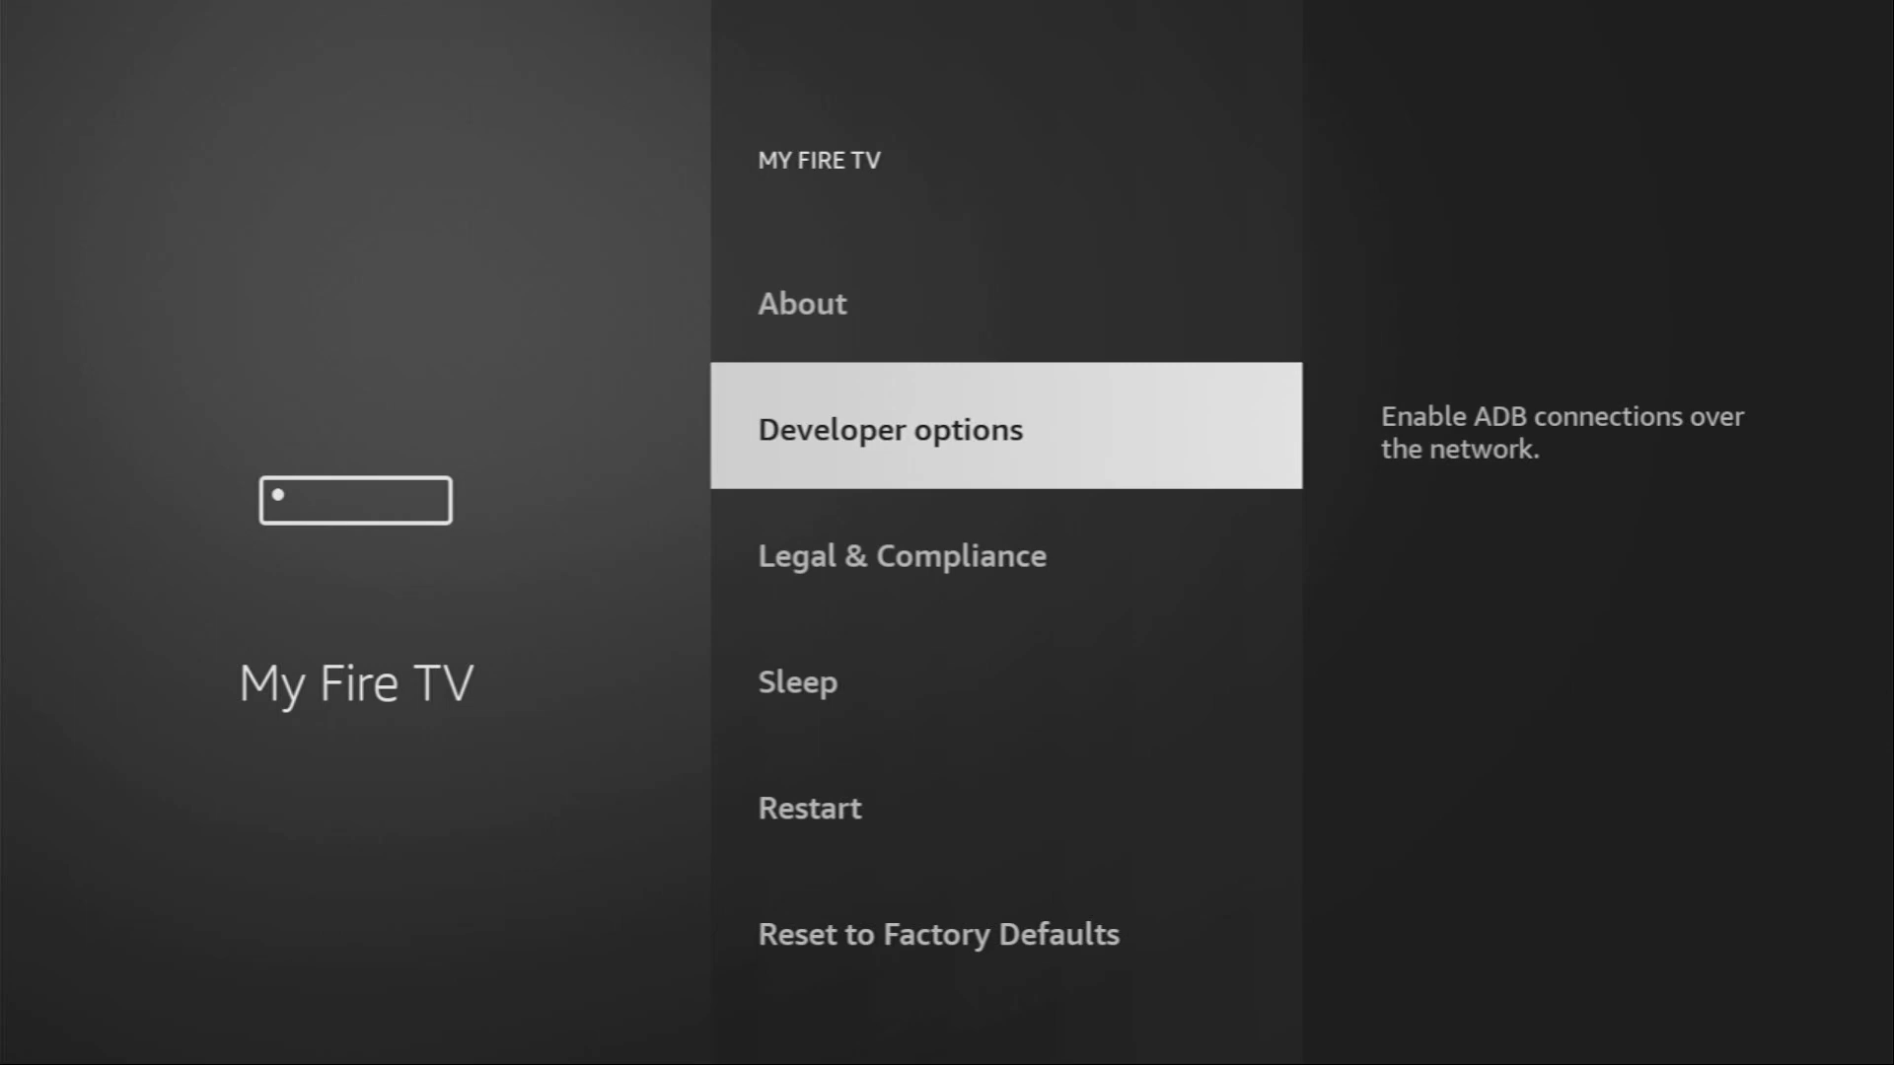
Open Developer options and scroll to confirm Downloader is allowed to install unknown apps
{"action": "left_click", "coordinate": [889, 427]}
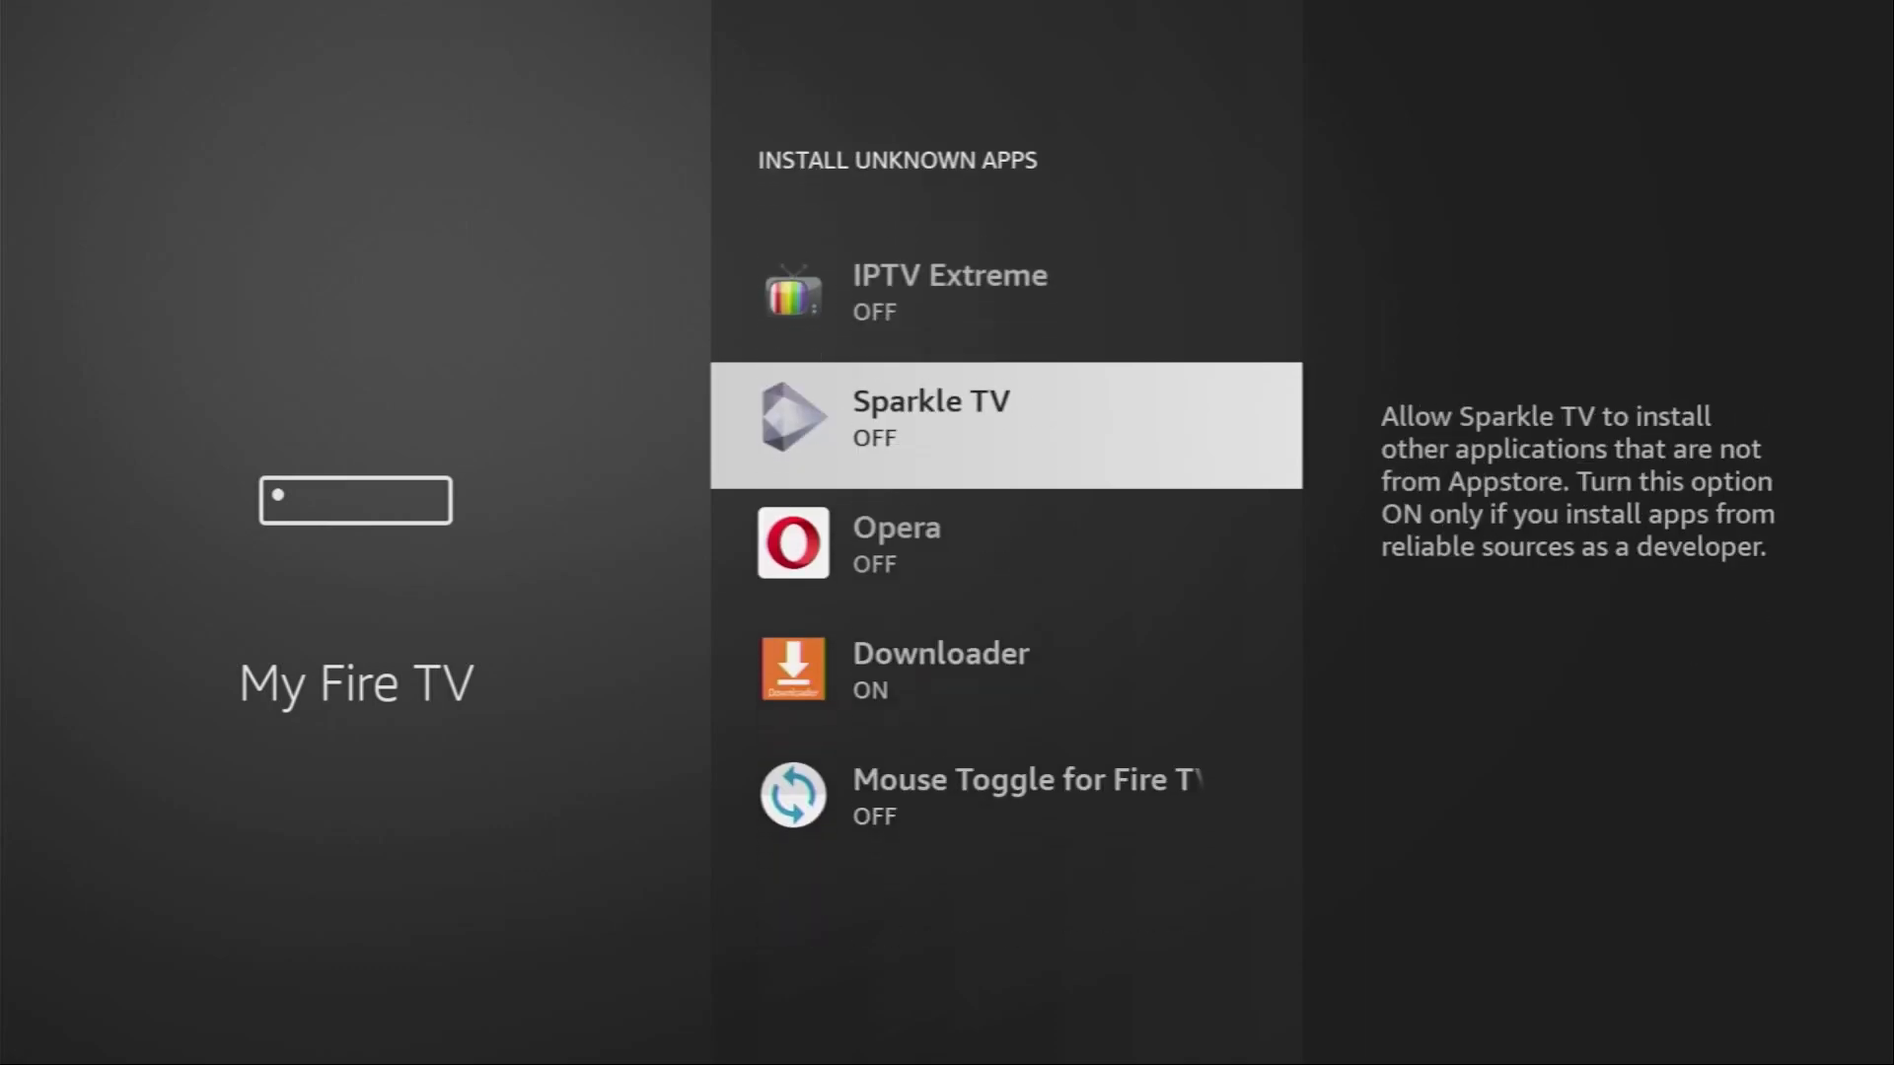
{"action": "scroll", "scroll_direction": "down", "scroll_amount": 3}
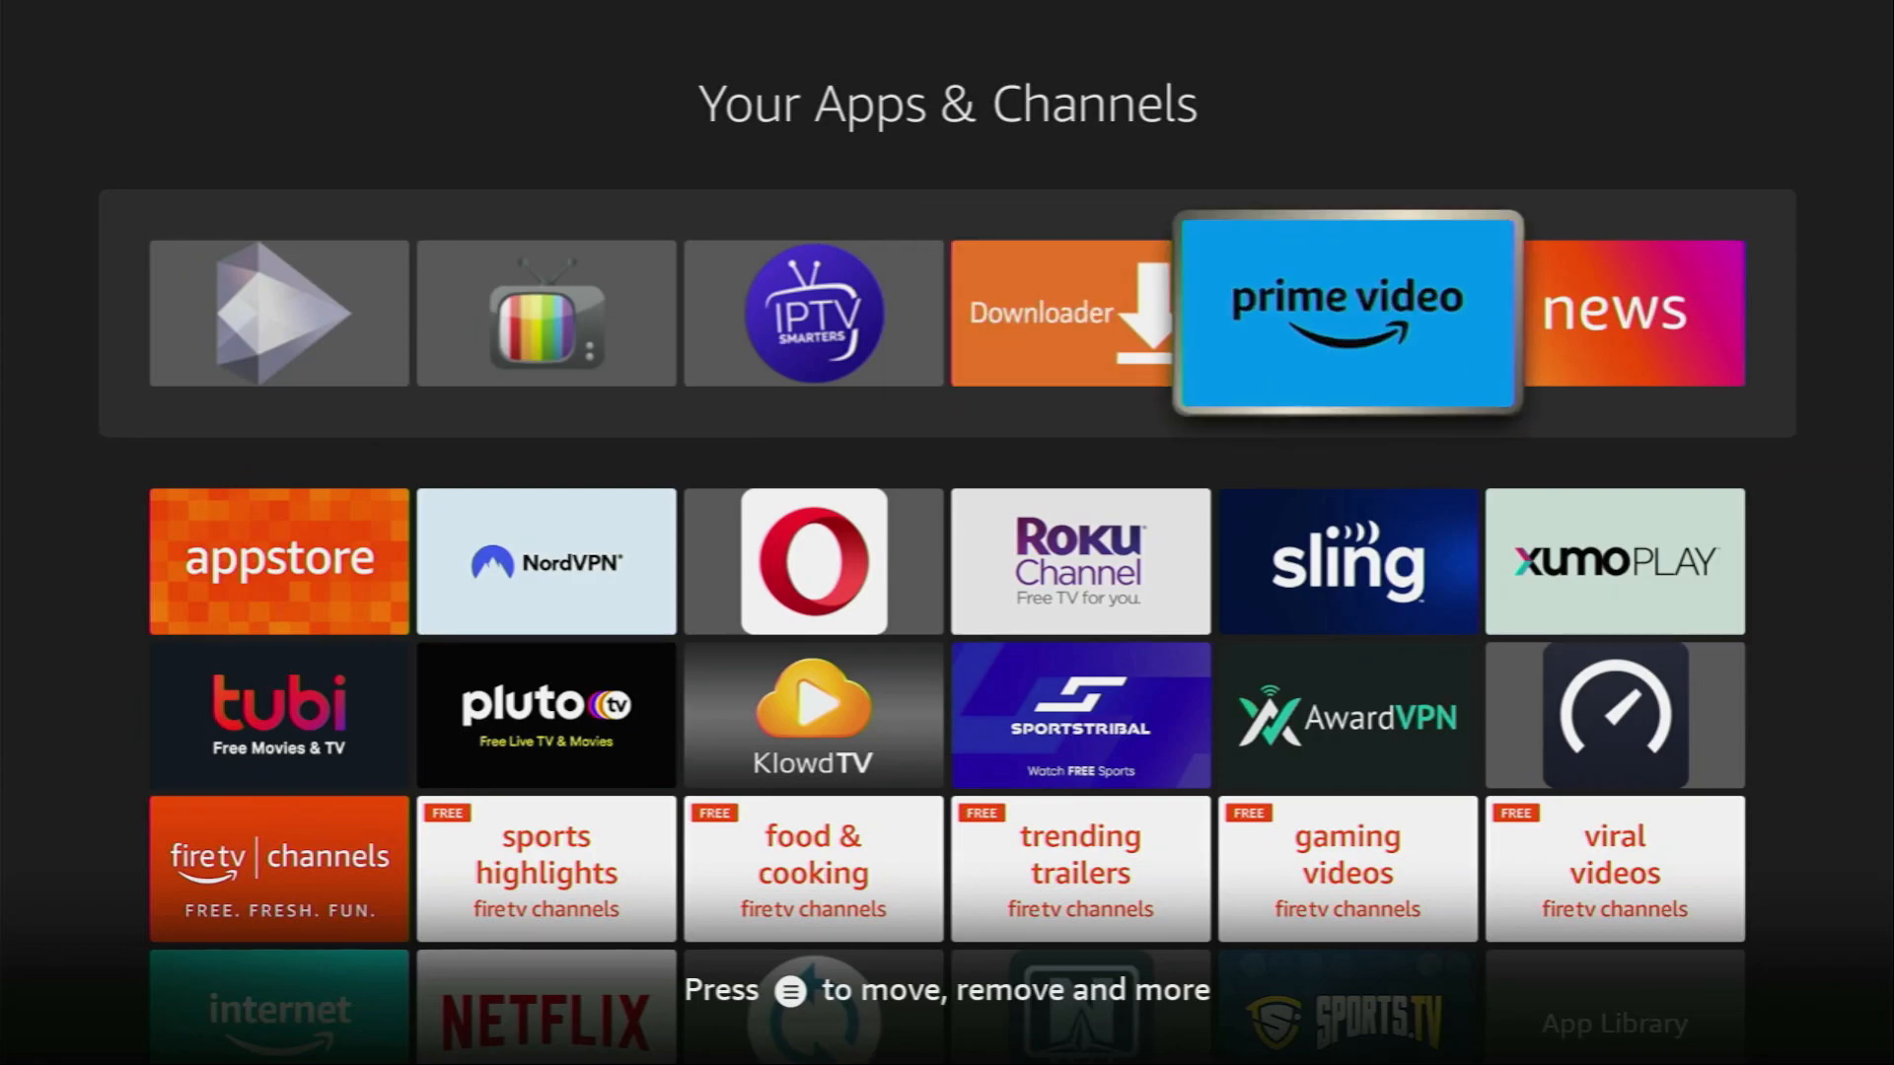
Move to the NordVPN tile in the apps library and launch it
{"action": "key", "text": "Left"}
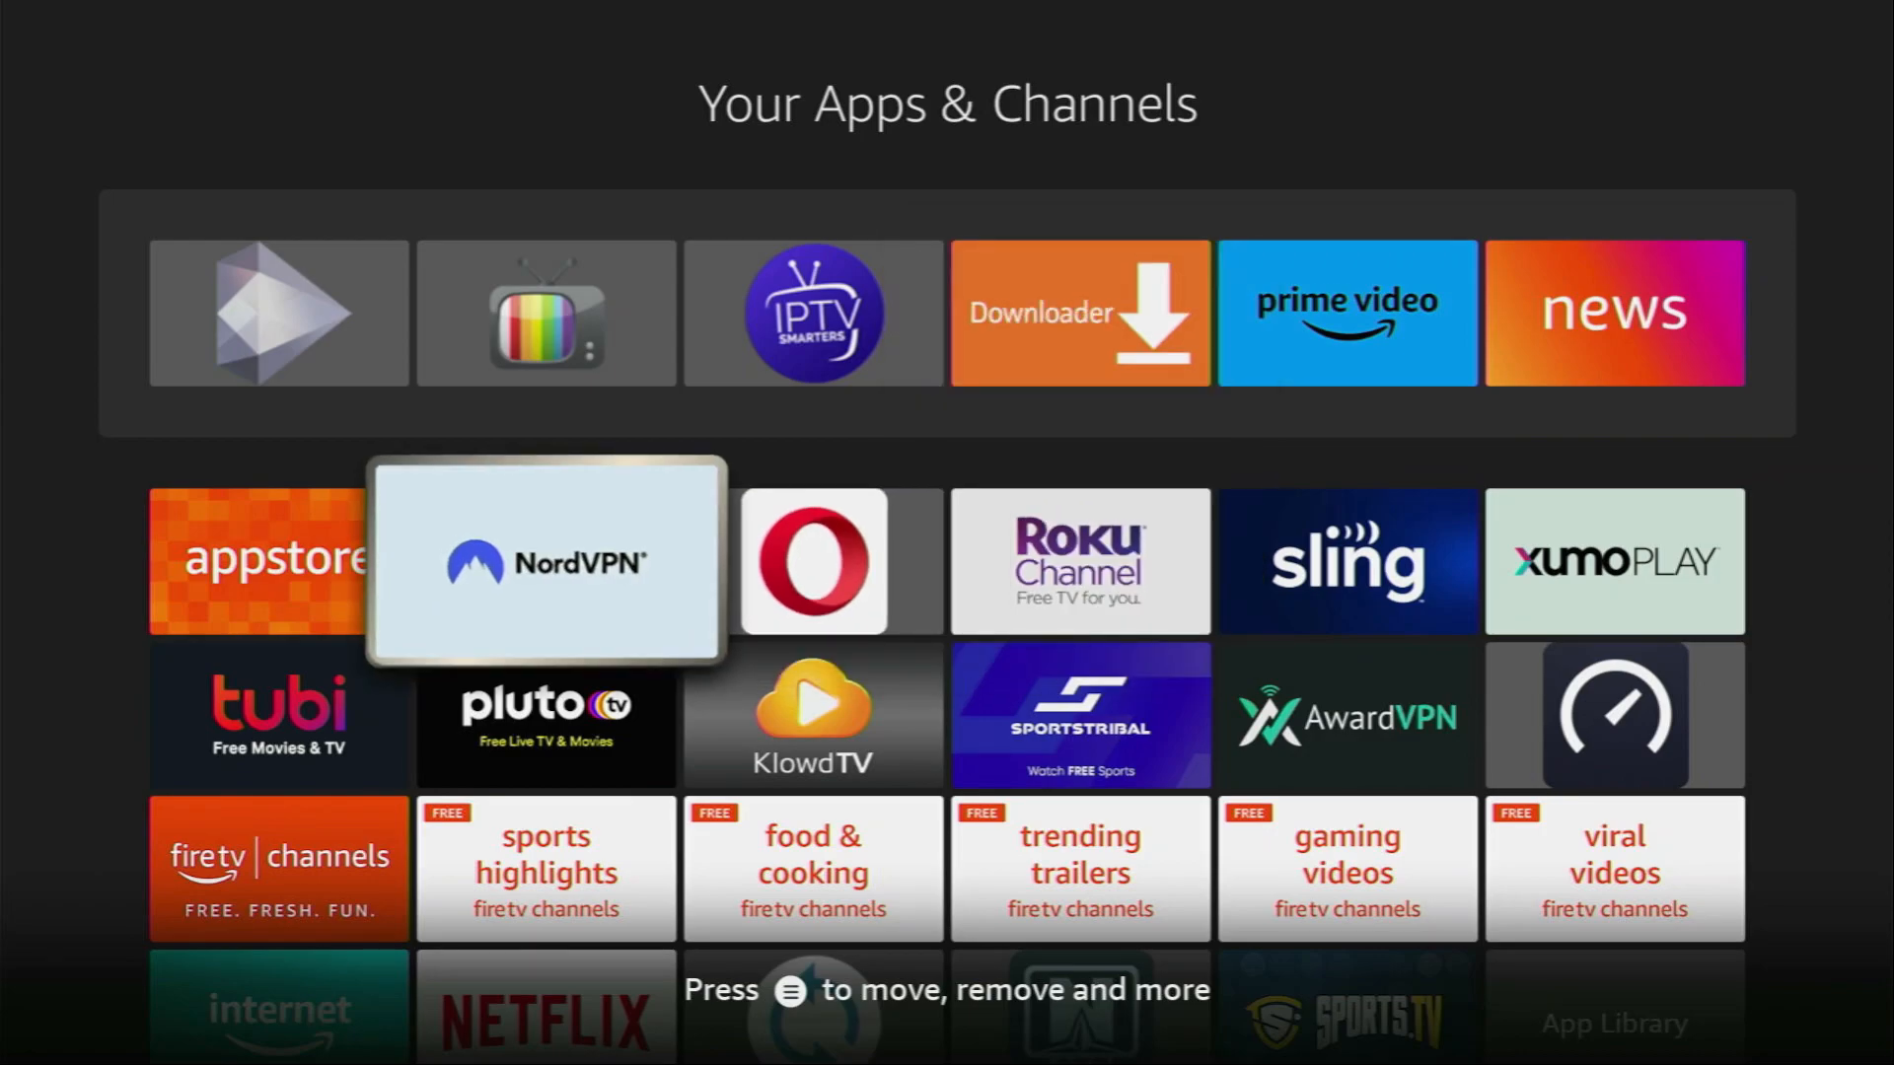
{"action": "left_click", "coordinate": [544, 560]}
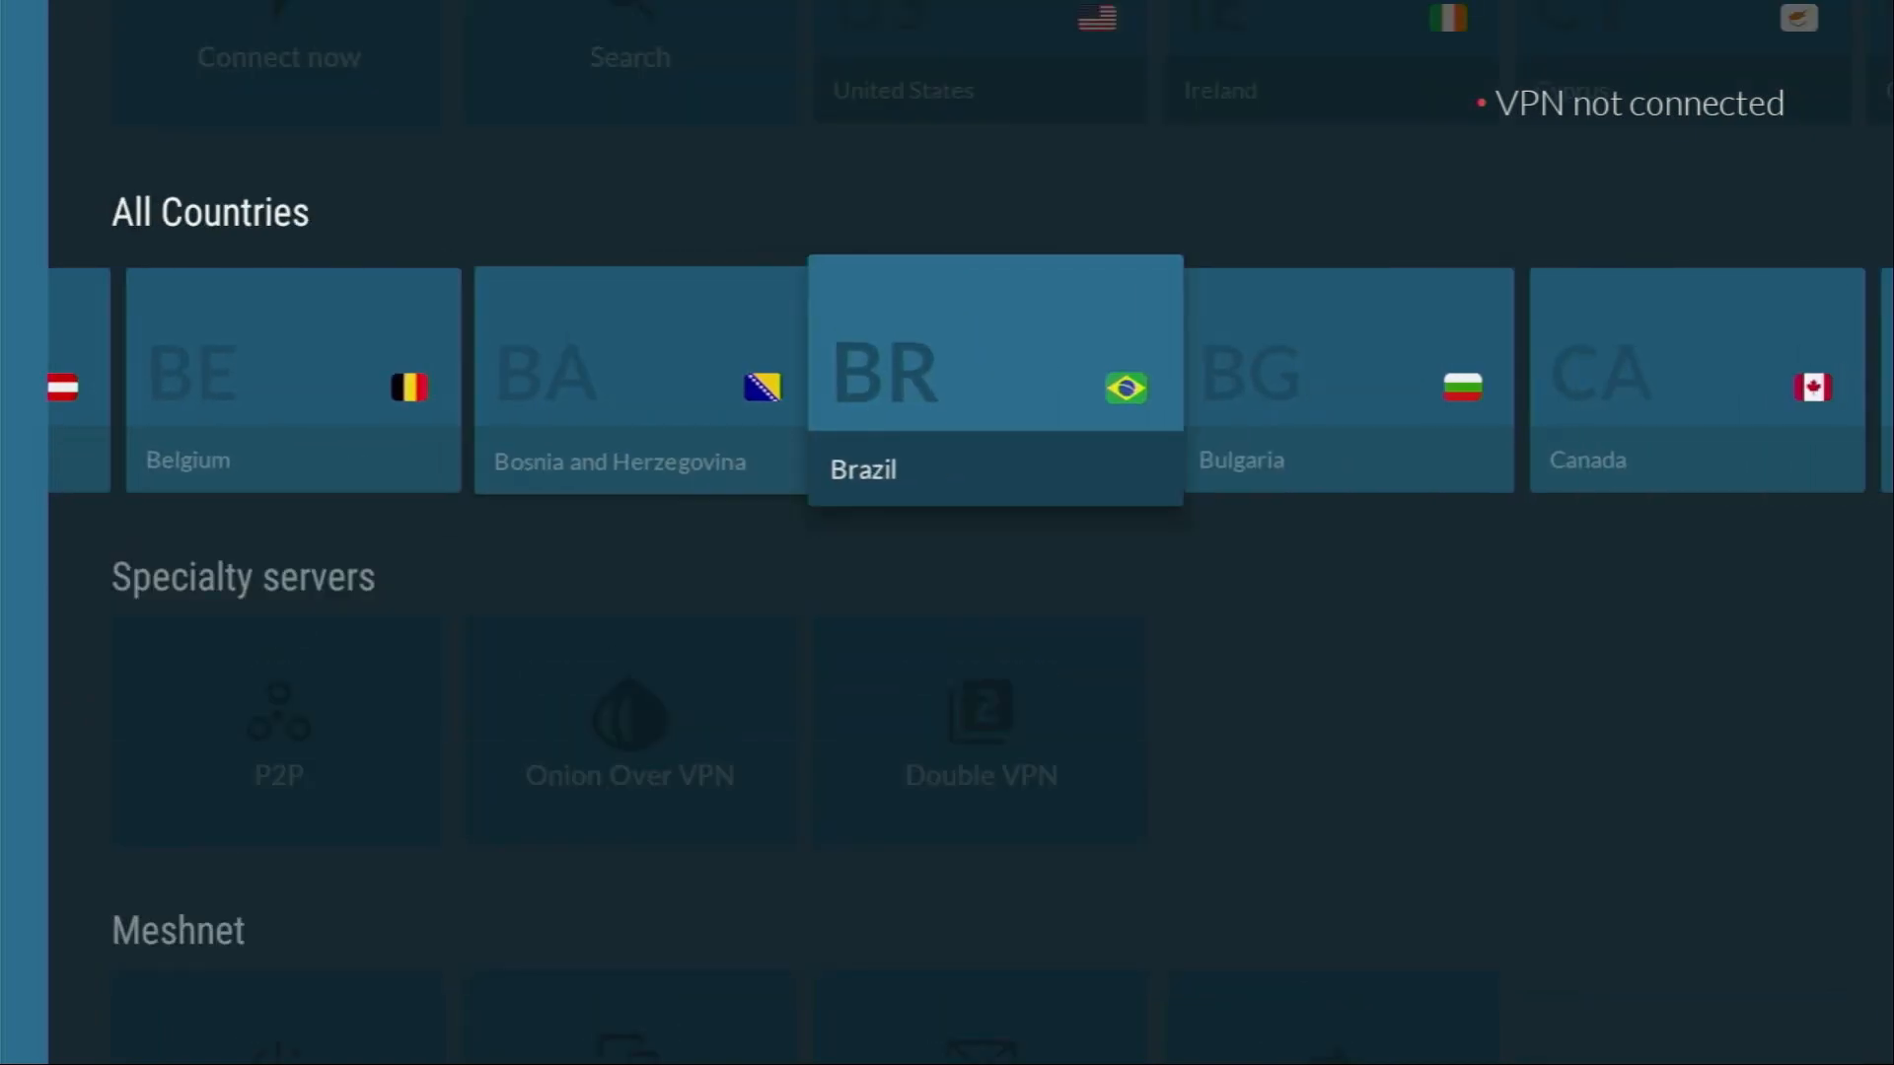
Connect NordVPN to a Czech Republic server from the All Countries row
{"action": "scroll", "scroll_direction": "right", "scroll_amount": 3}
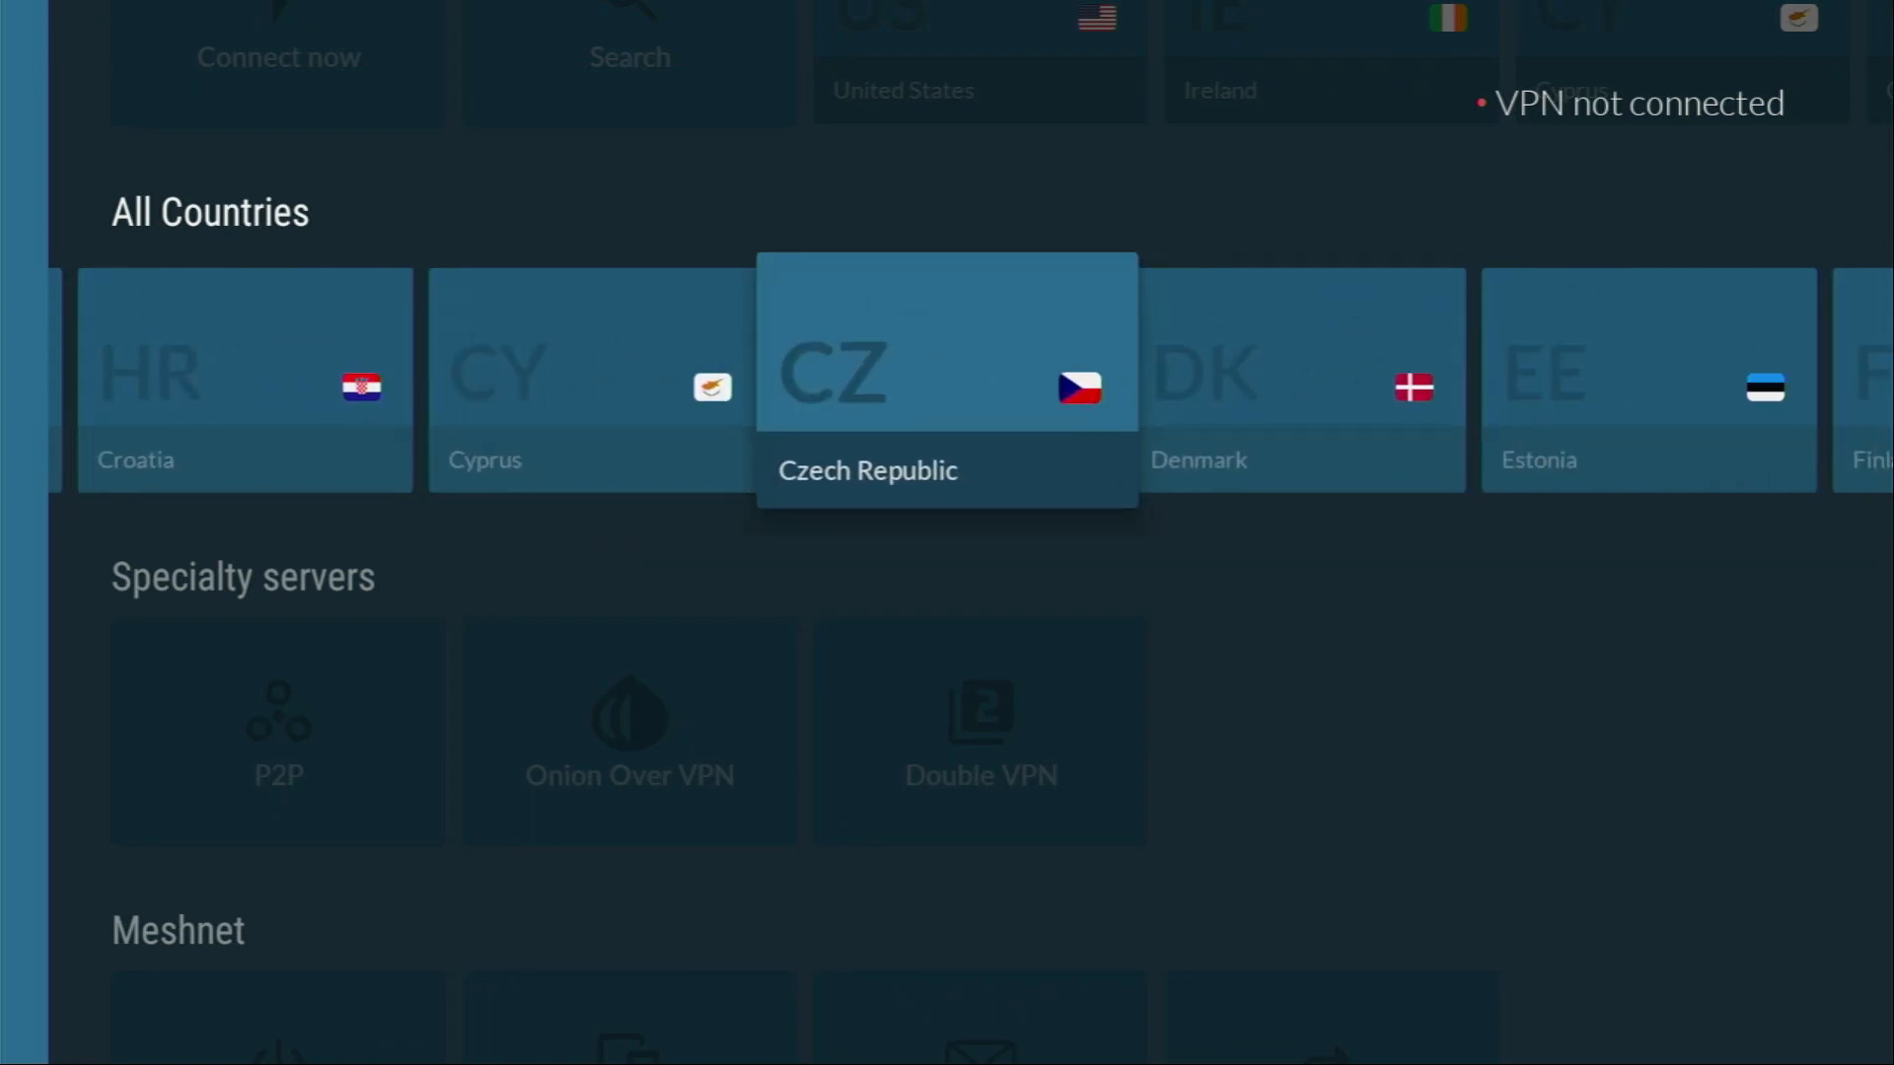
{"action": "left_click", "coordinate": [946, 342]}
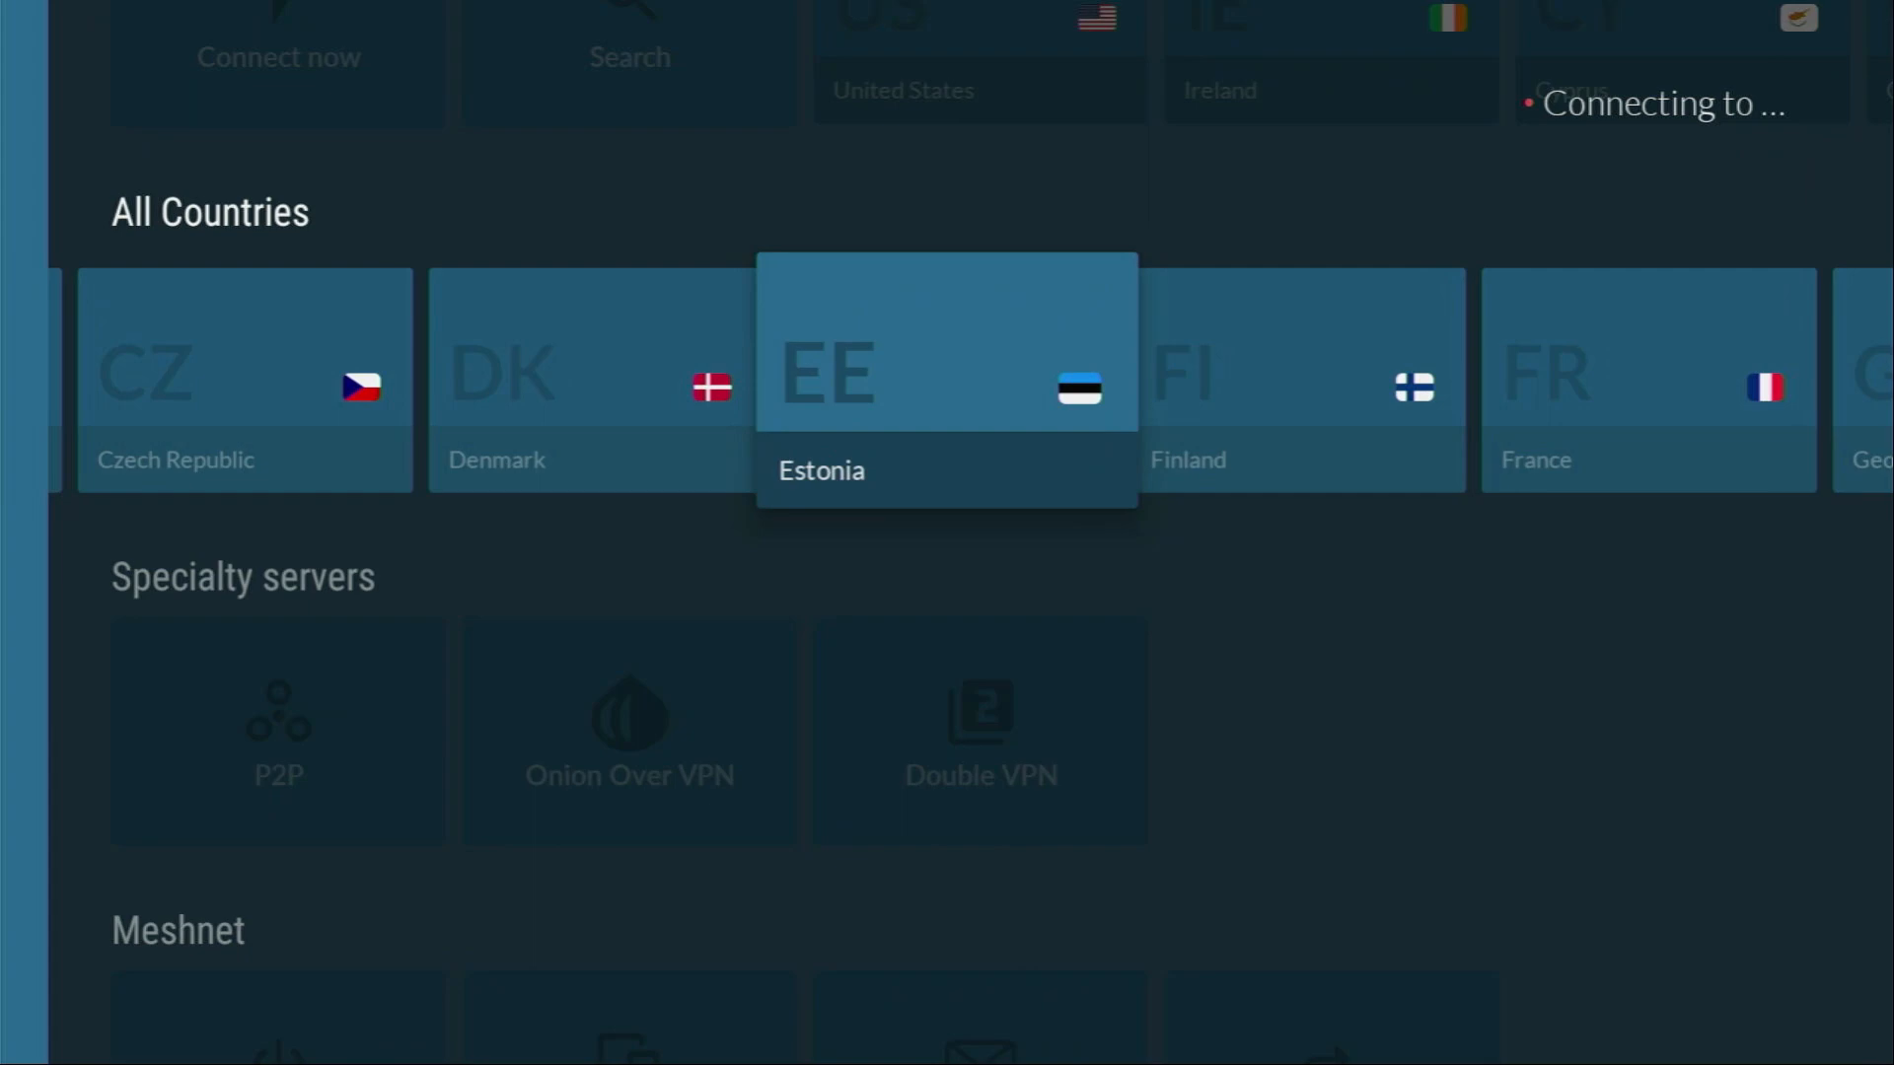
{"action": "scroll", "scroll_direction": "left", "scroll_amount": 3}
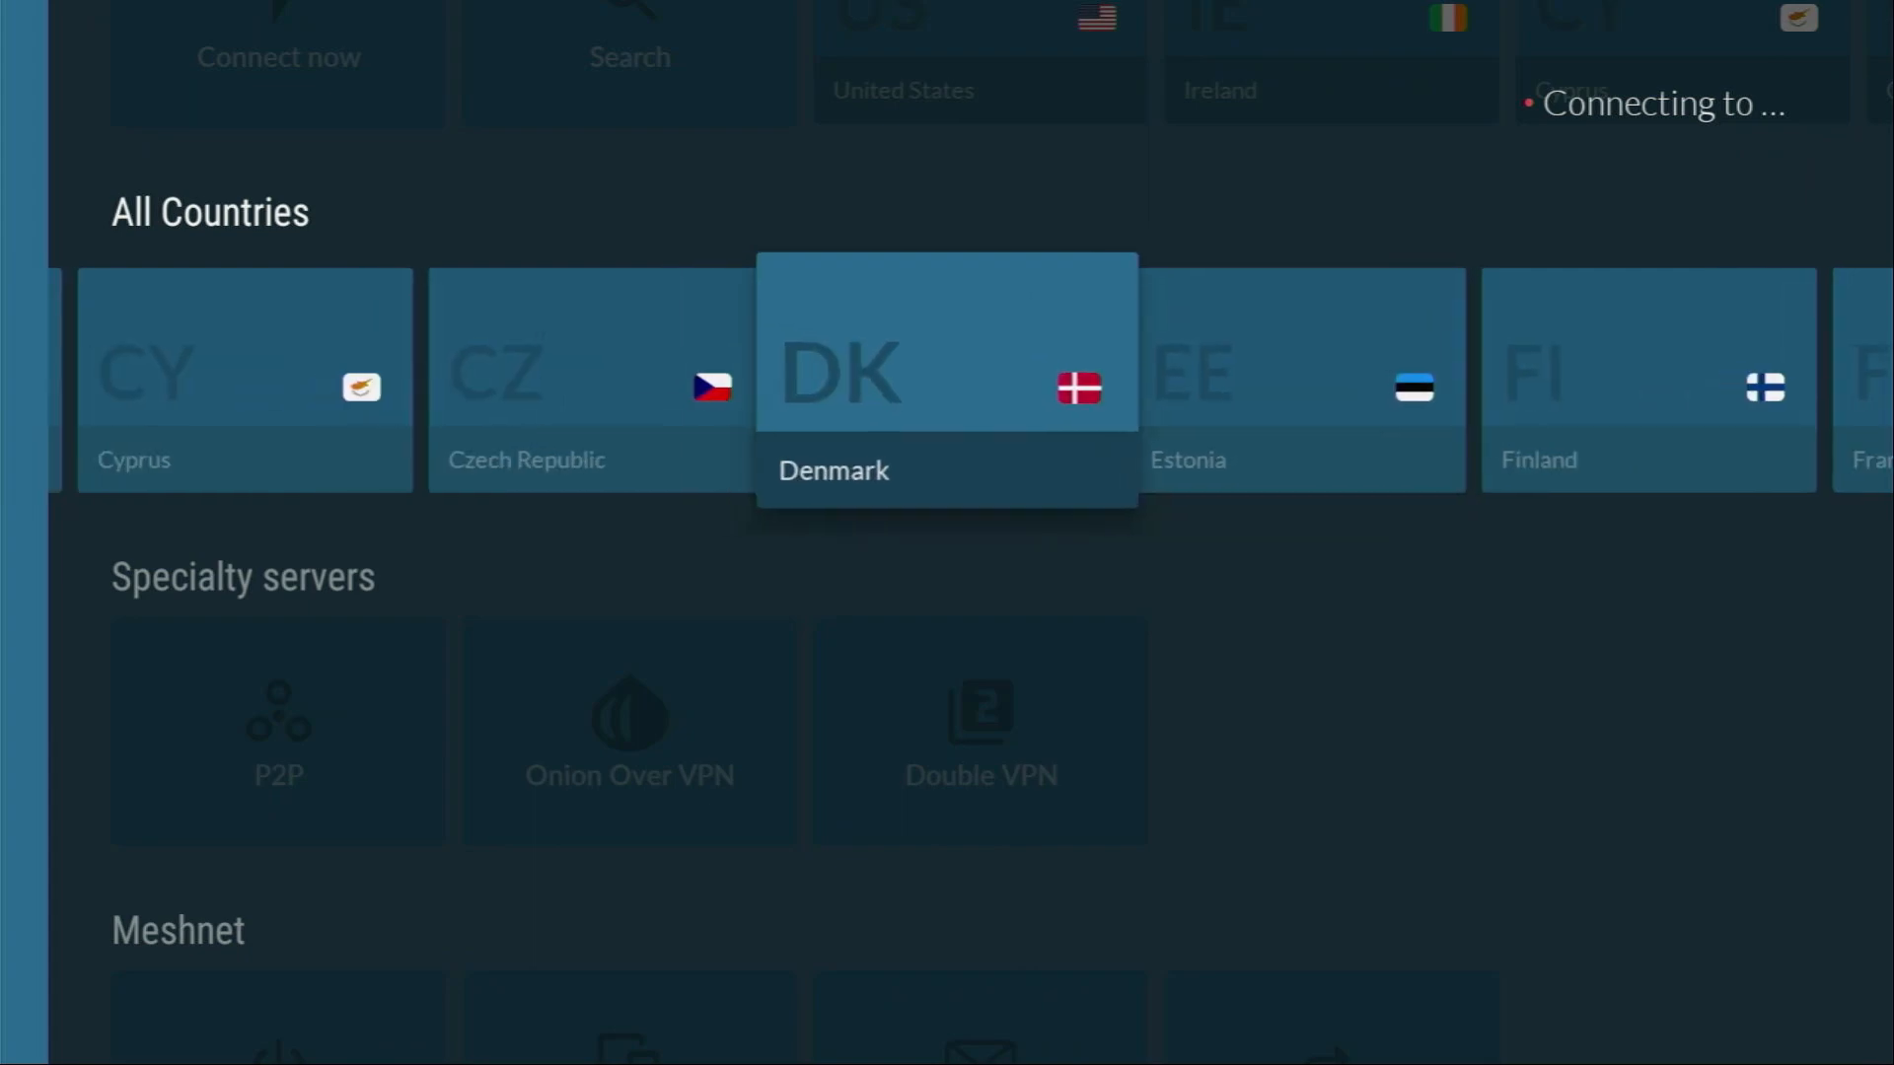
{"action": "left_click", "coordinate": [628, 379]}
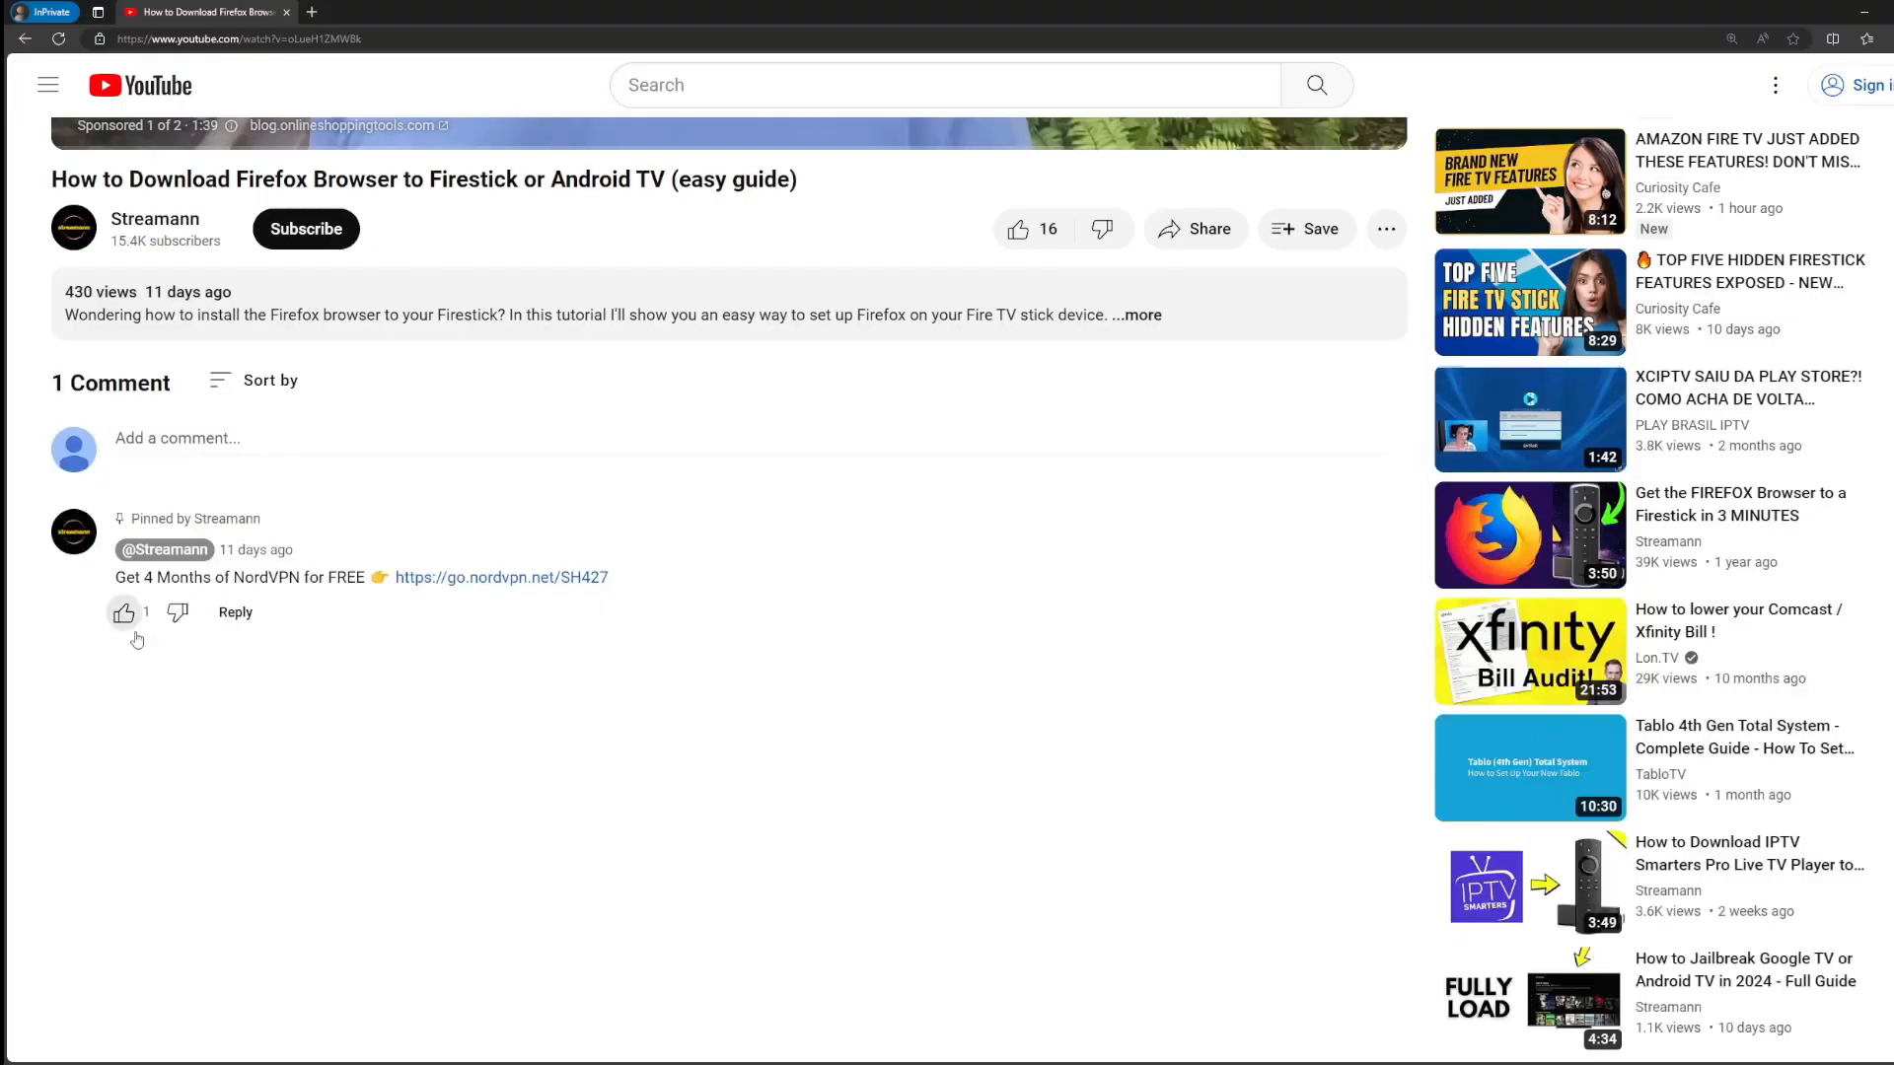
Highlight the go.nordvpn.net offer link in the YouTube pinned comment
{"action": "double_click", "coordinate": [583, 577]}
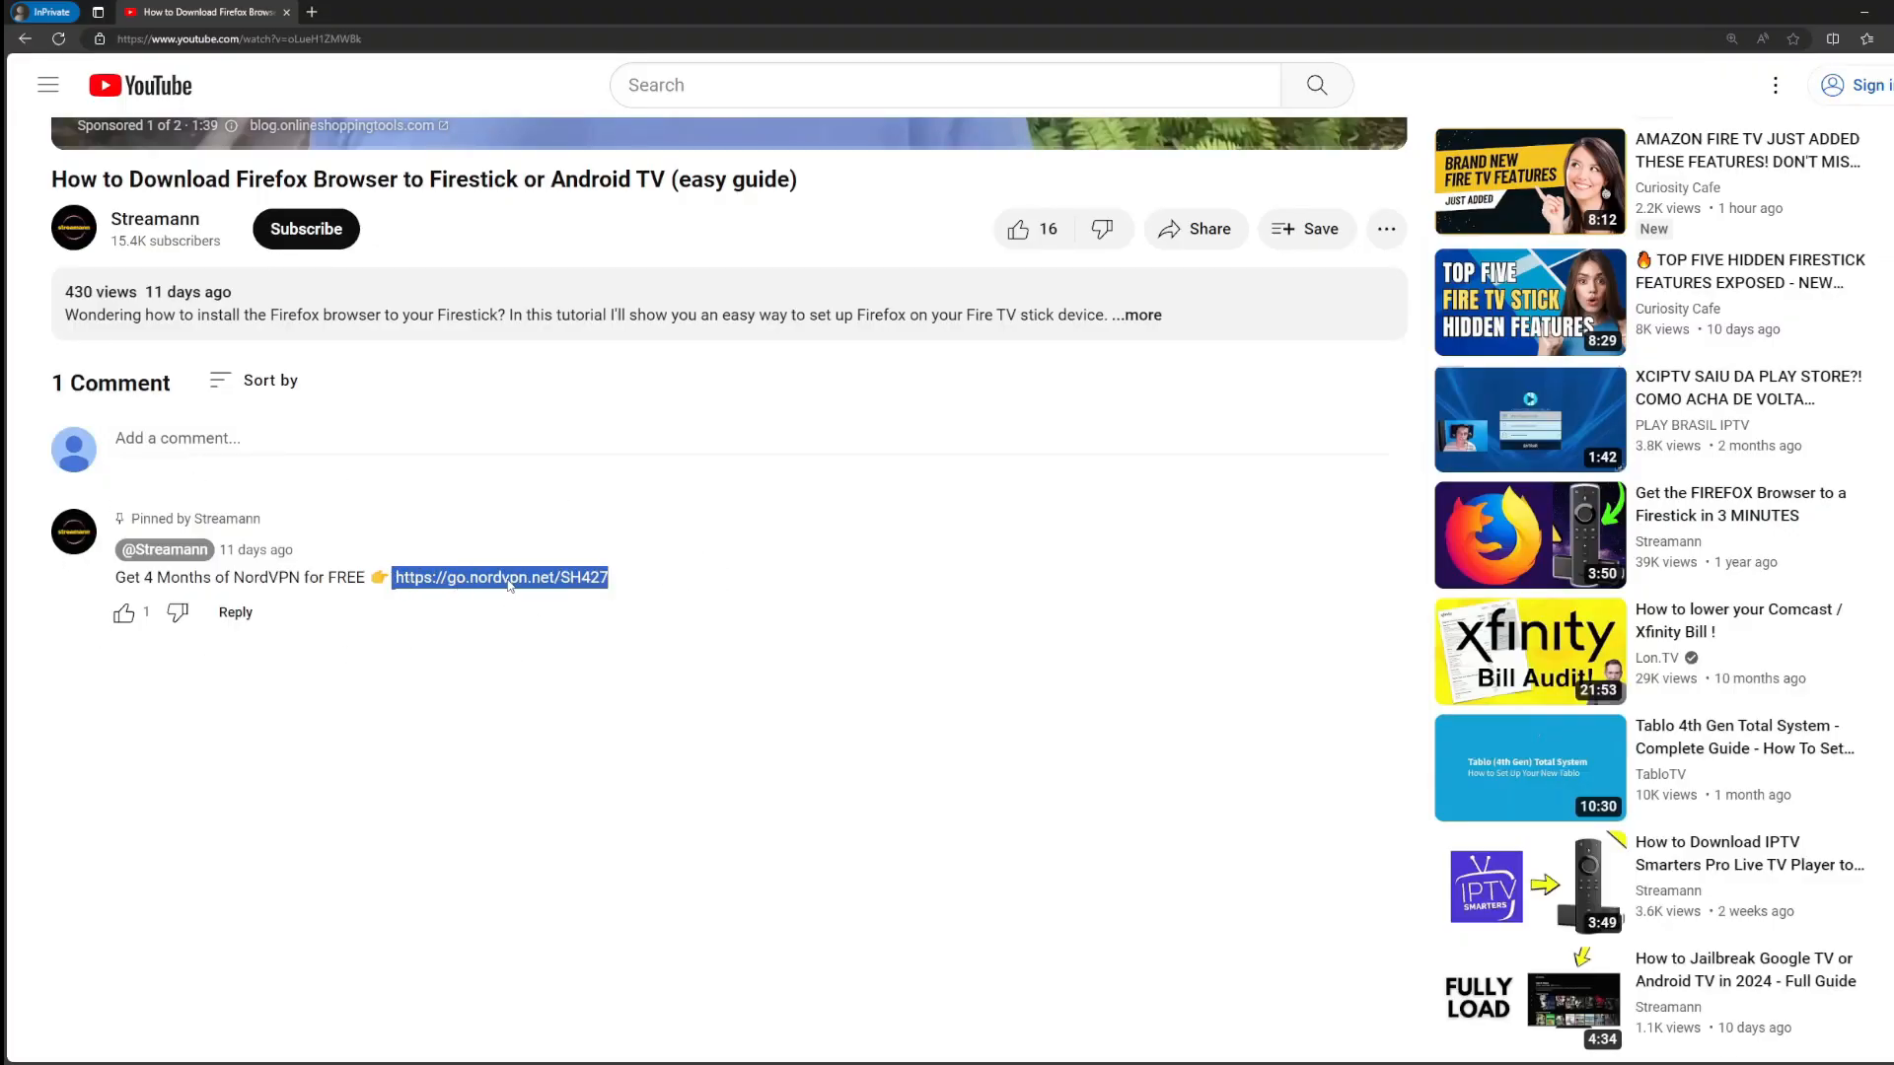
{"action": "left_click", "coordinate": [499, 577]}
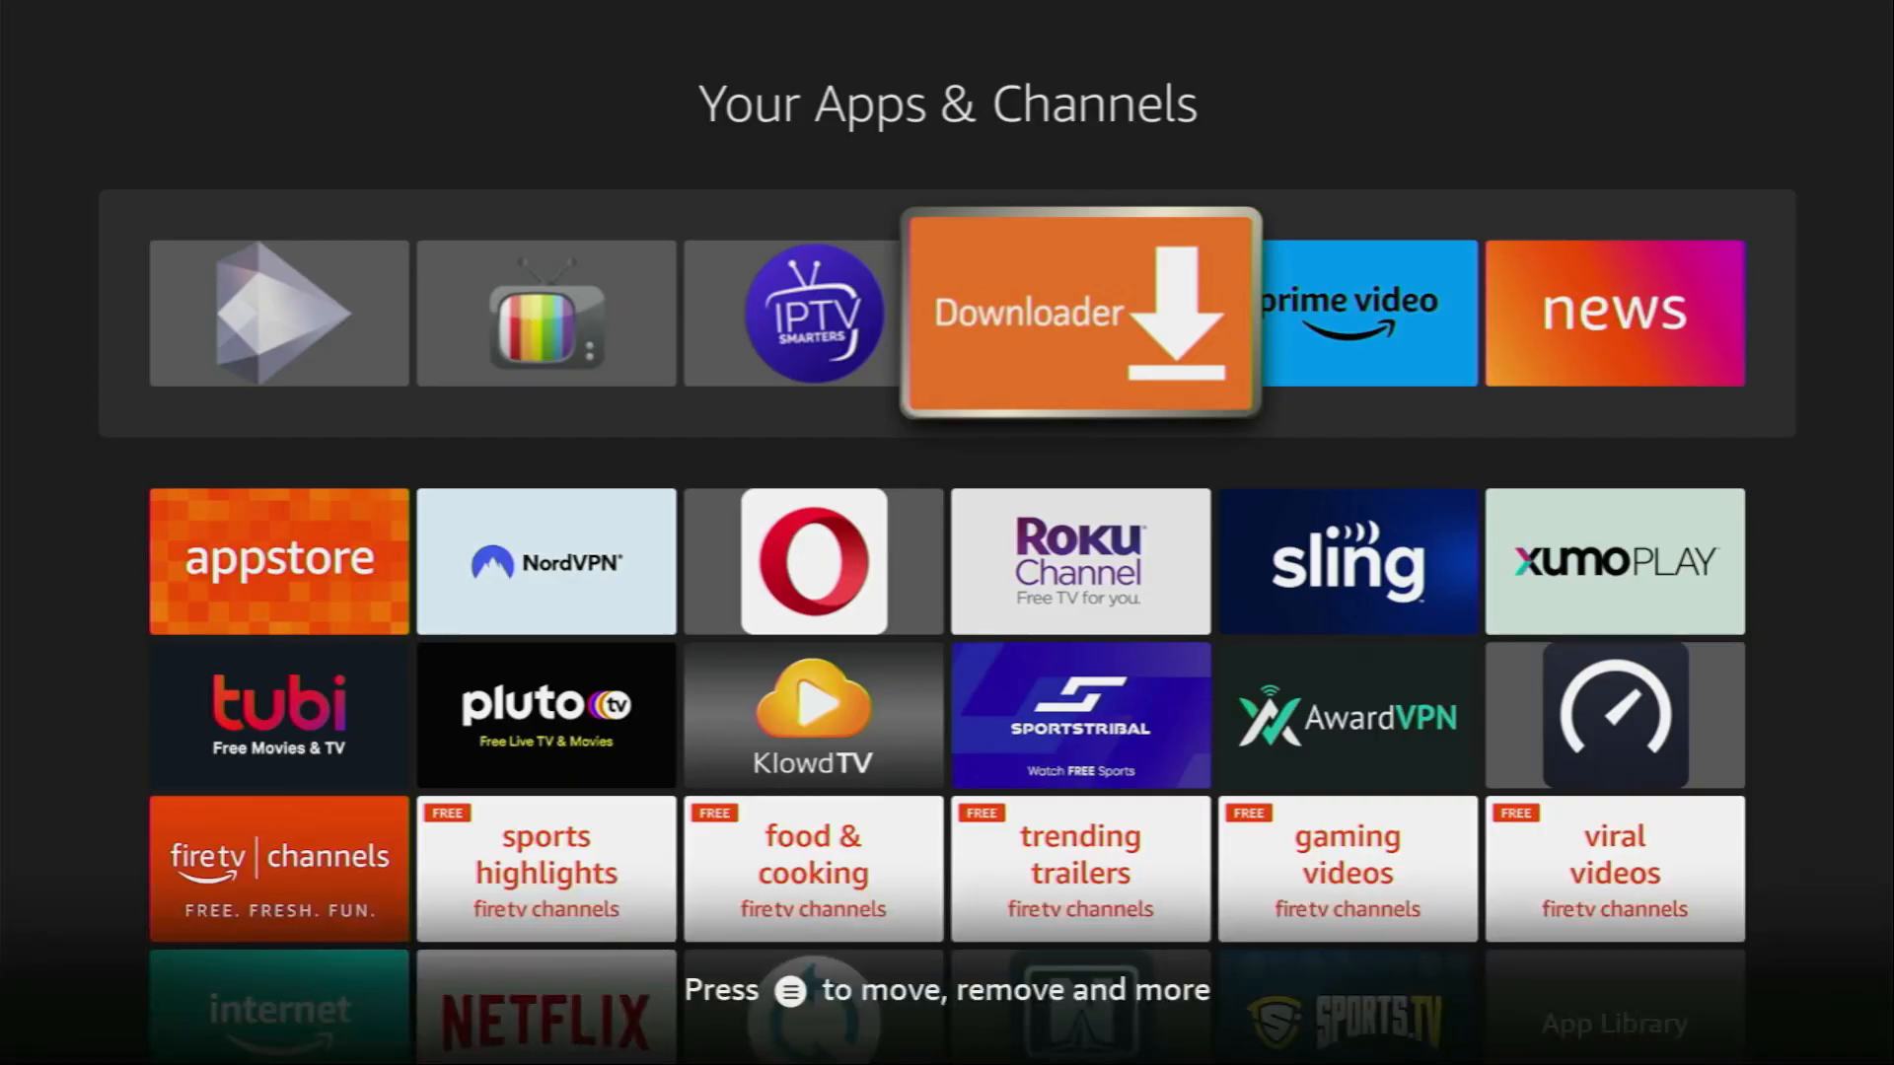
Launch Downloader, enter code 28907 in the URL box, and load the page
{"action": "left_click", "coordinate": [1078, 312]}
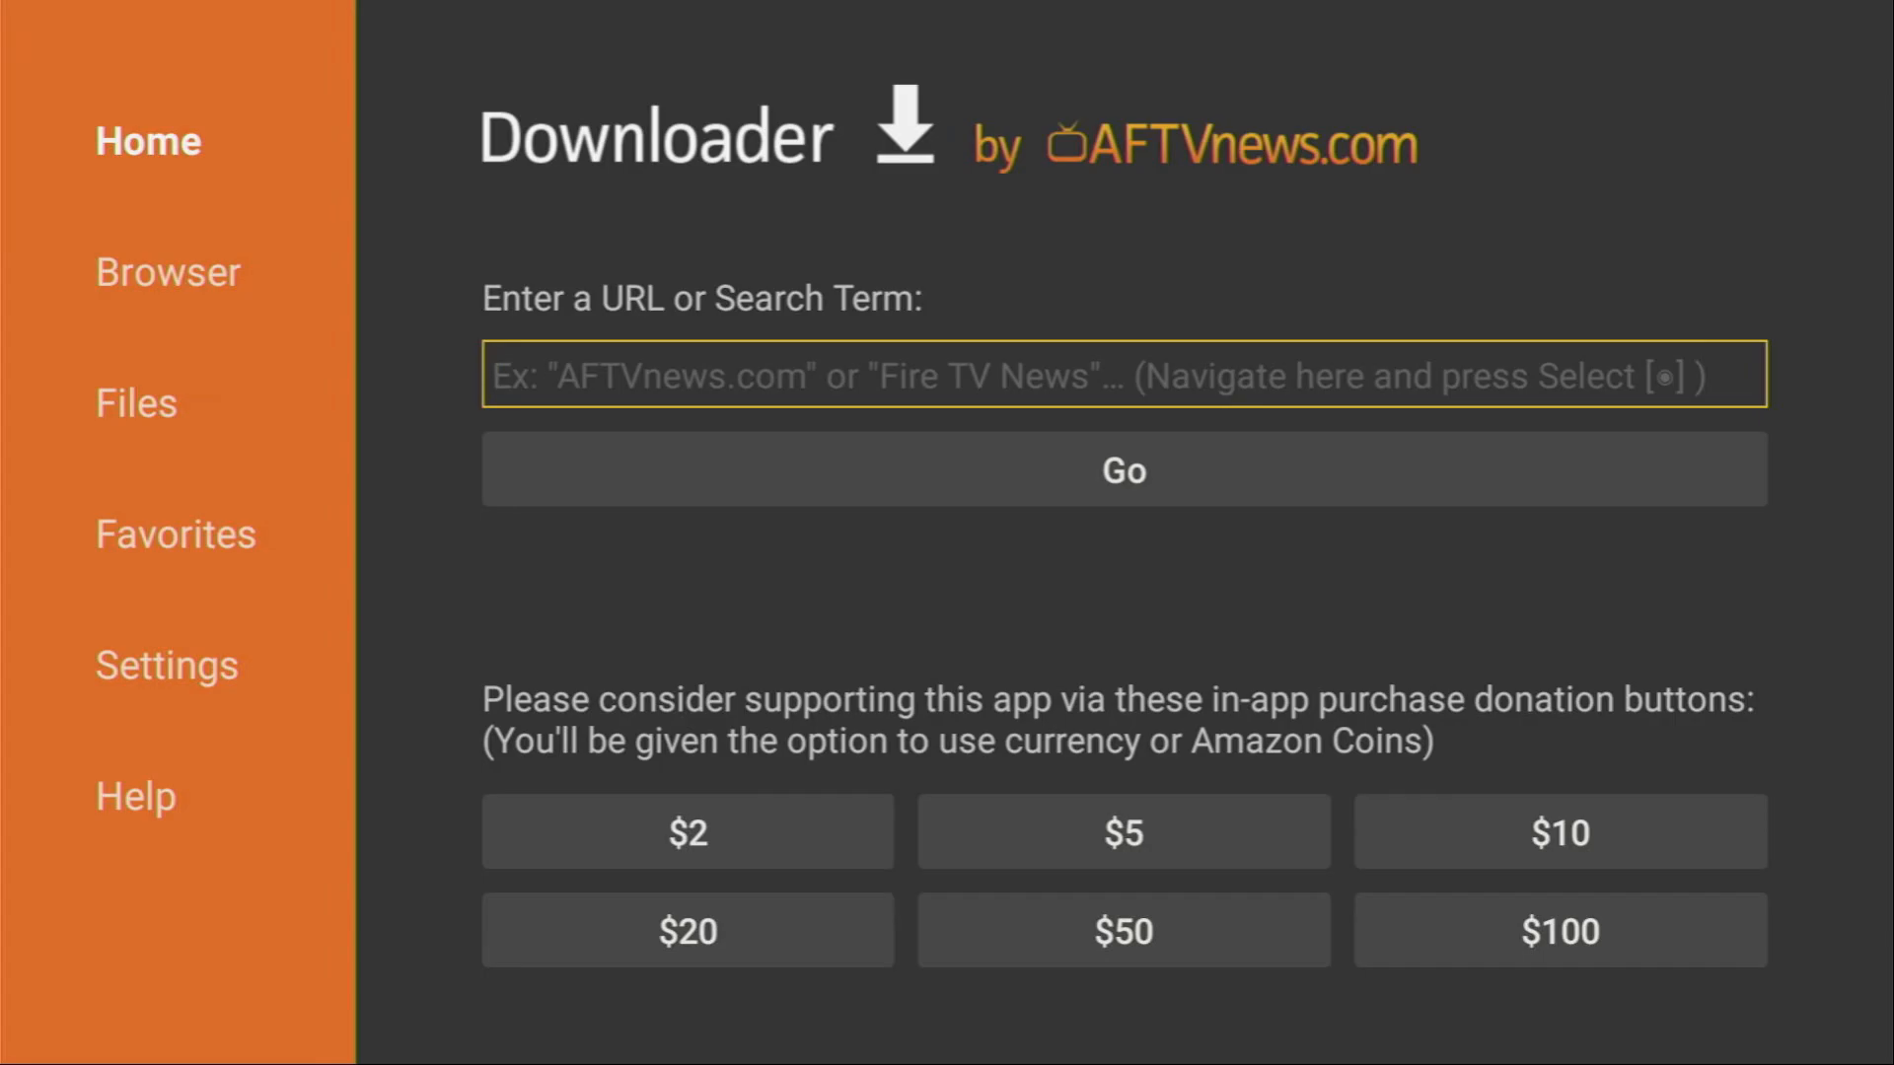
{"action": "left_click", "coordinate": [1122, 375]}
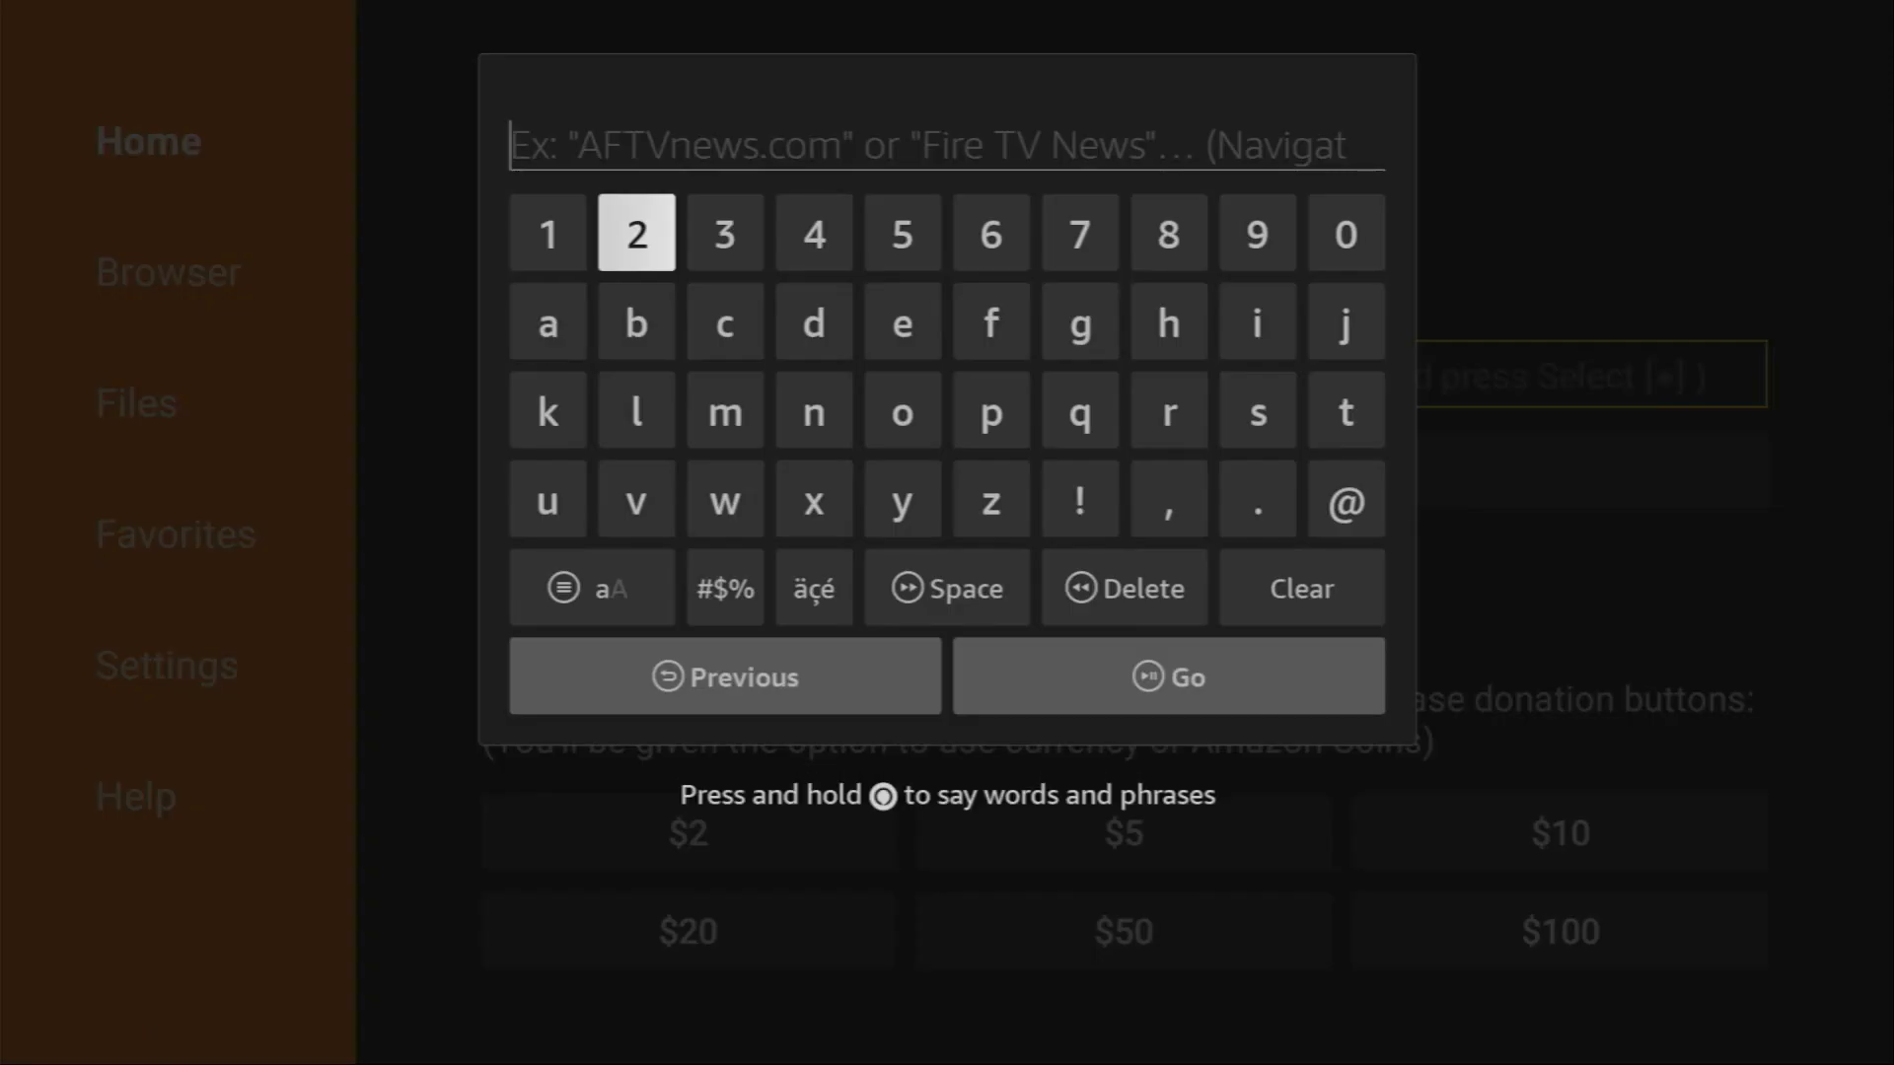
{"action": "left_click", "coordinate": [1166, 233]}
{"action": "type", "text": "28907"}
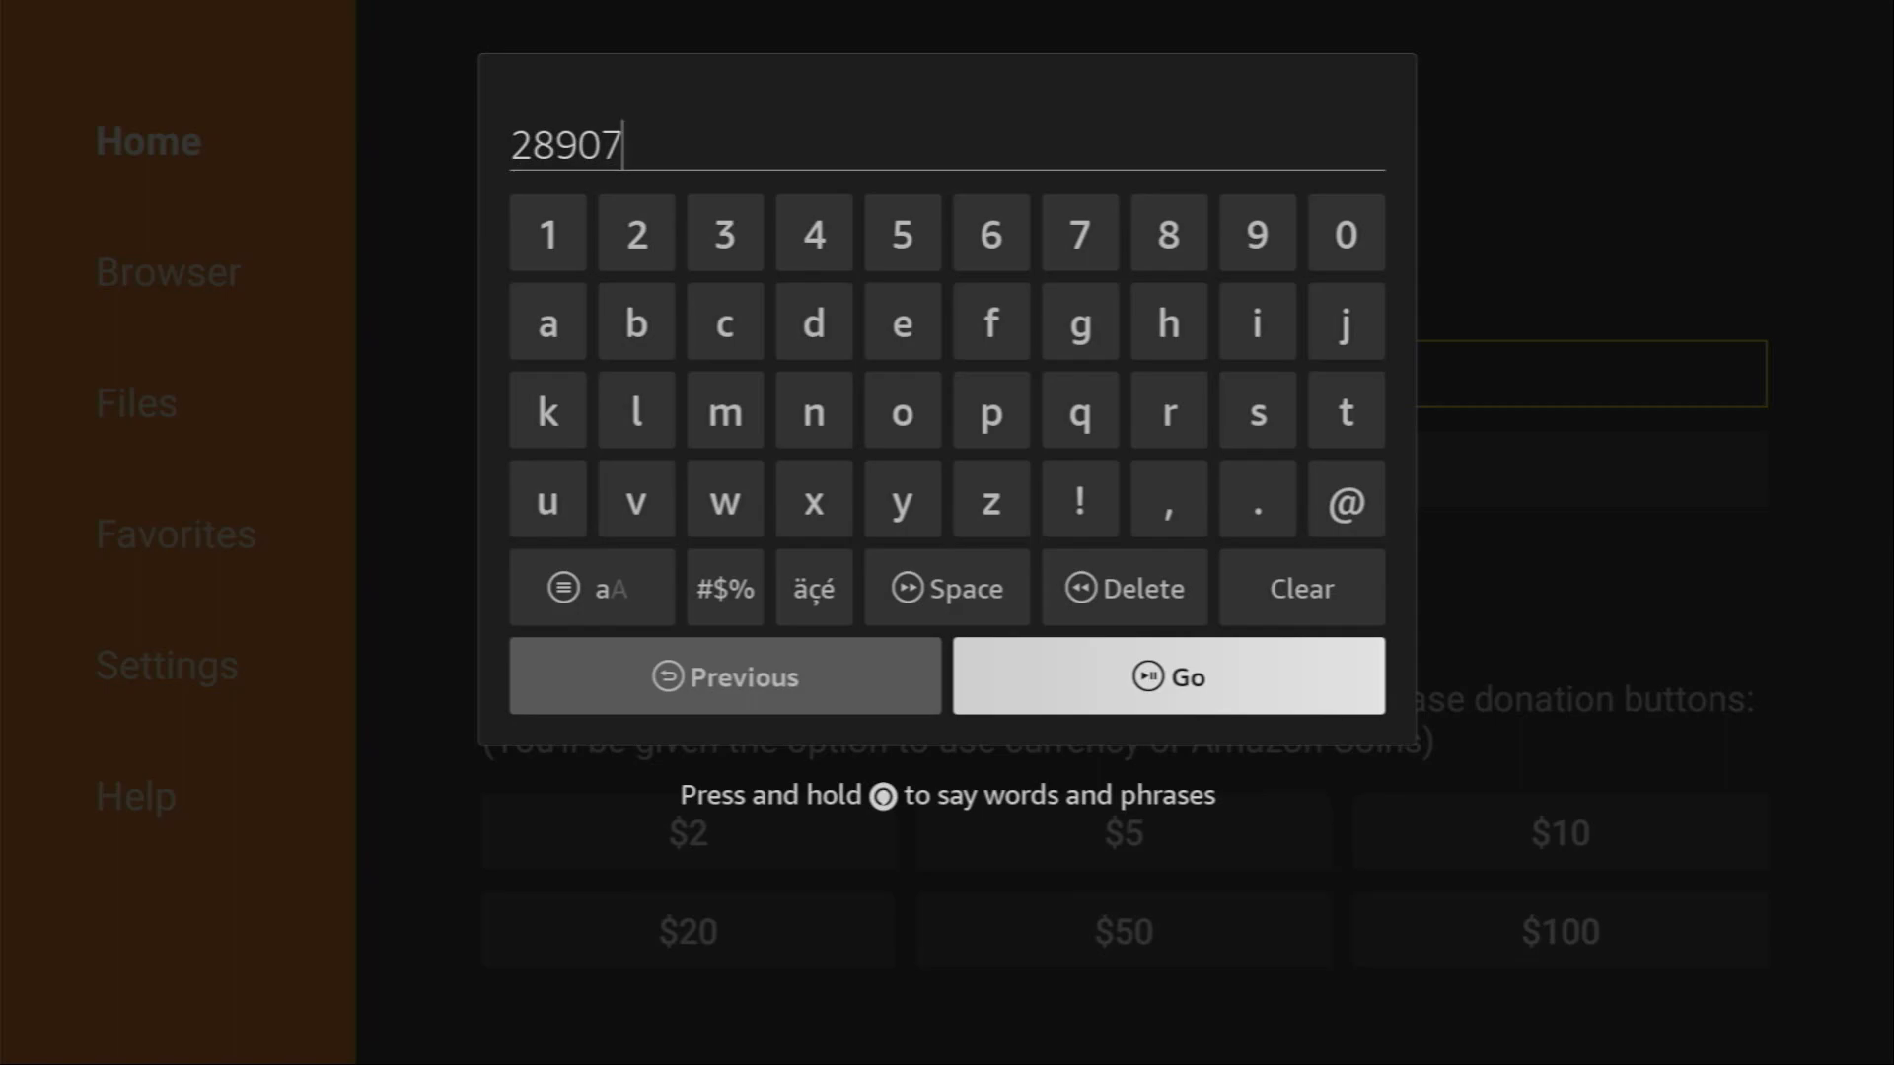
{"action": "left_click", "coordinate": [1166, 675]}
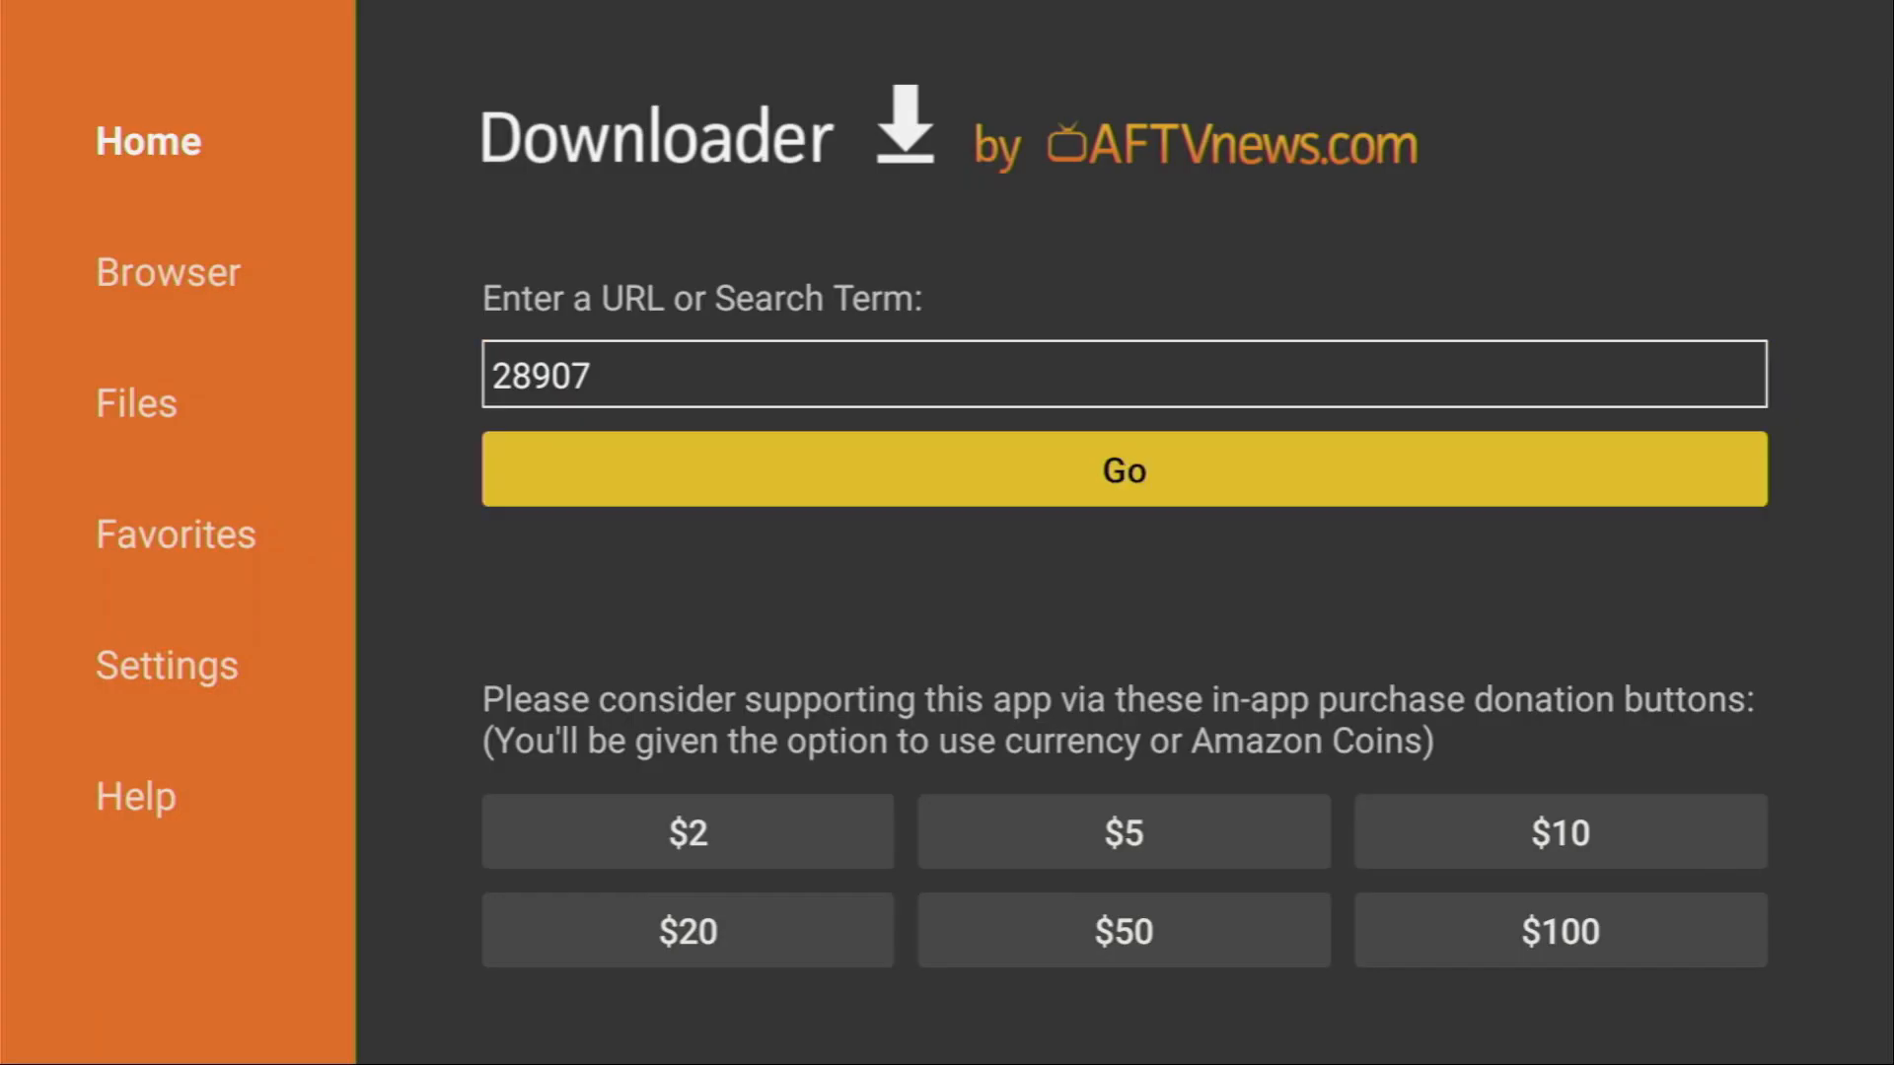
{"action": "left_click", "coordinate": [1123, 470]}
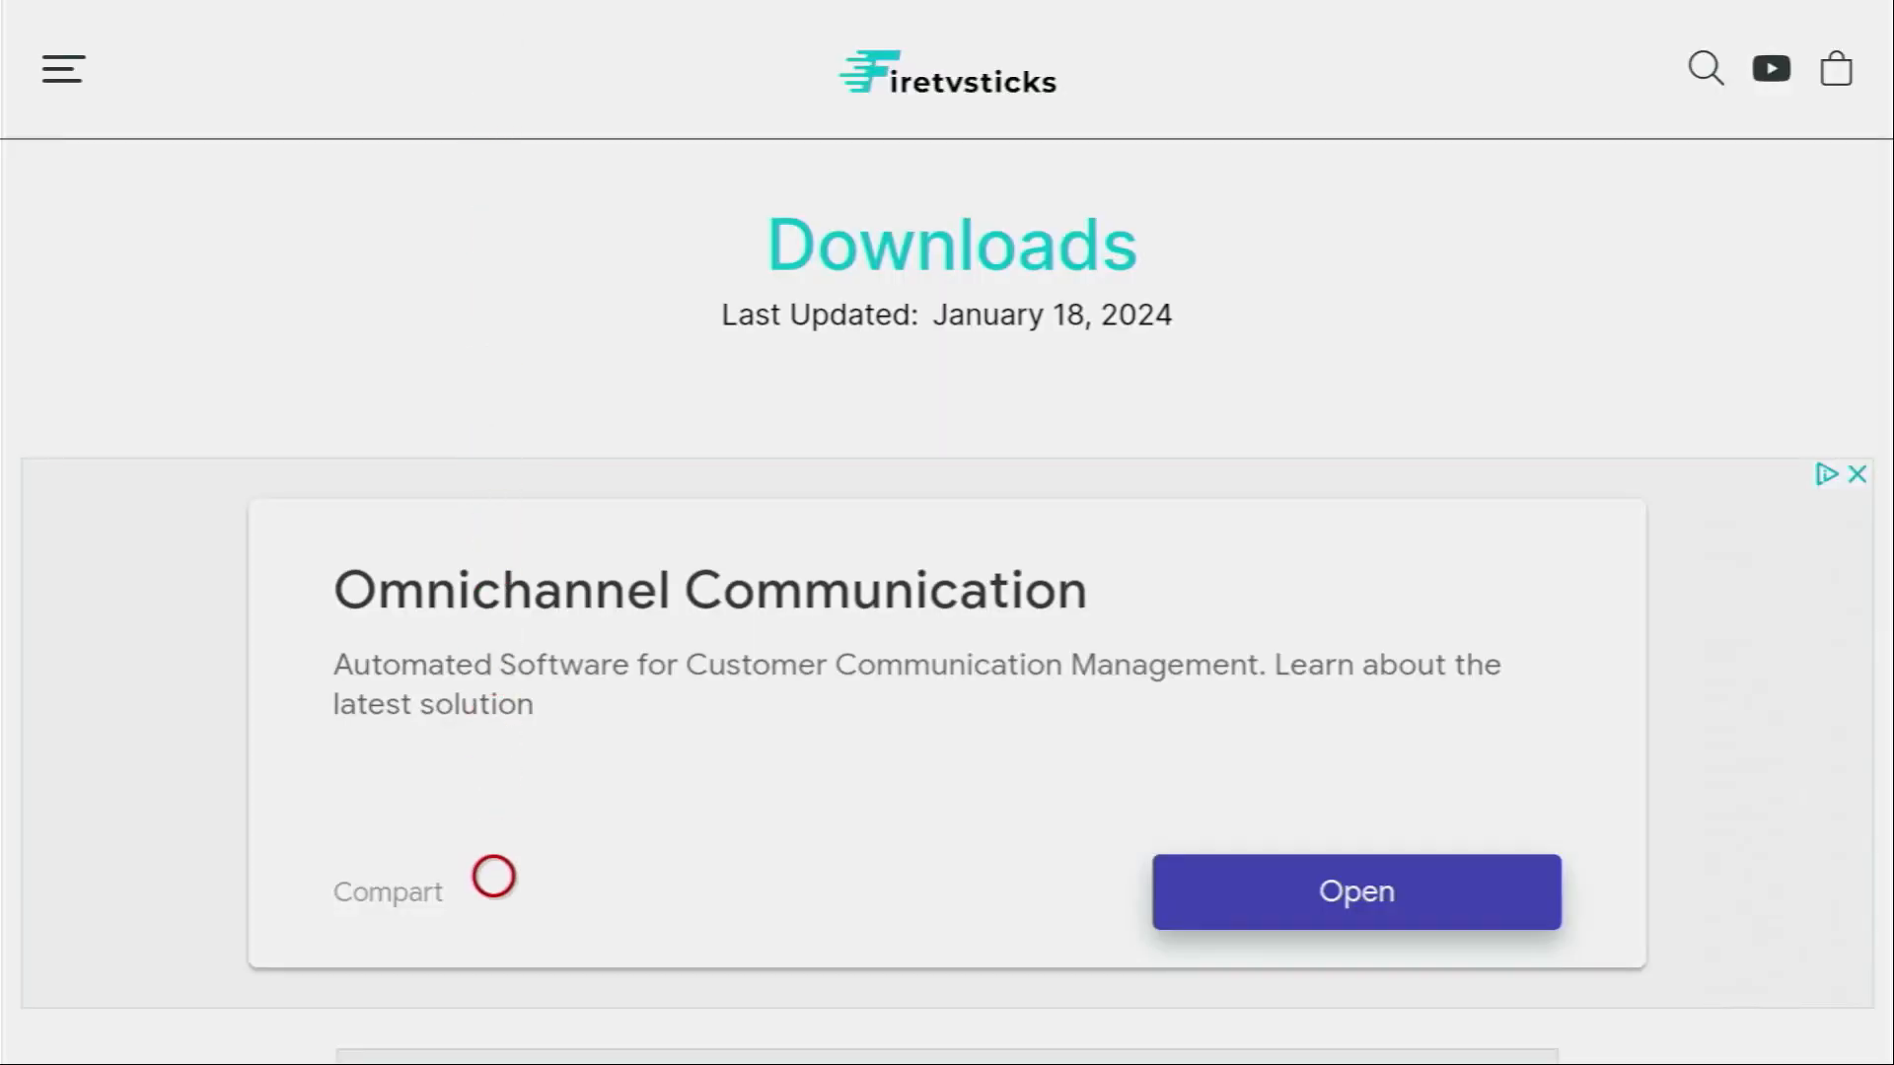
Open the IPTV Players category on the Firetvsticks page and close the pop-up ad
{"action": "scroll", "scroll_direction": "down", "scroll_amount": 3}
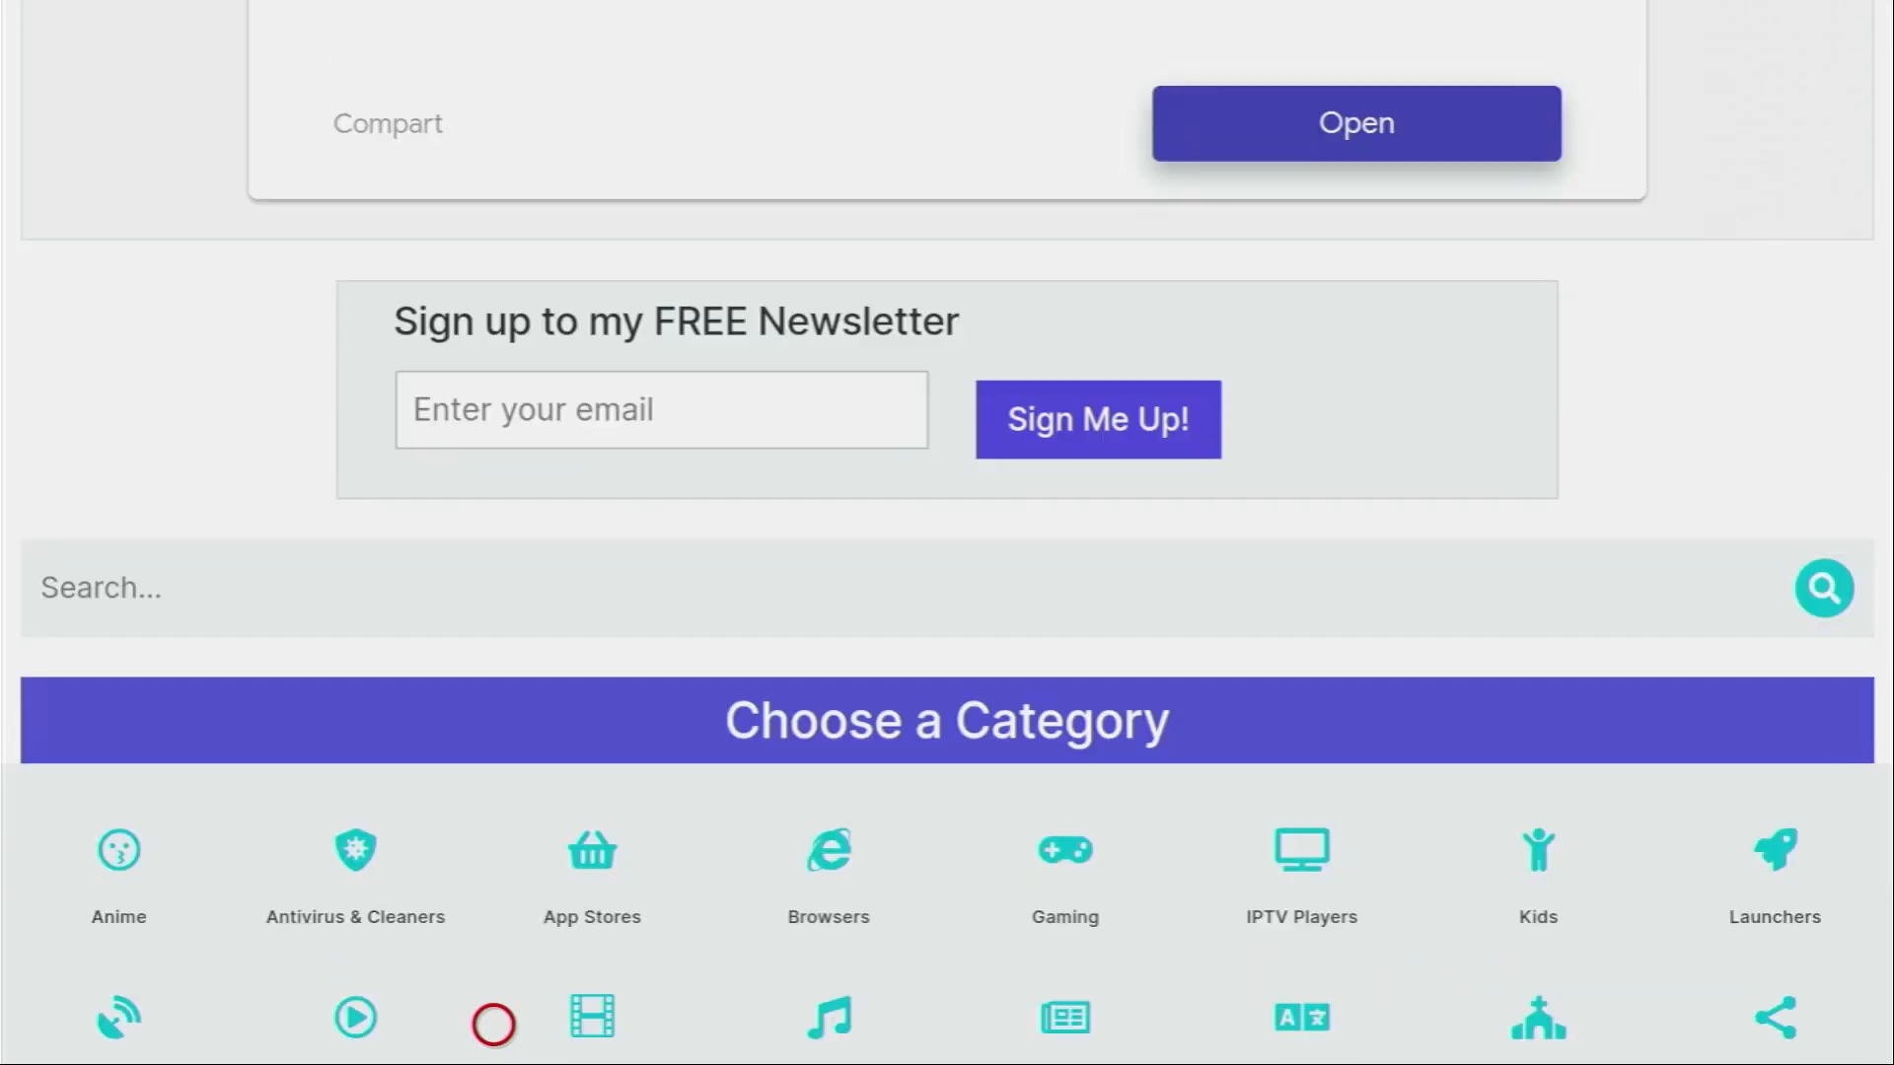
{"action": "scroll", "scroll_direction": "down", "scroll_amount": 3}
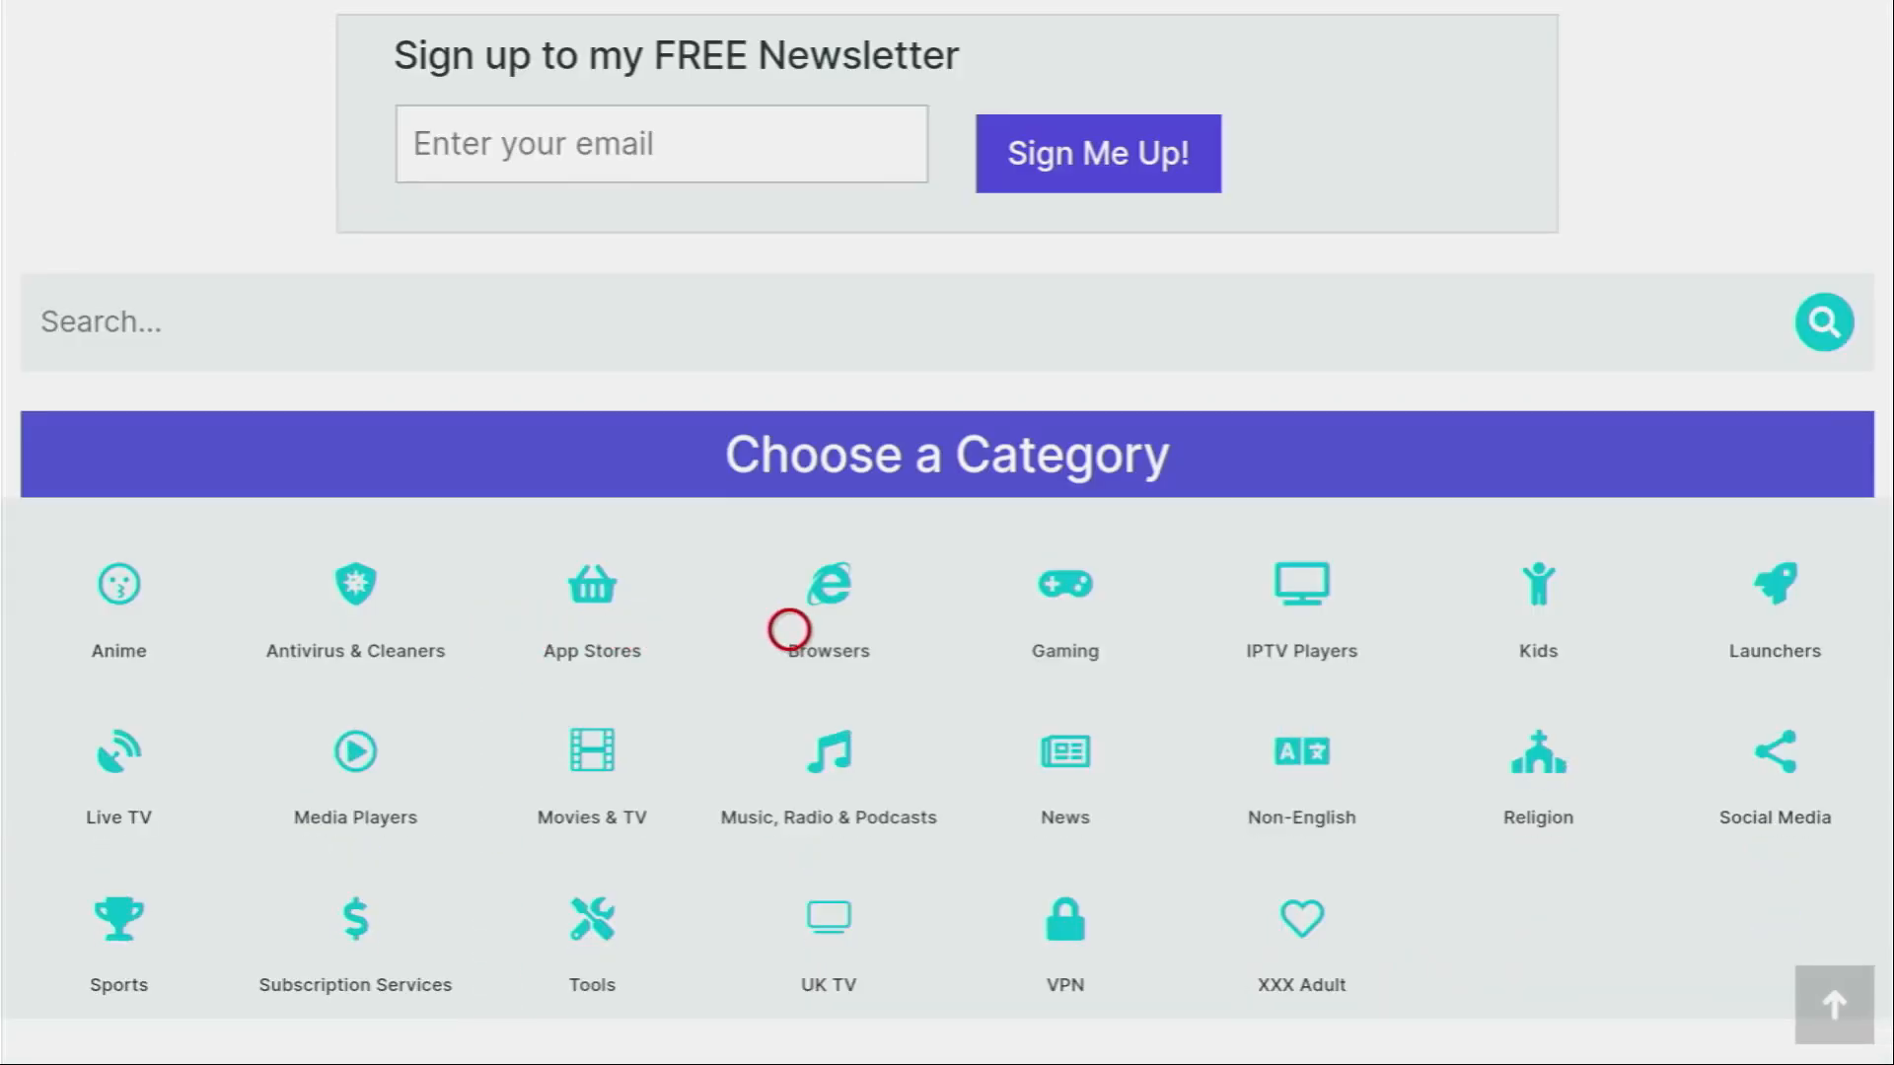
{"action": "mouse_move", "coordinate": [1285, 628]}
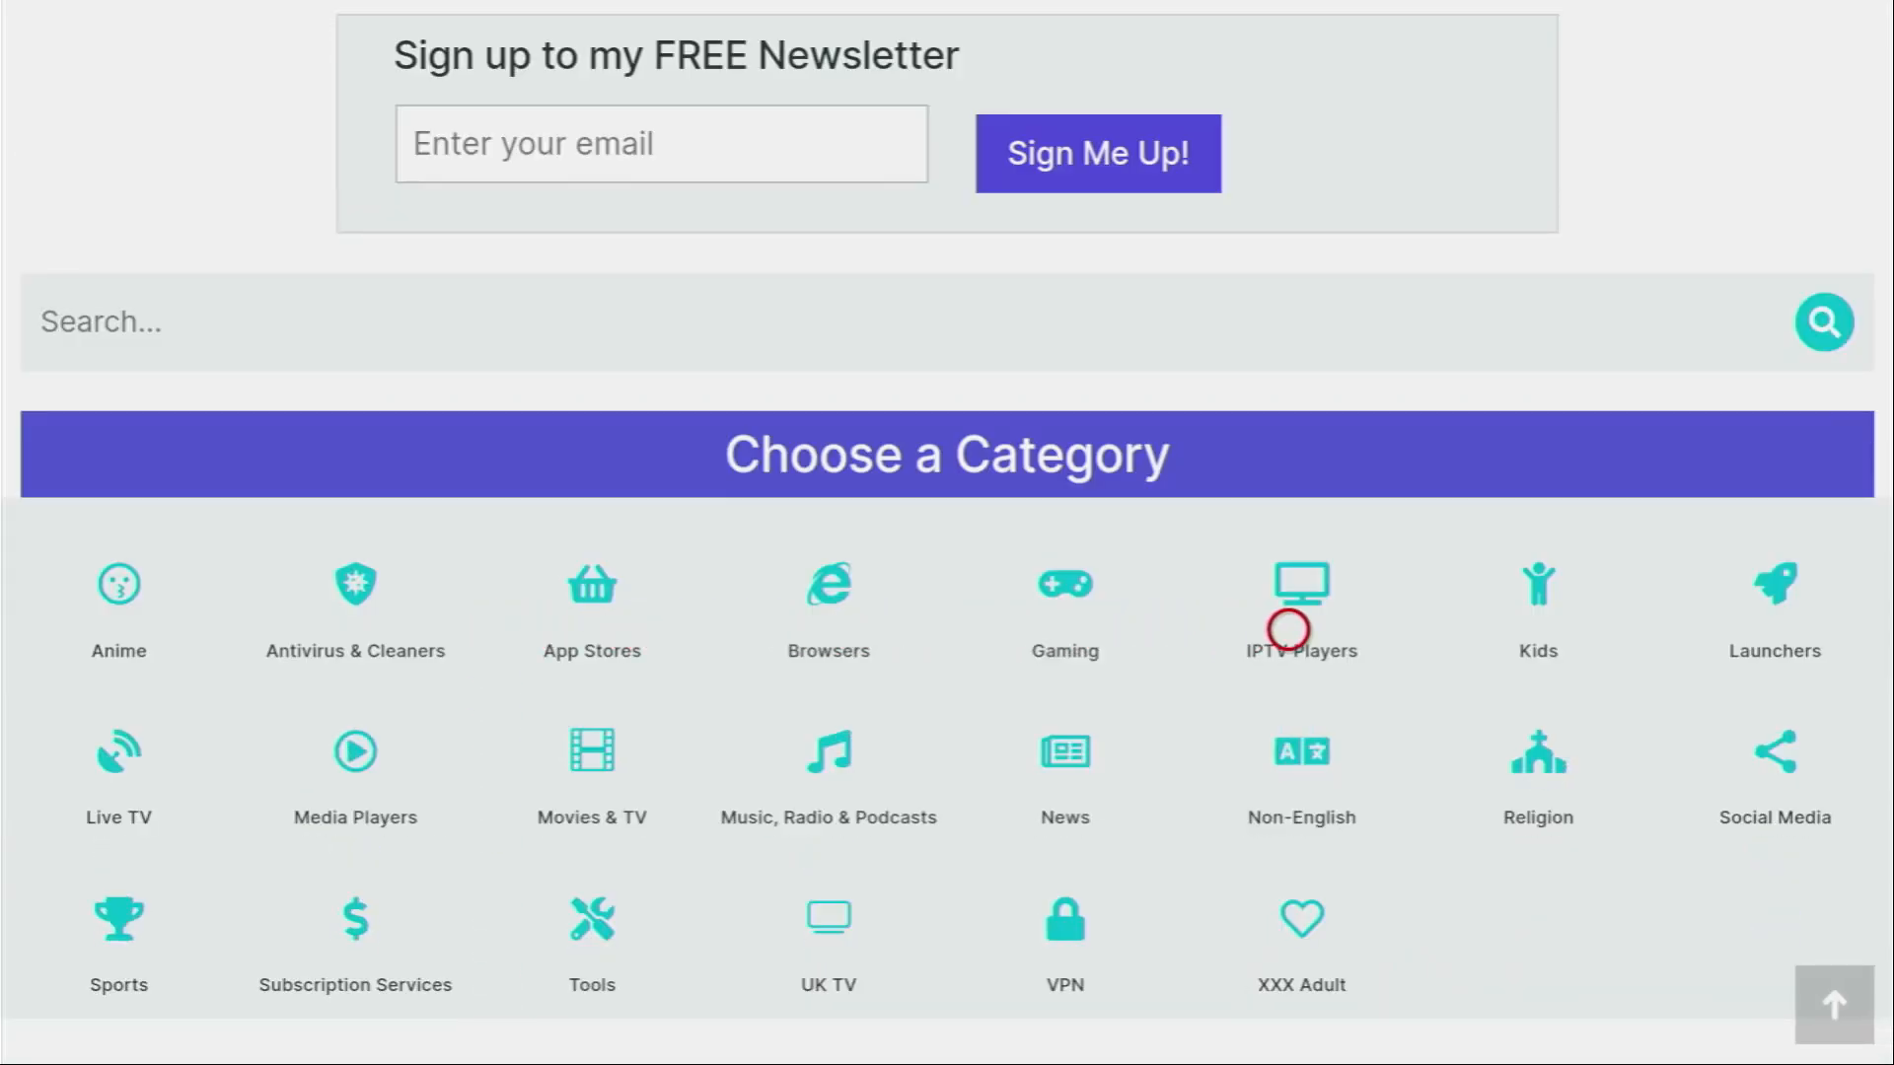
{"action": "left_click", "coordinate": [1301, 601]}
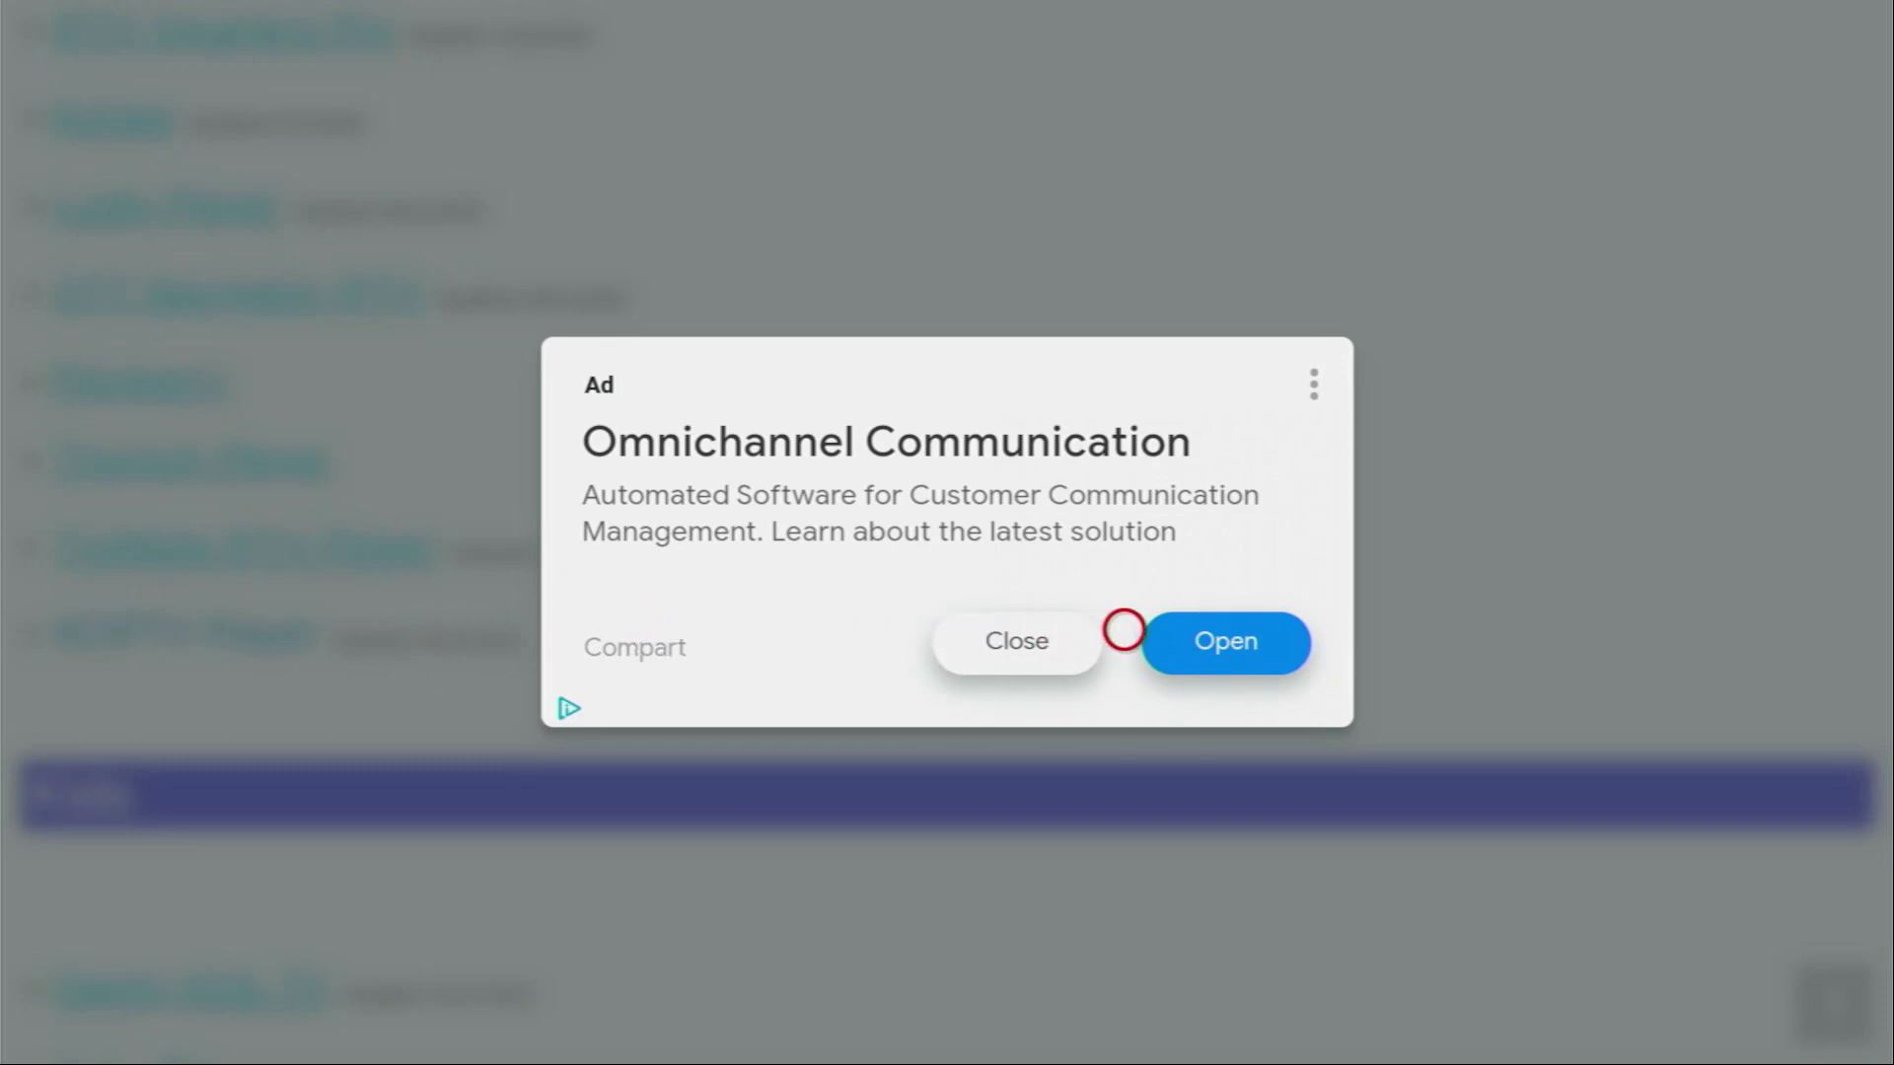
{"action": "left_click", "coordinate": [1016, 640]}
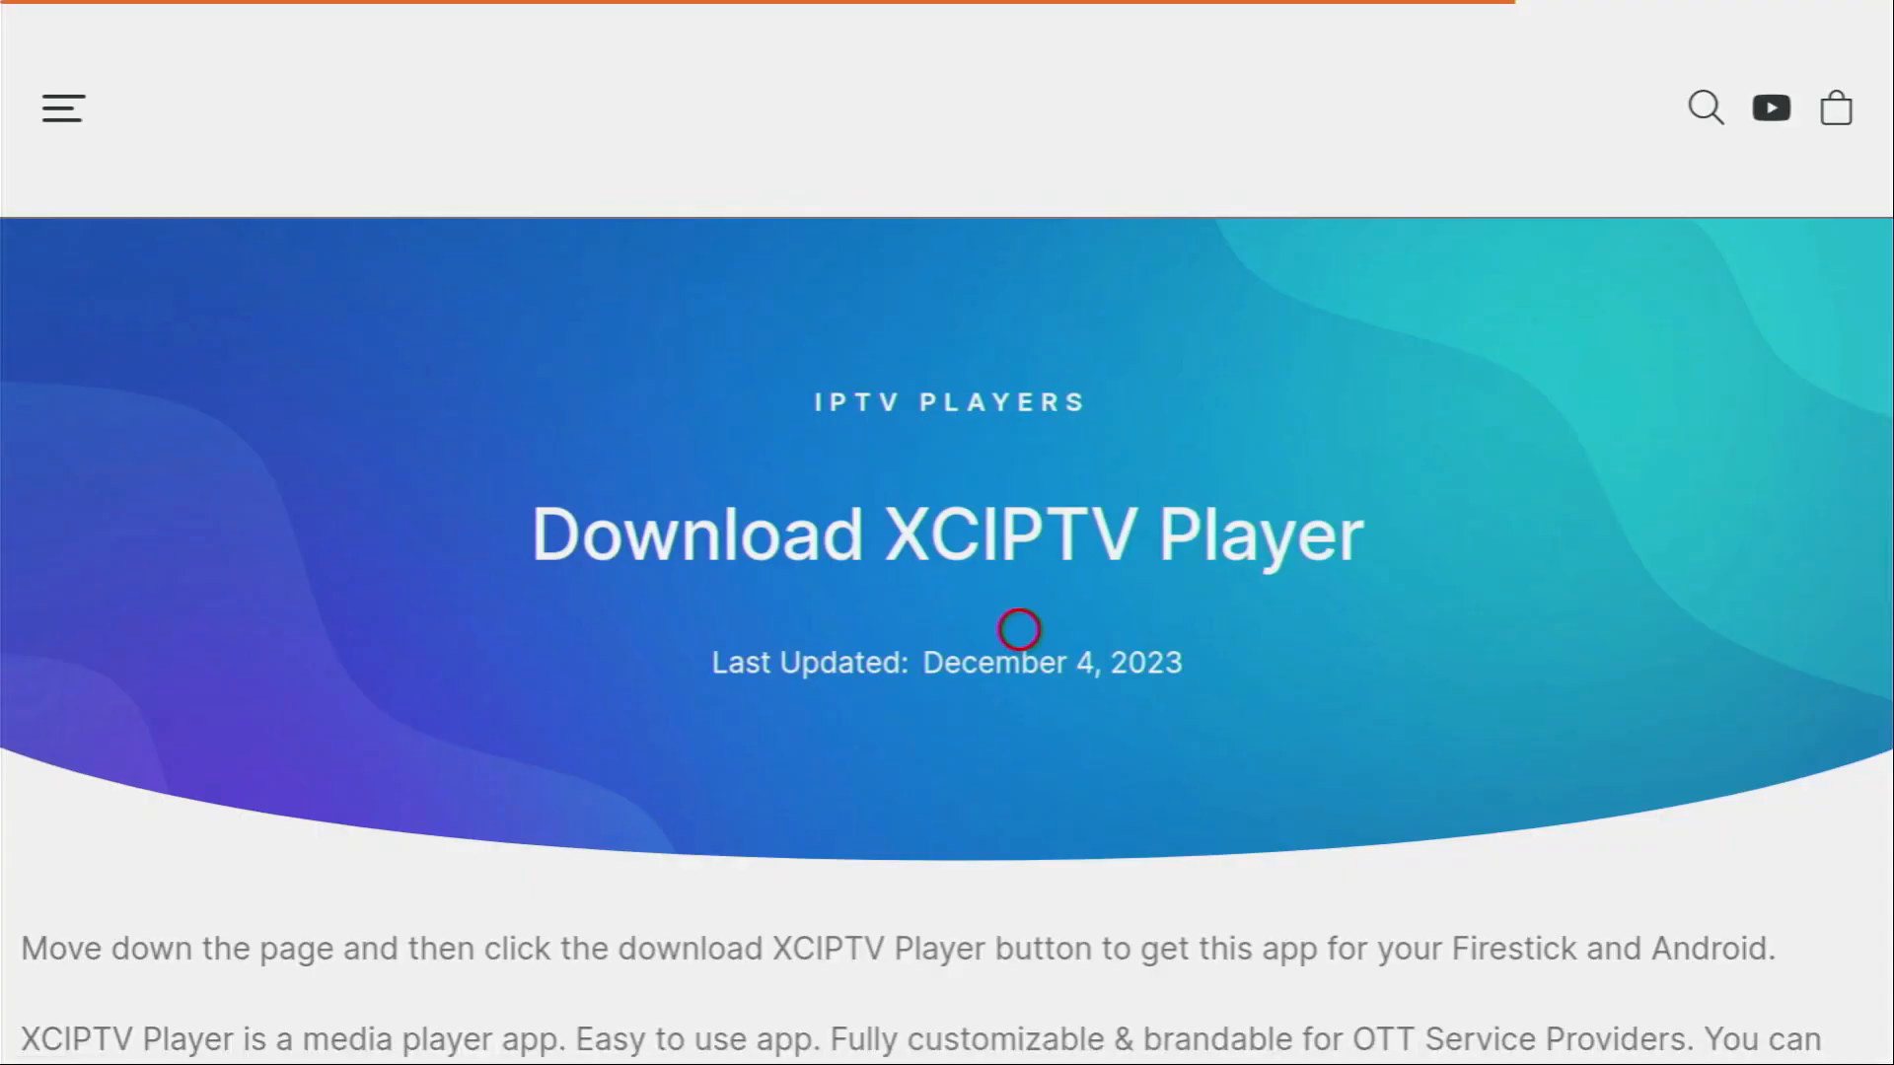
Download the XCIPTV Player APK and approve its installation
{"action": "scroll", "scroll_direction": "down", "scroll_amount": 3}
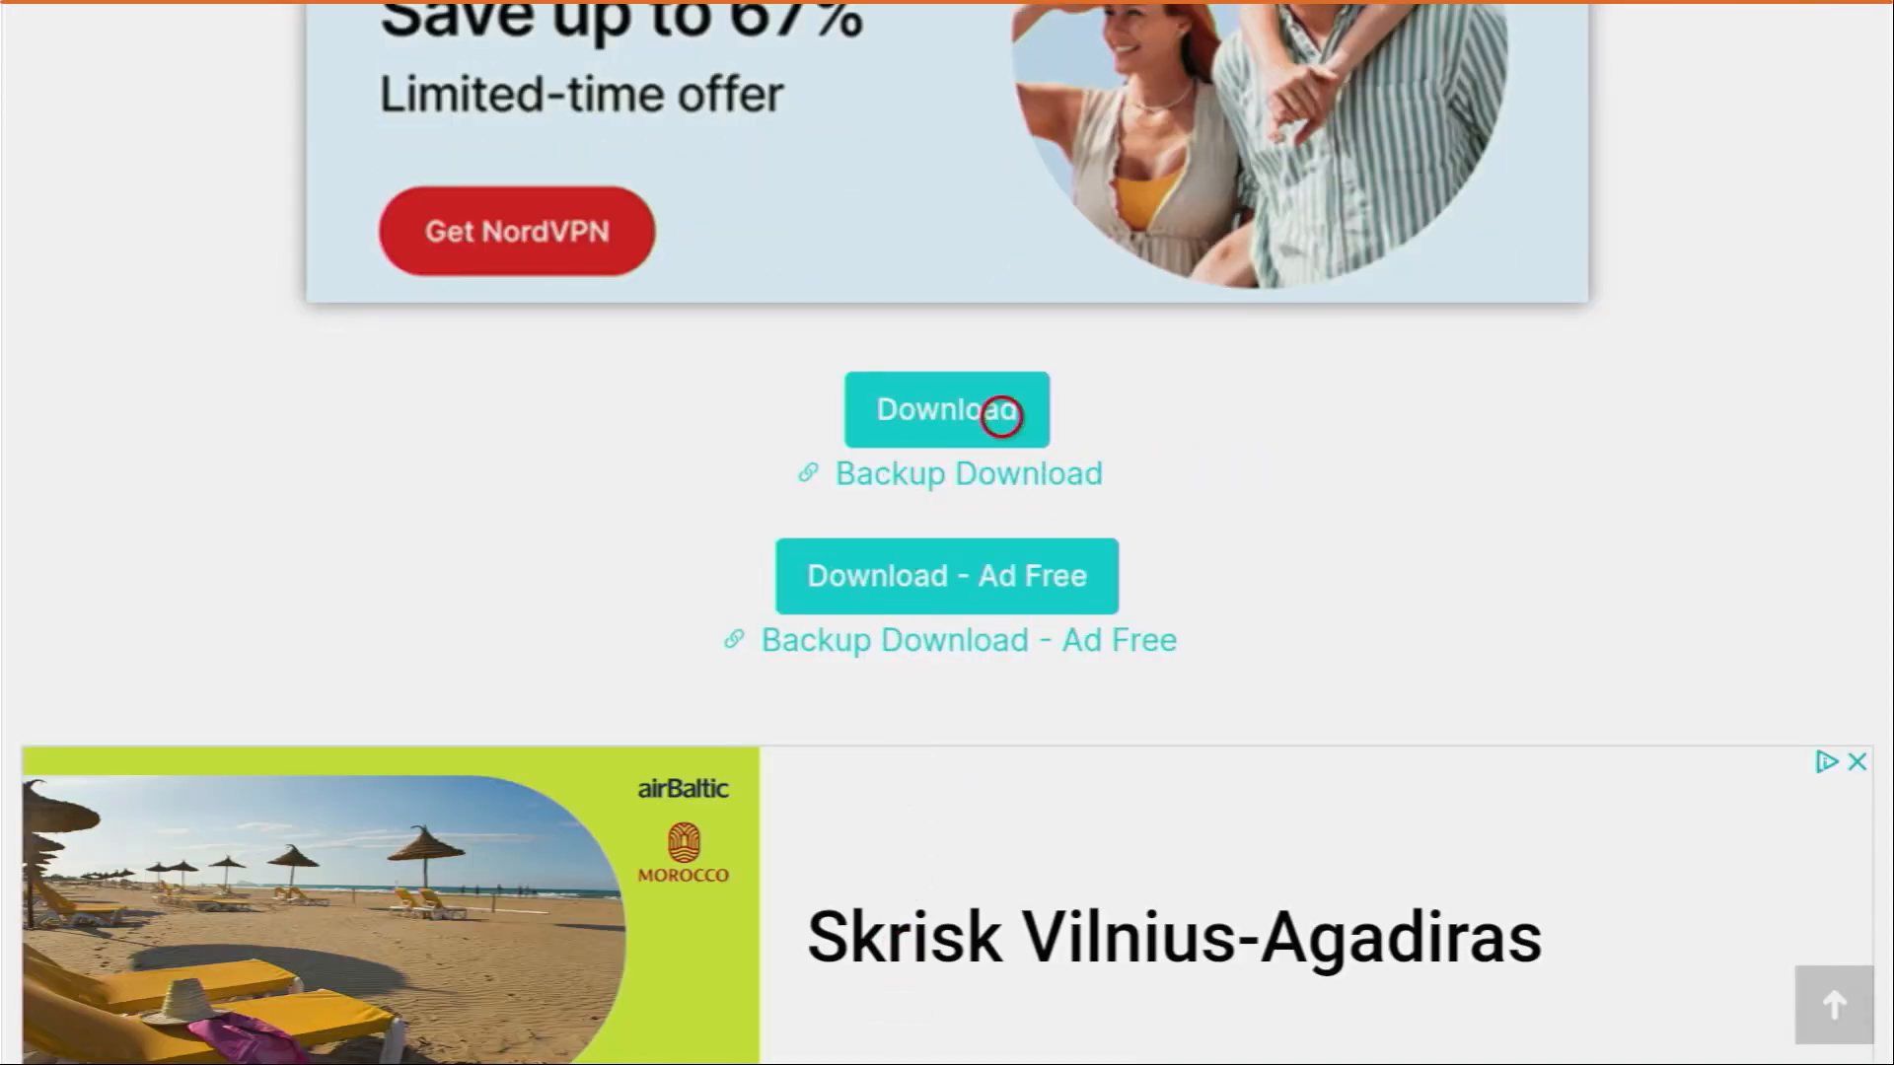
{"action": "left_click", "coordinate": [947, 410]}
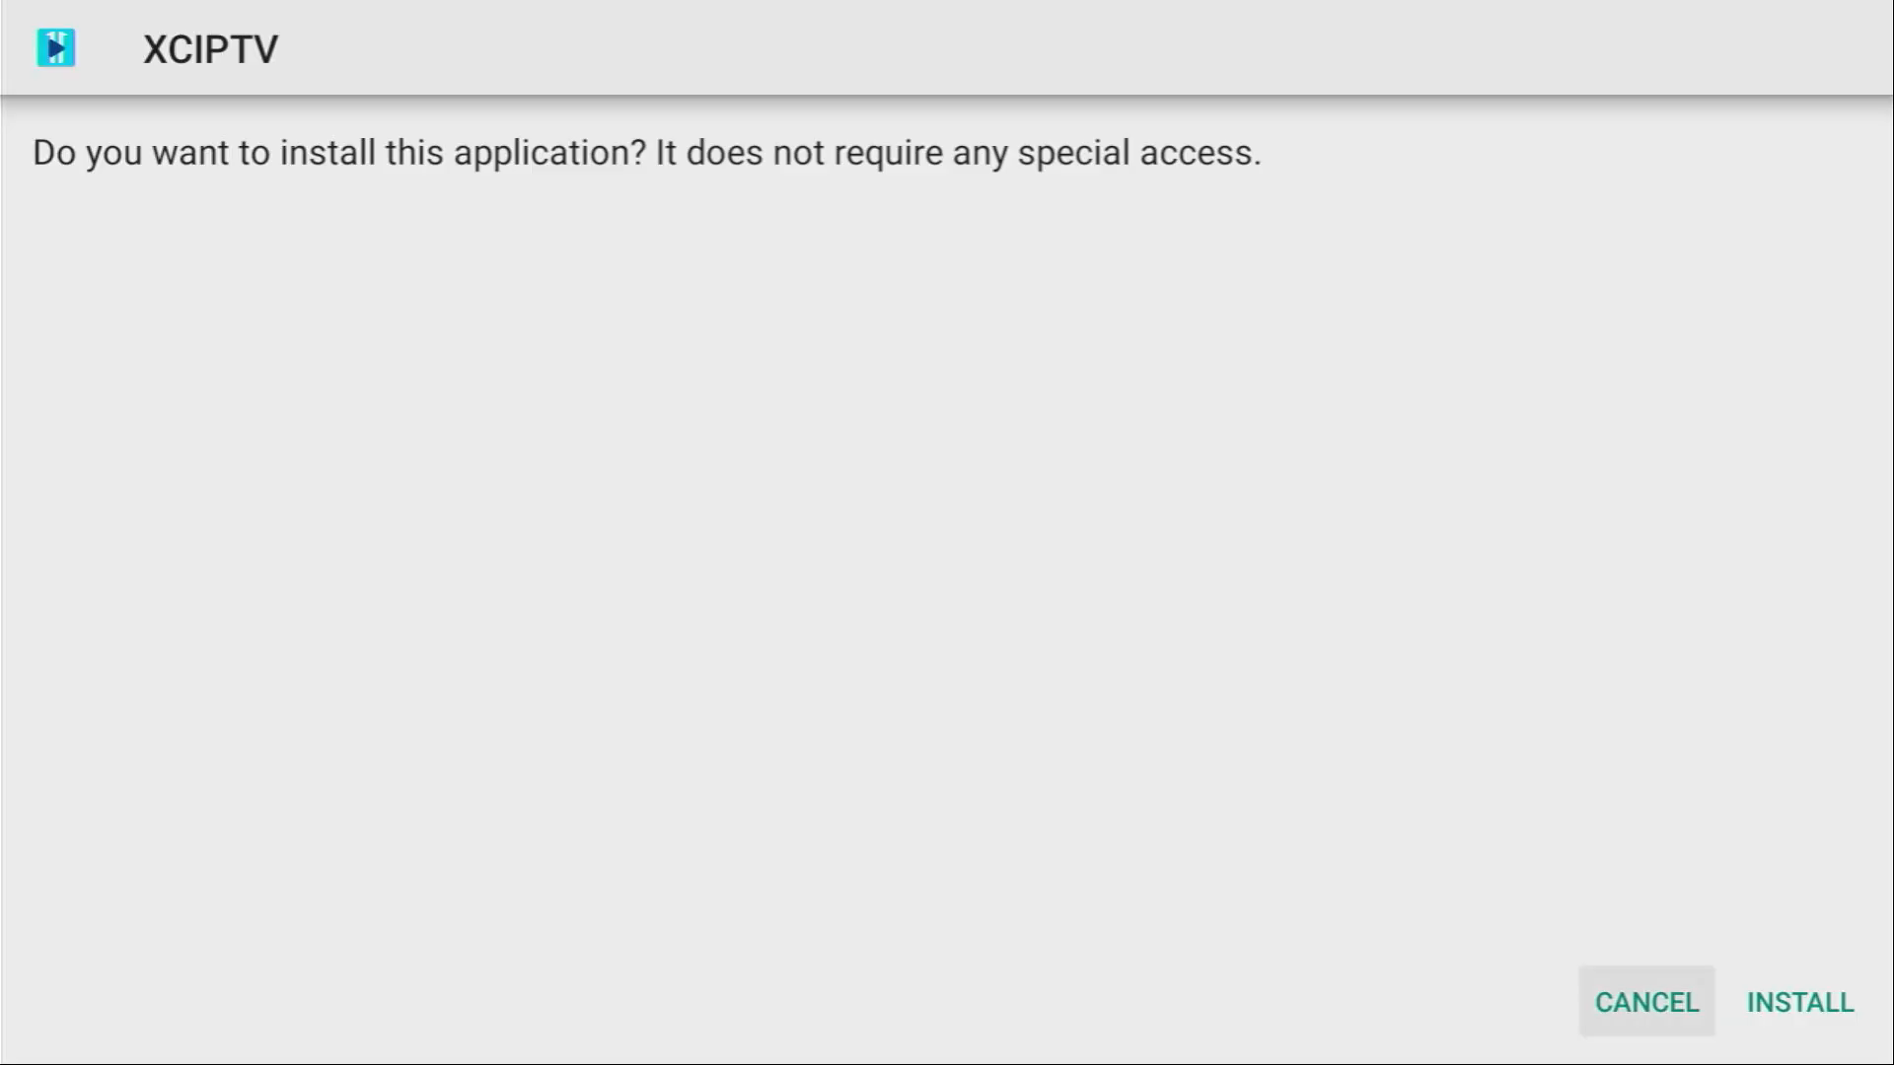
{"action": "left_click", "coordinate": [1796, 1001]}
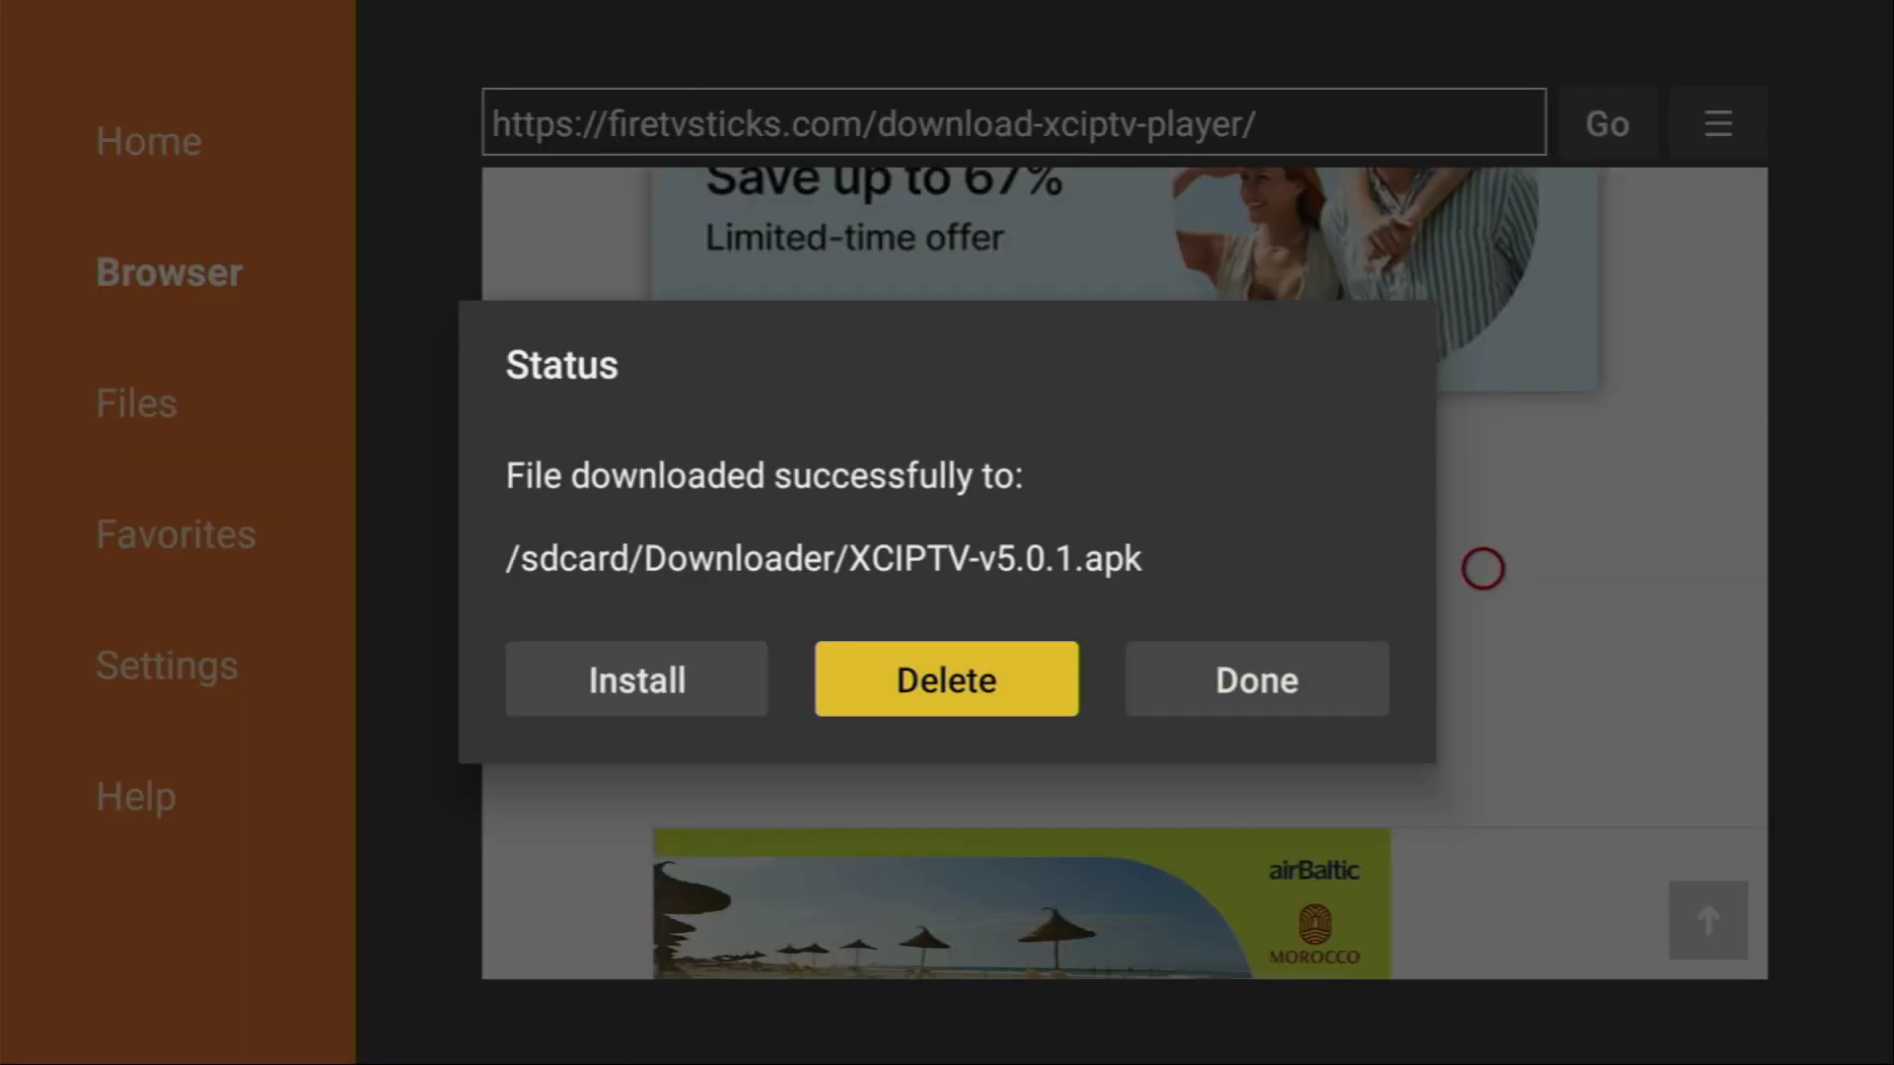
Delete the XCIPTV-v5.0.1.apk installer file and confirm the deletion
{"action": "left_click", "coordinate": [946, 677]}
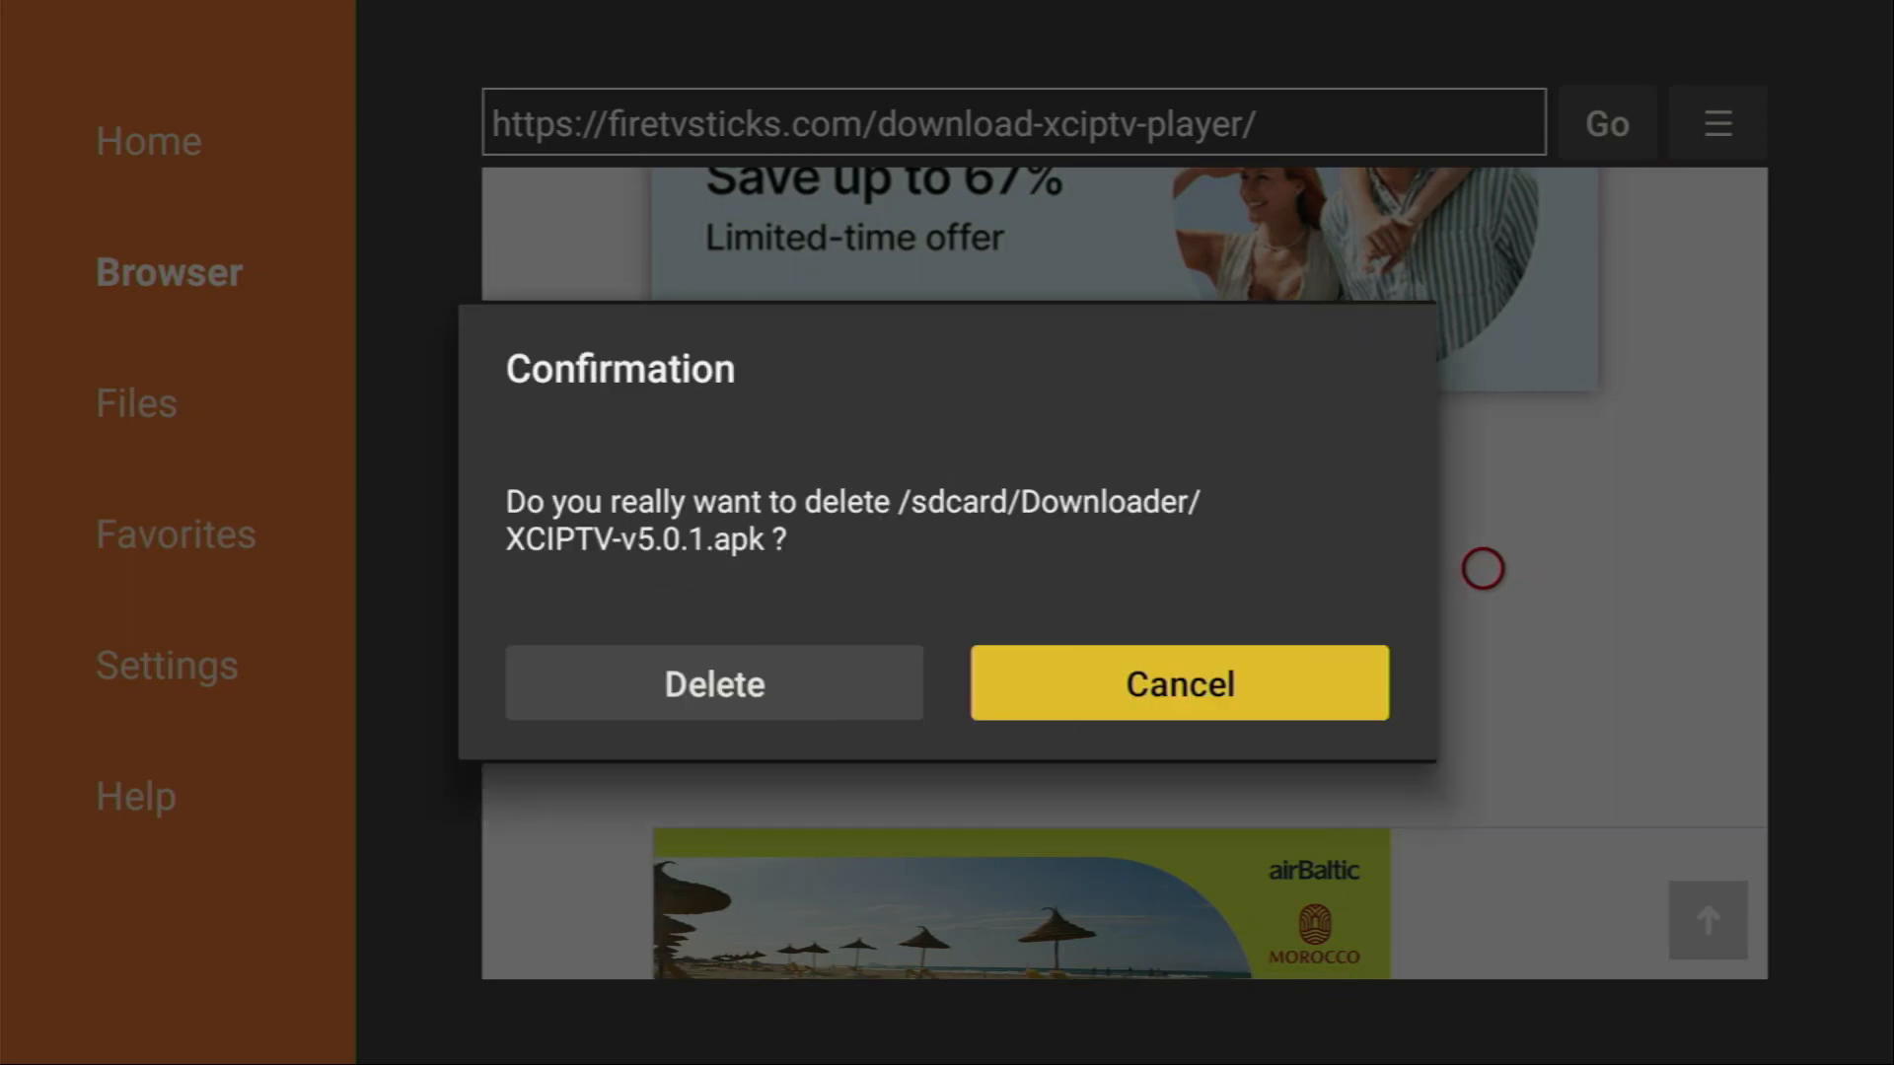
{"action": "left_click", "coordinate": [1178, 683]}
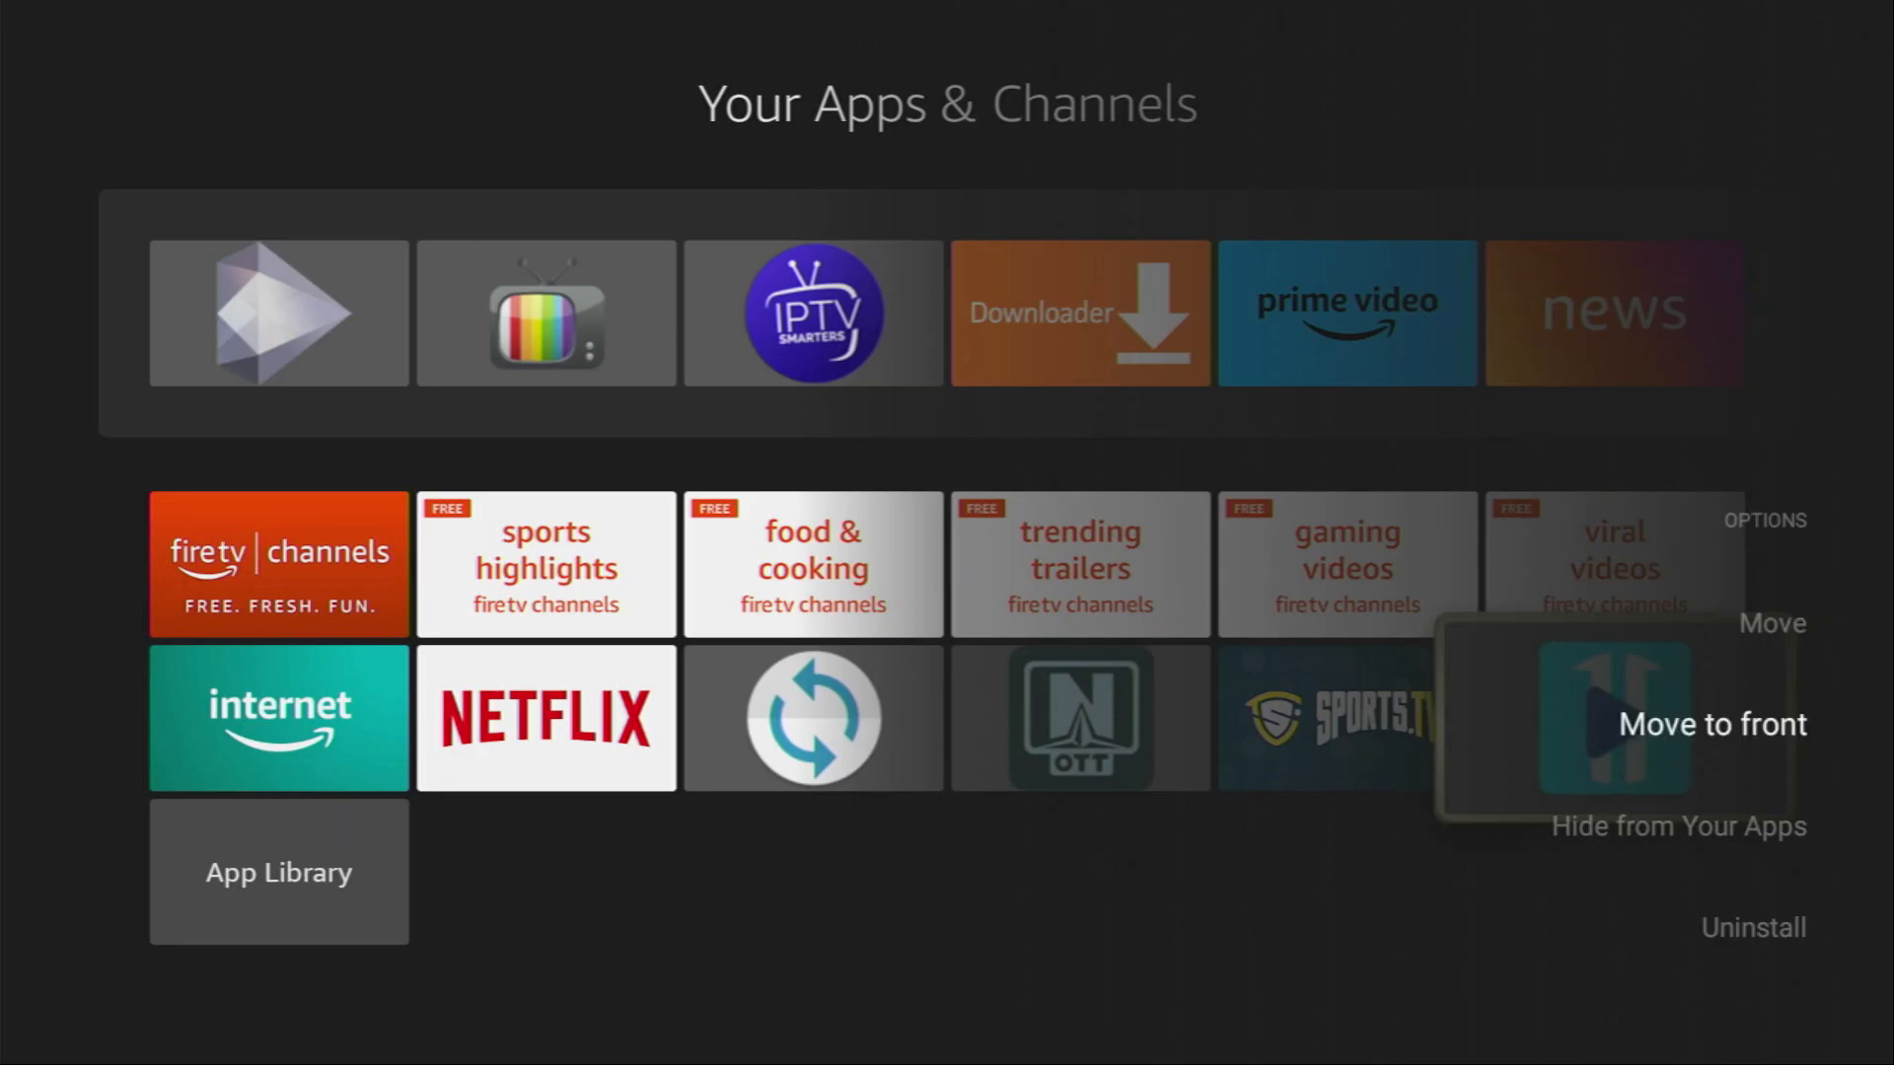
Move XCIPTV Player to the front of Your Apps & Channels, then launch it
{"action": "left_click", "coordinate": [1711, 723]}
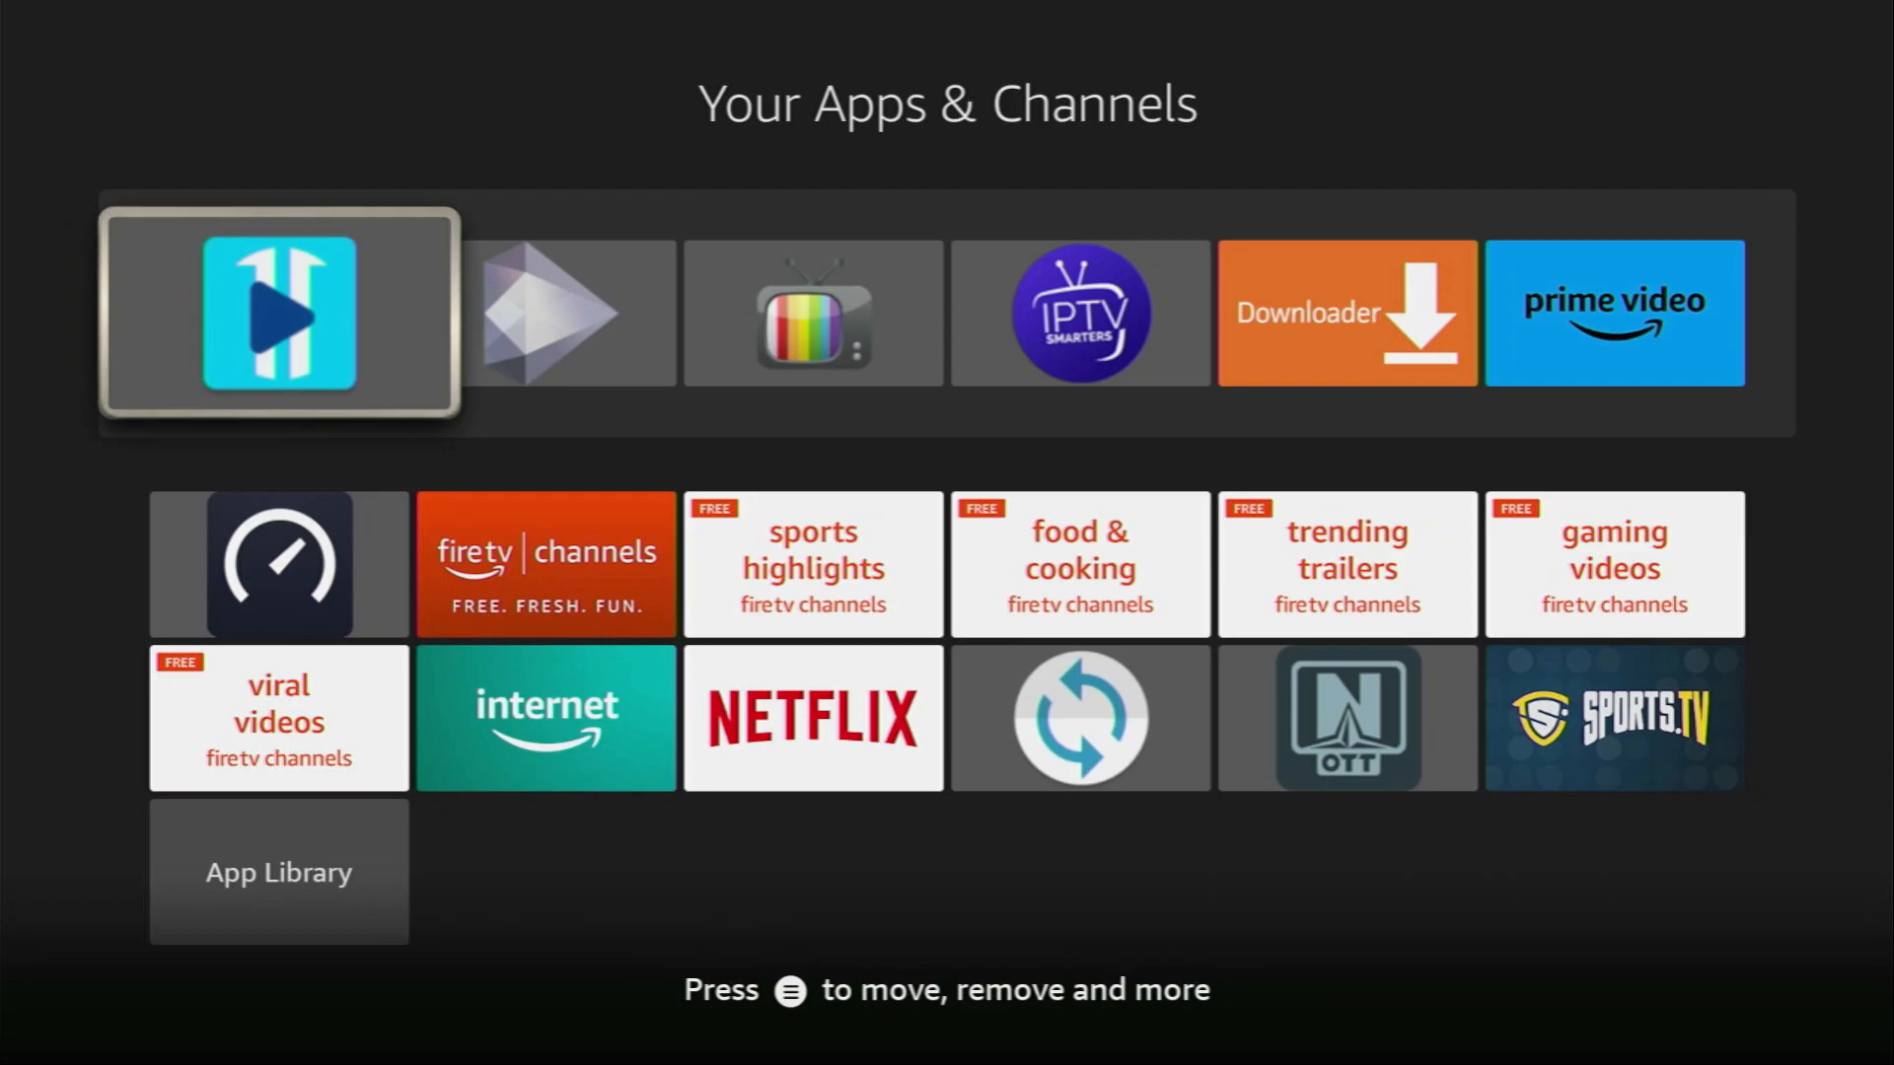
{"action": "scroll", "scroll_direction": "down", "scroll_amount": 3}
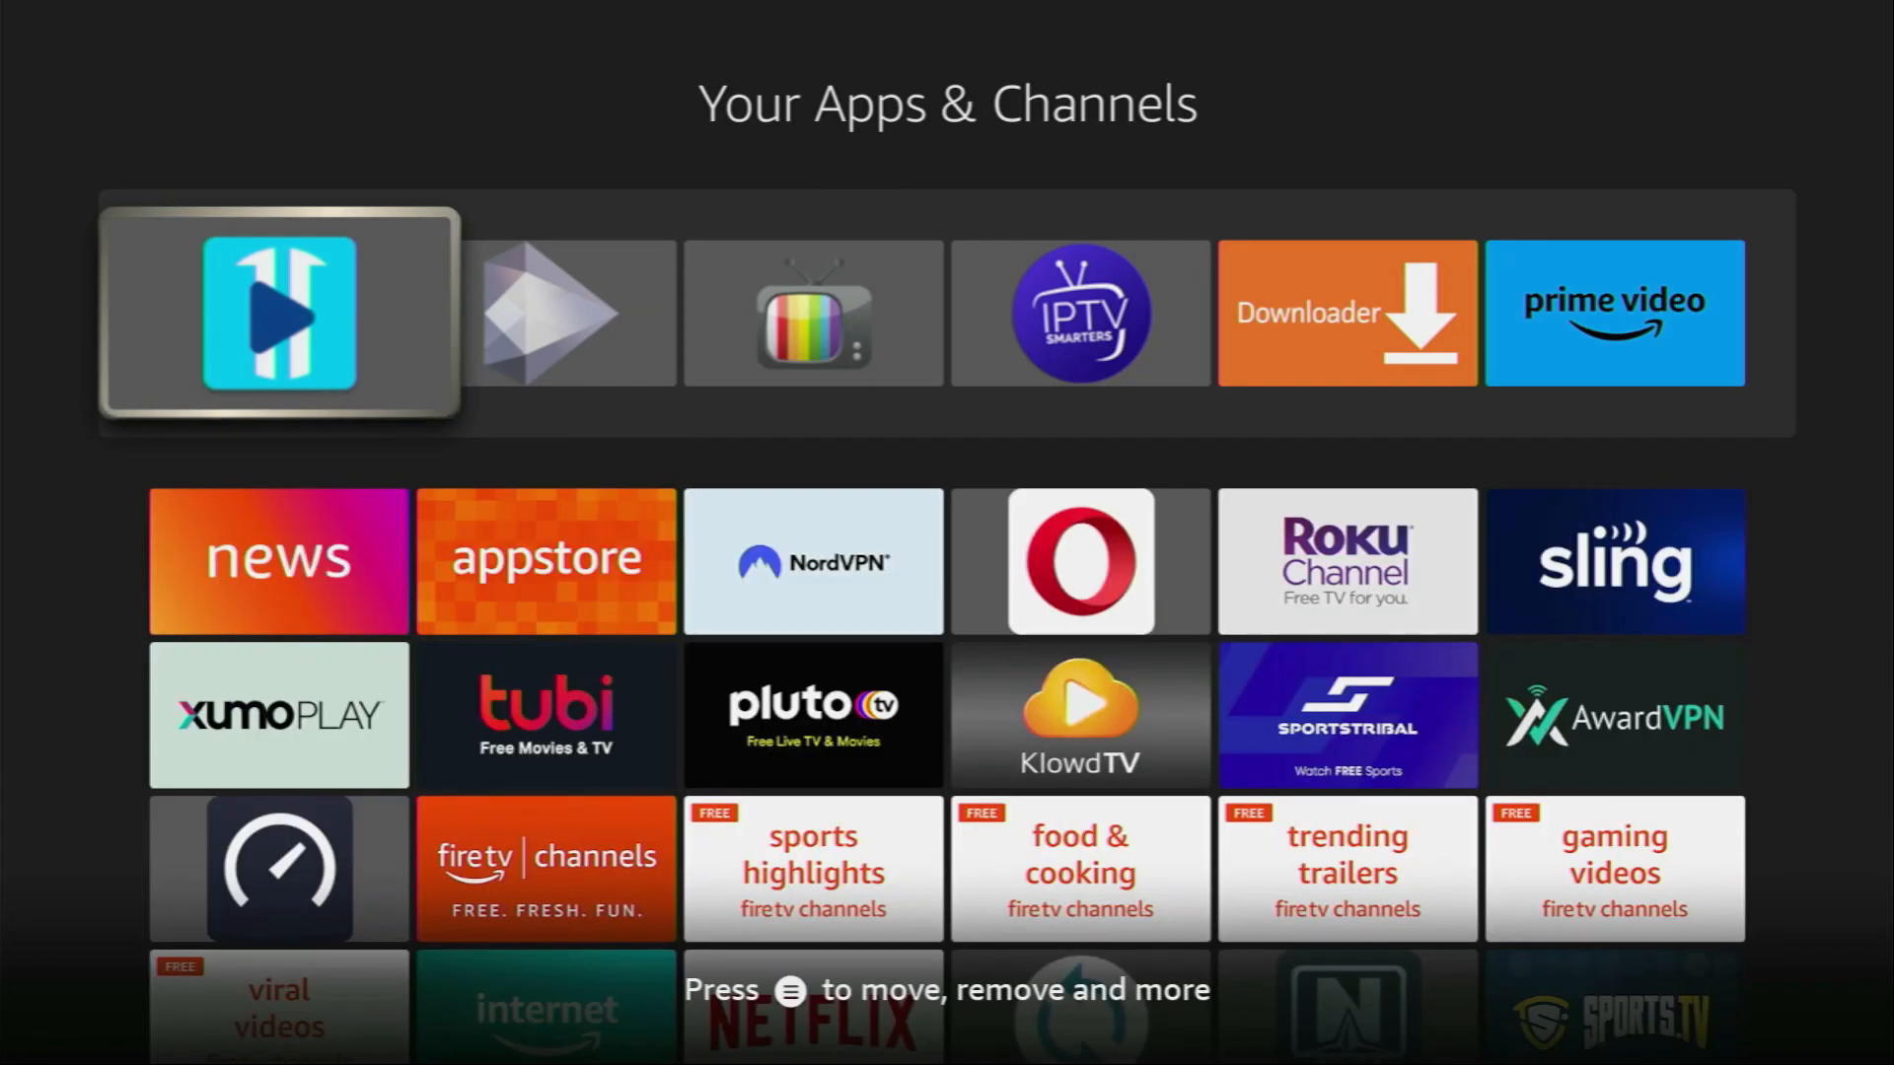
{"action": "key", "text": "Down"}
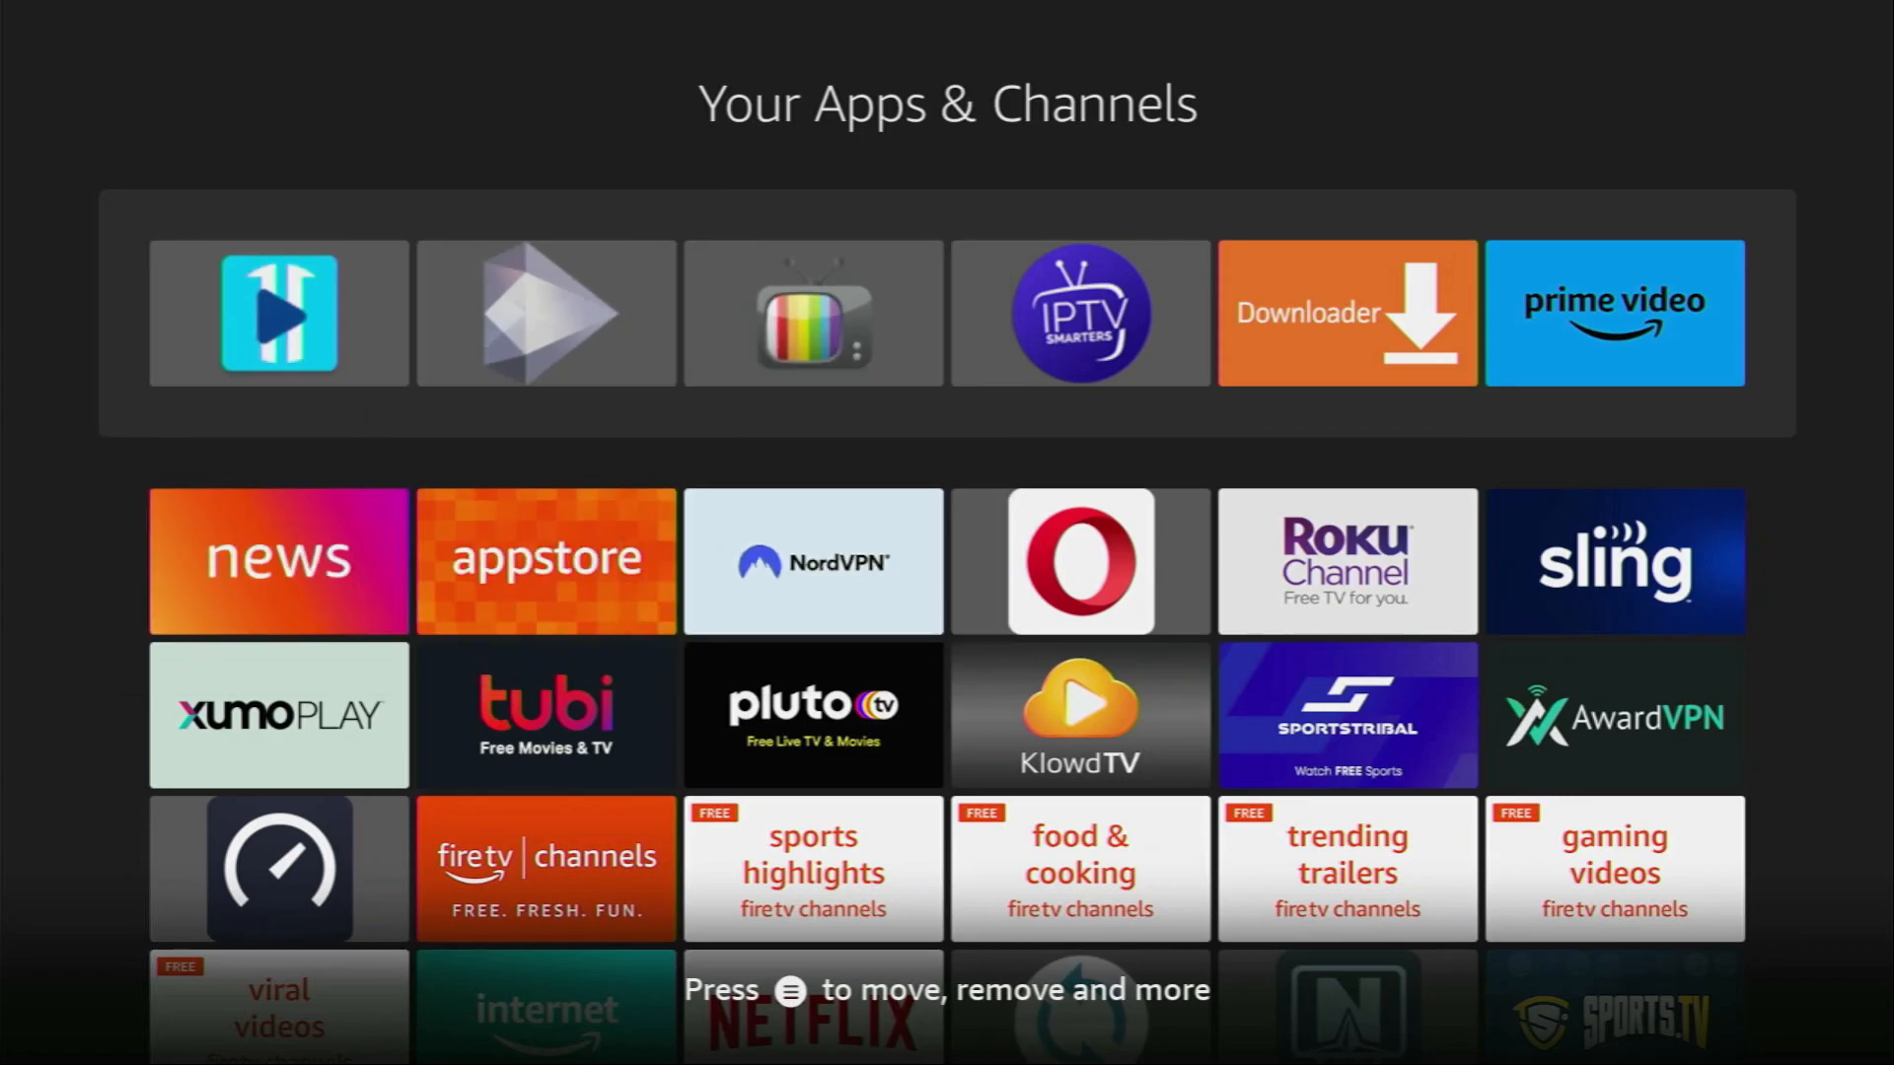
{"action": "left_click", "coordinate": [276, 312]}
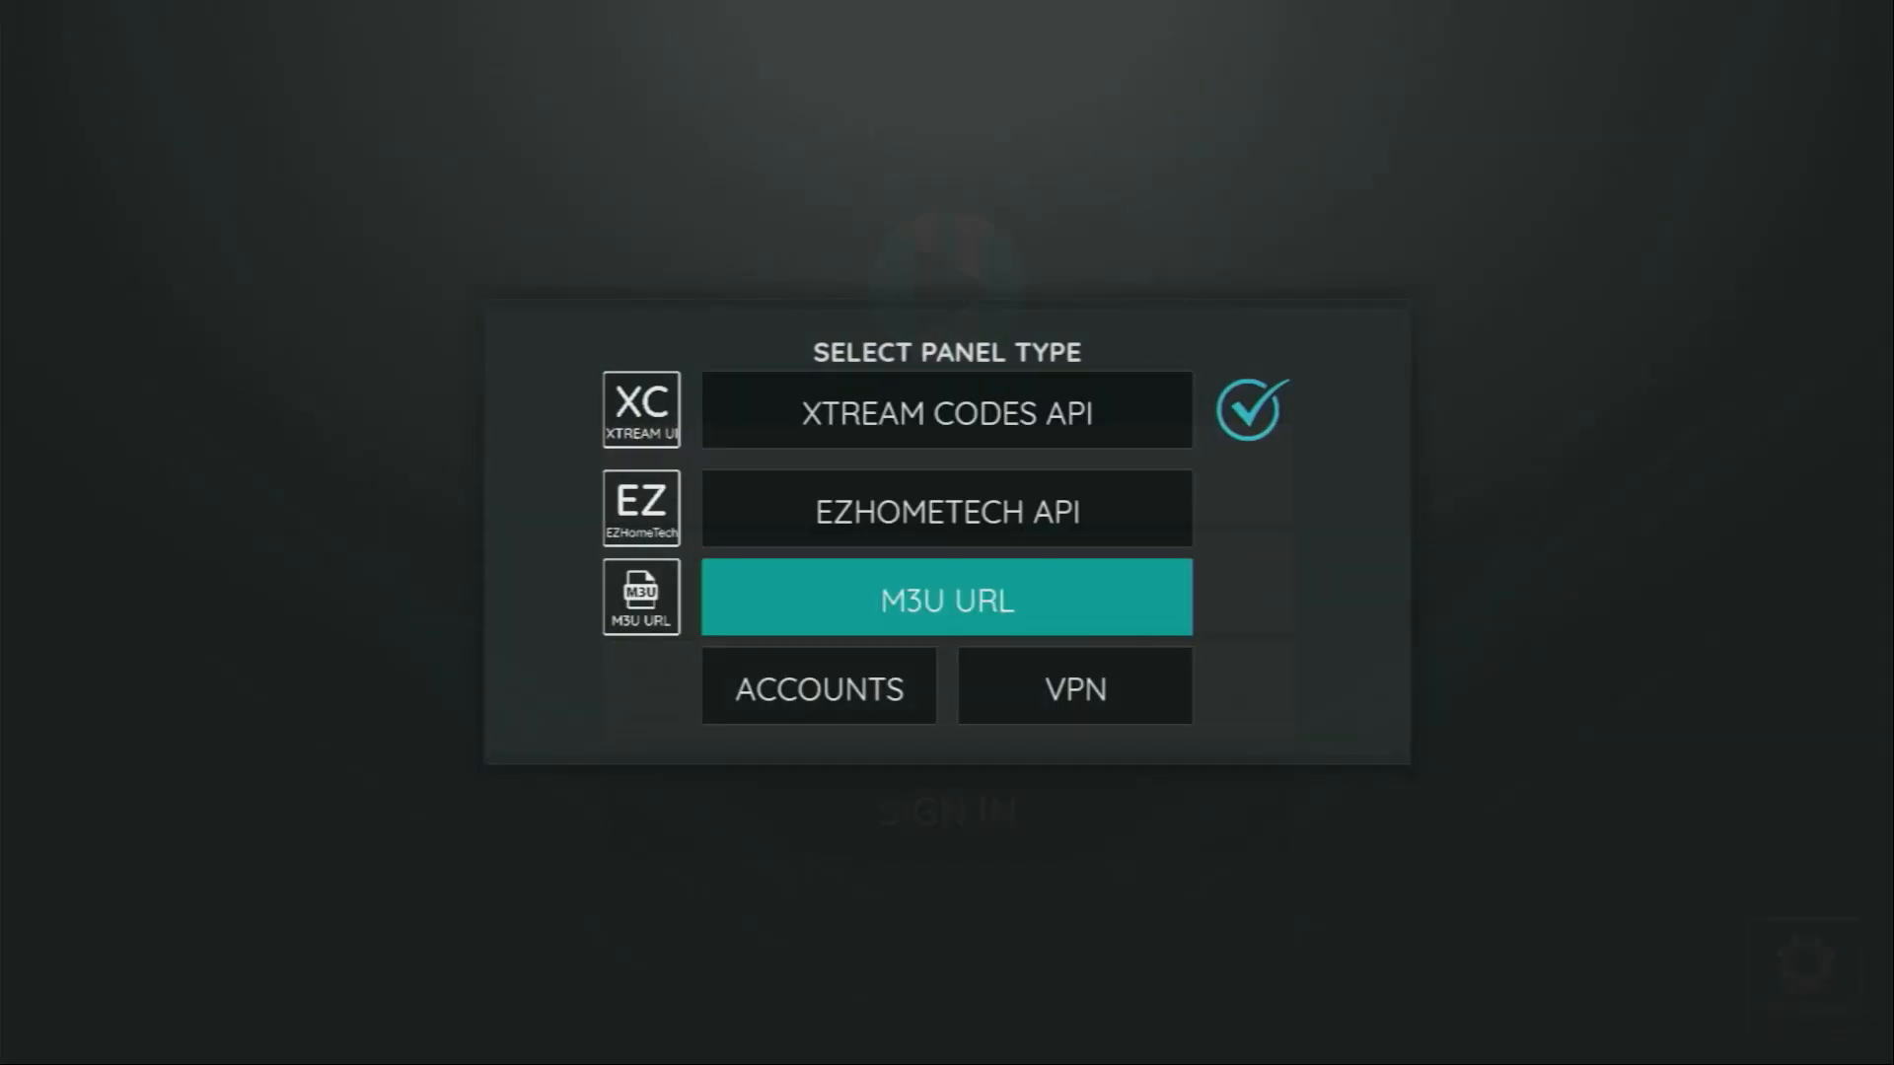
Choose the M3U URL panel type and select the empty Enter M3U URL field
{"action": "left_click", "coordinate": [945, 598]}
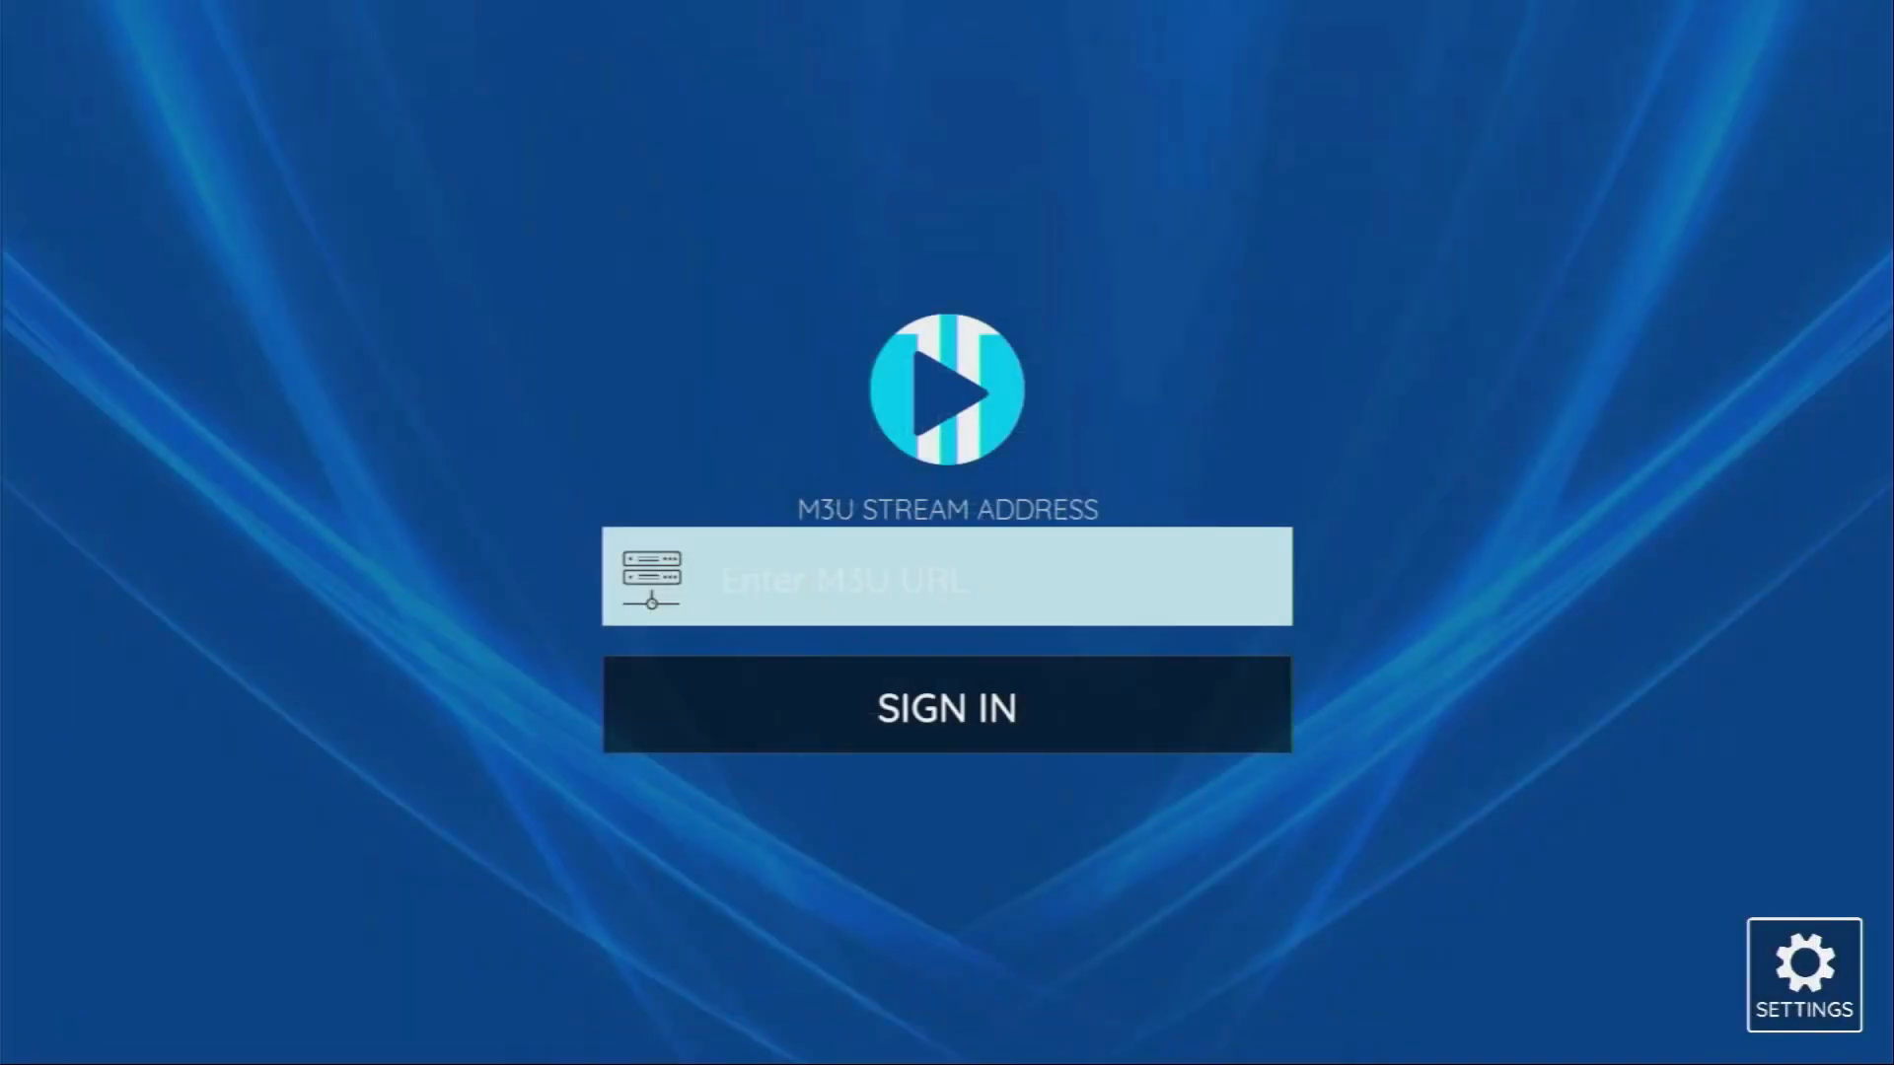
{"action": "left_click", "coordinate": [945, 579]}
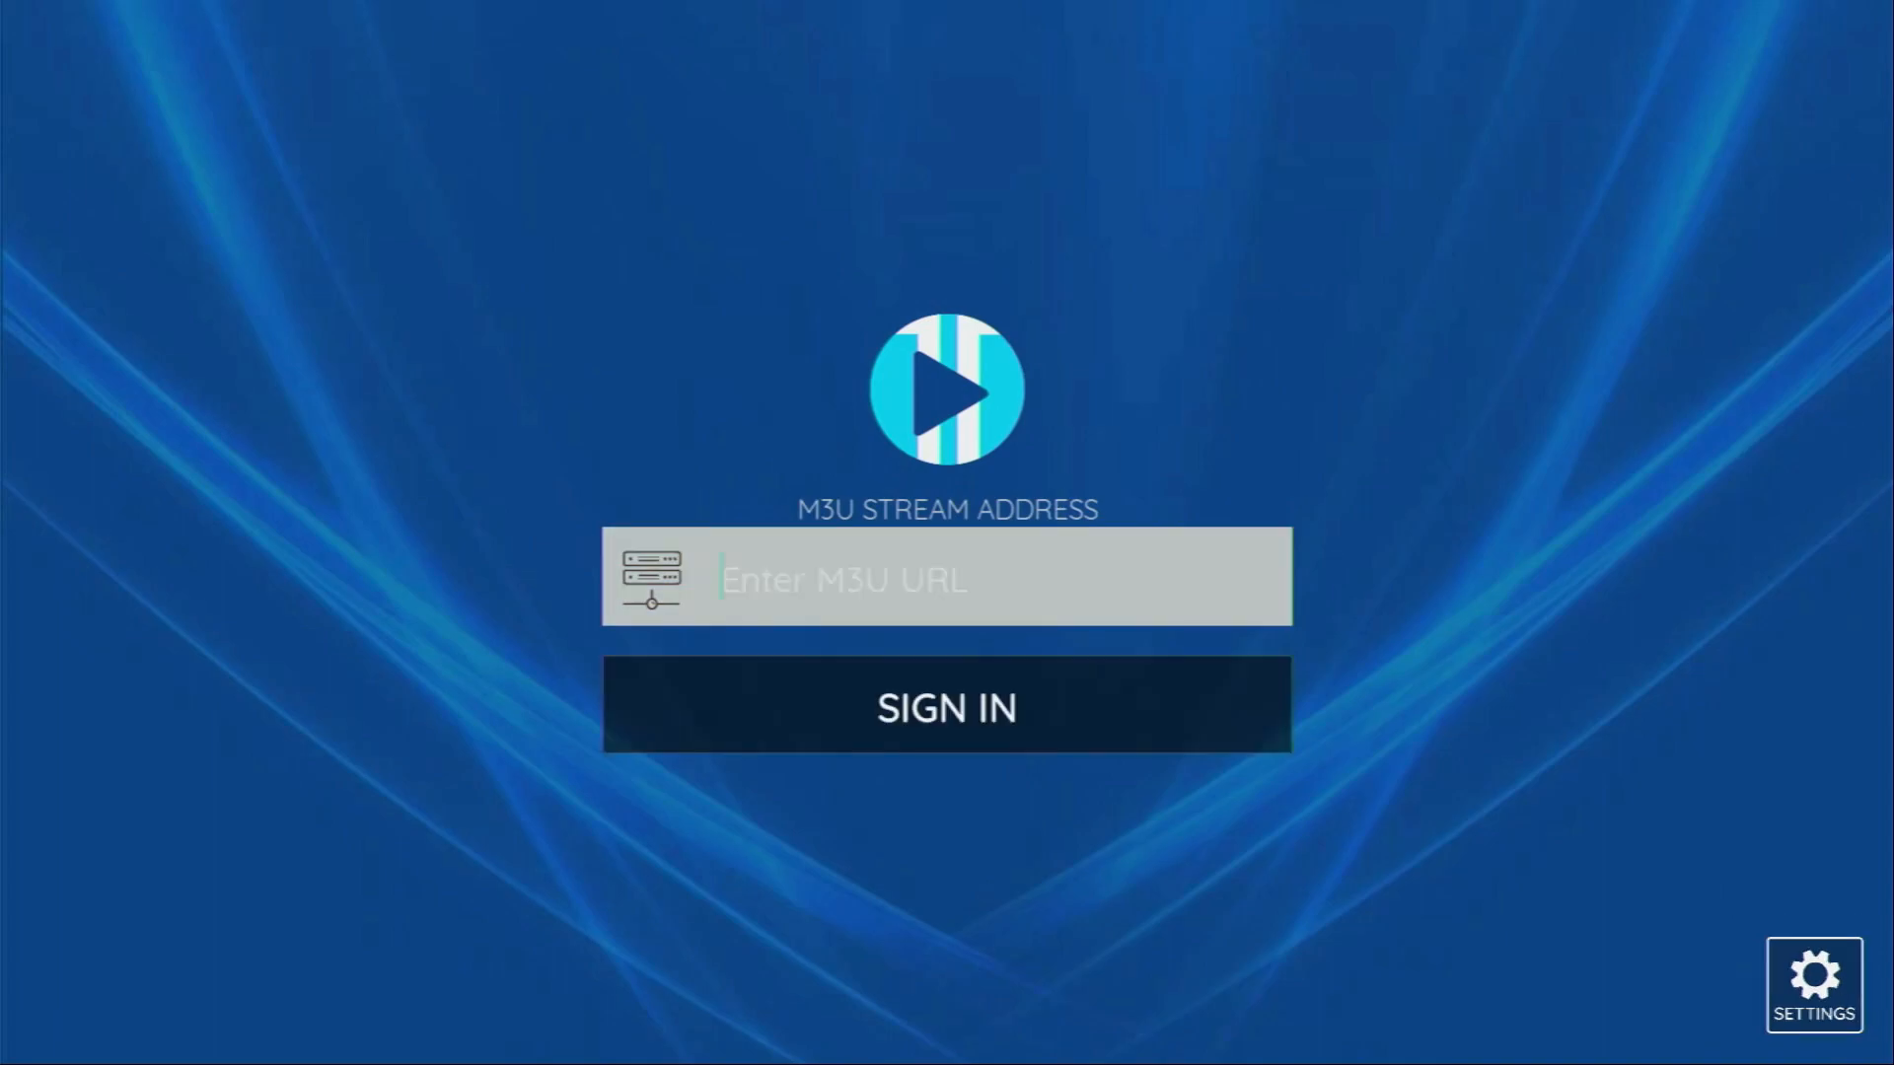